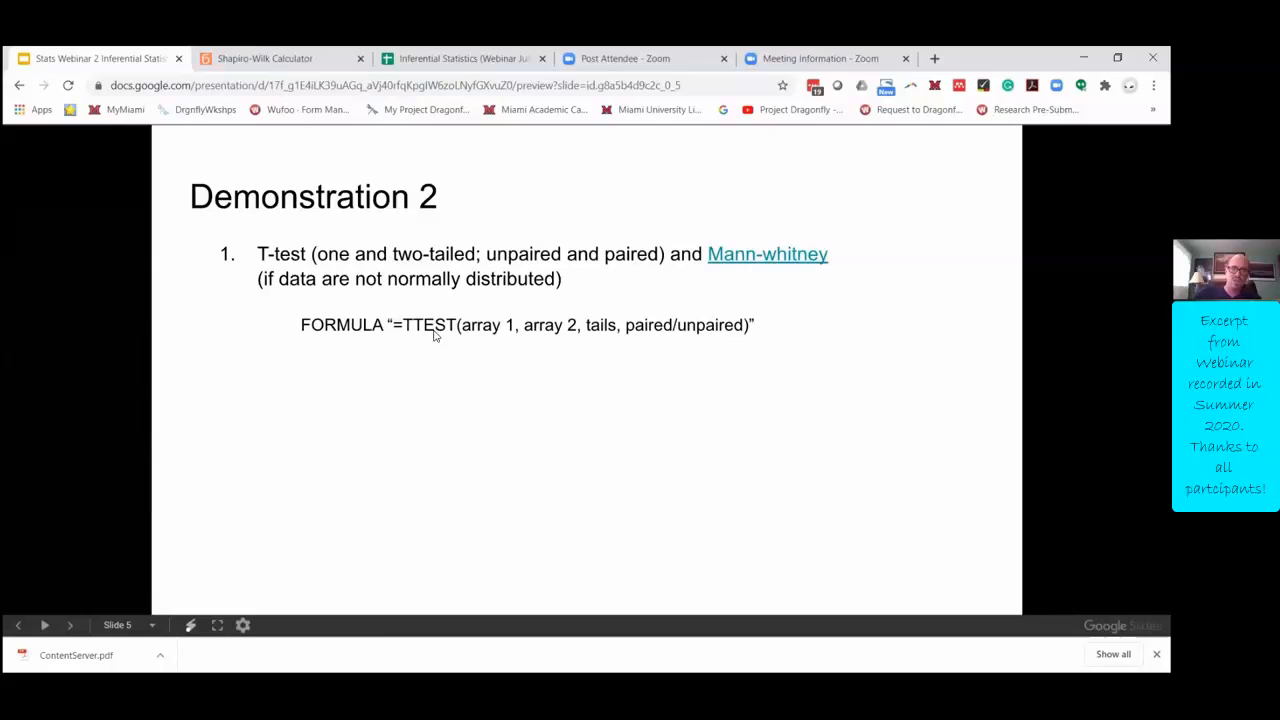
{"action": "mouse_move", "coordinate": [378, 320]}
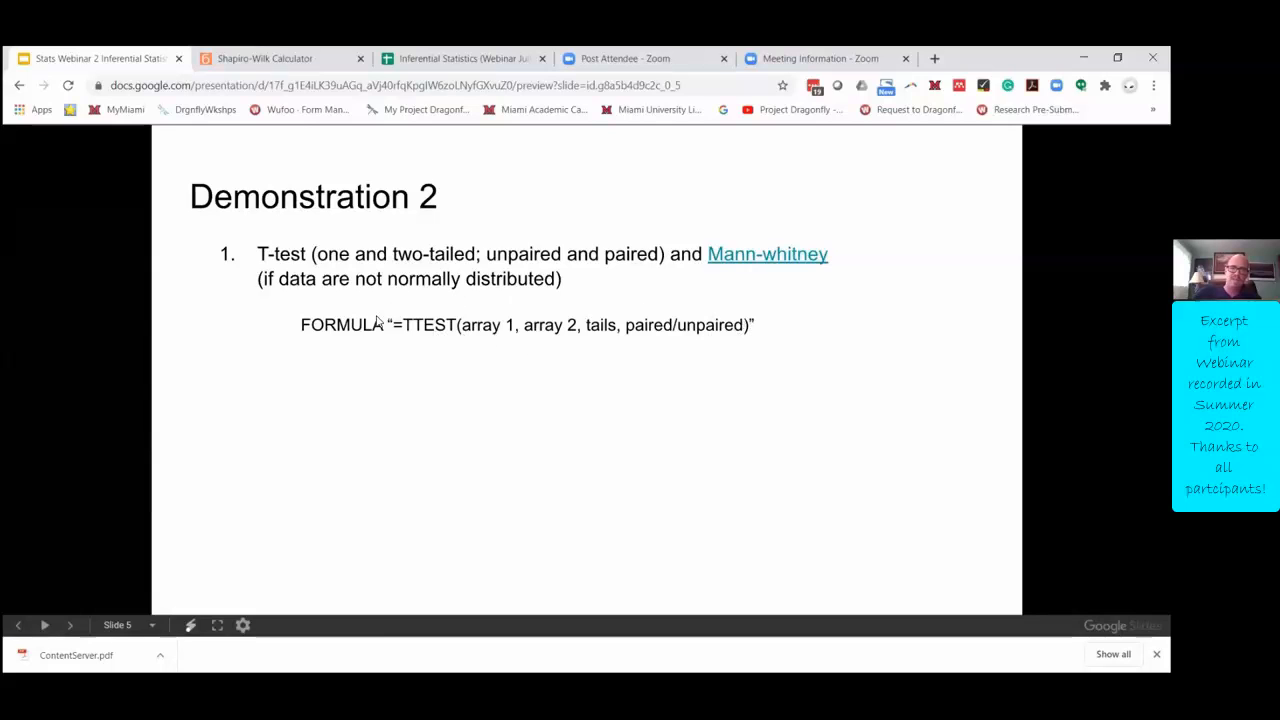
{"action": "mouse_move", "coordinate": [737, 352]}
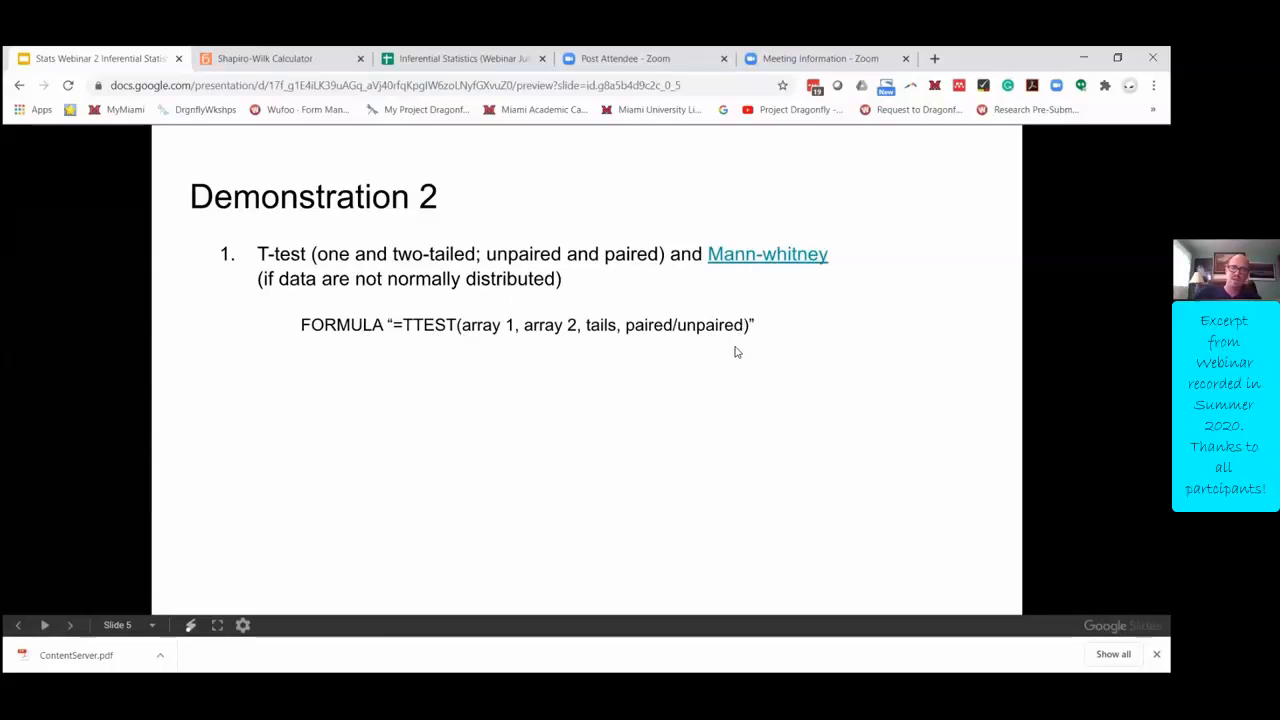
{"action": "mouse_move", "coordinate": [676, 355]}
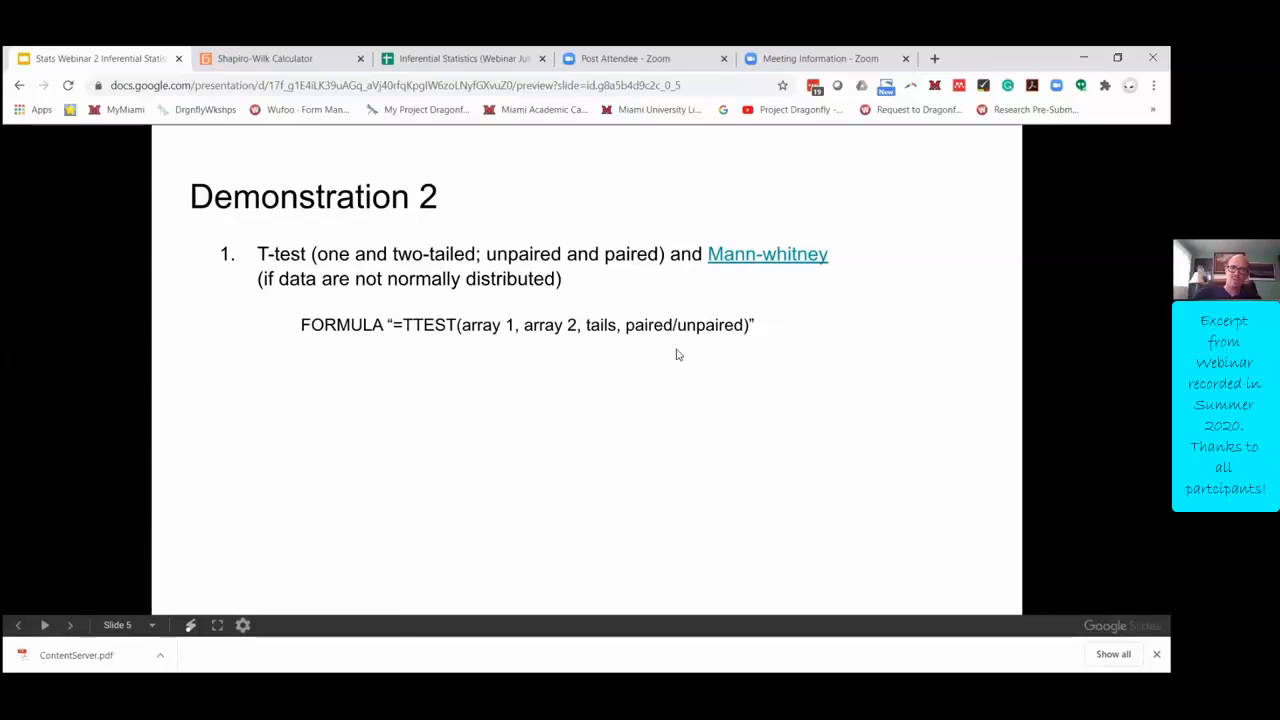
{"action": "mouse_move", "coordinate": [433, 179]}
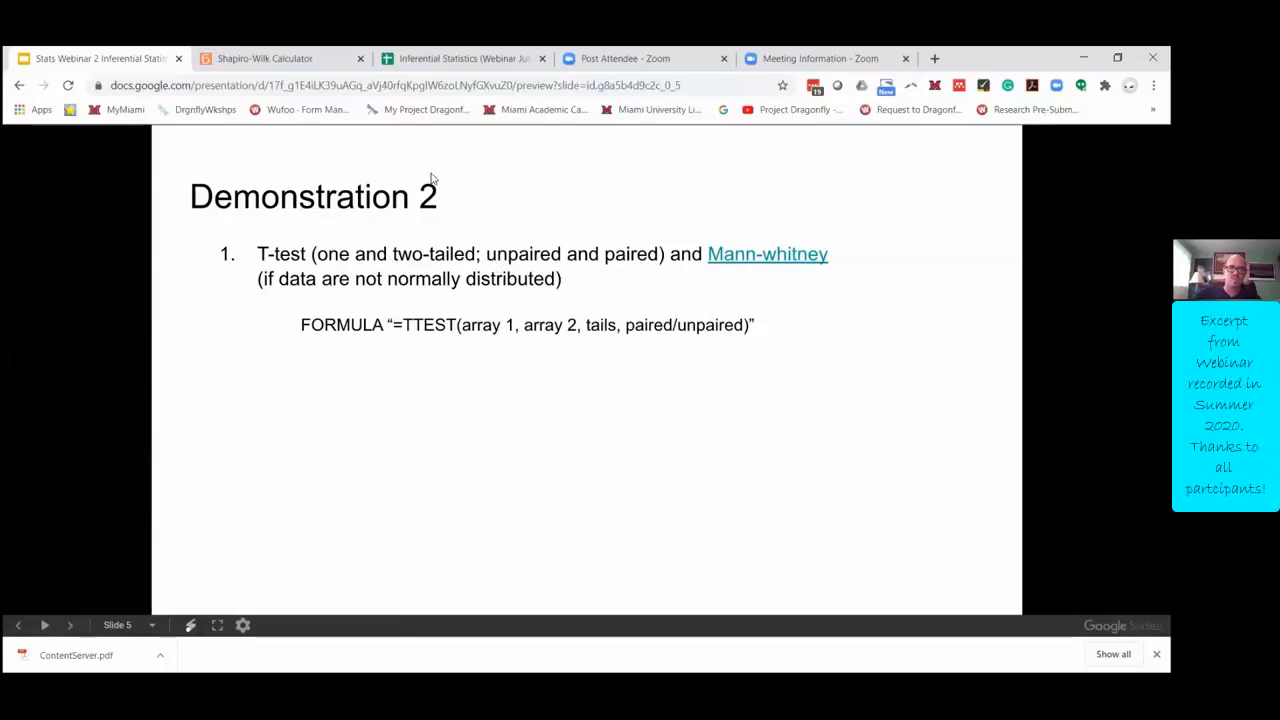
{"action": "mouse_move", "coordinate": [485, 332]}
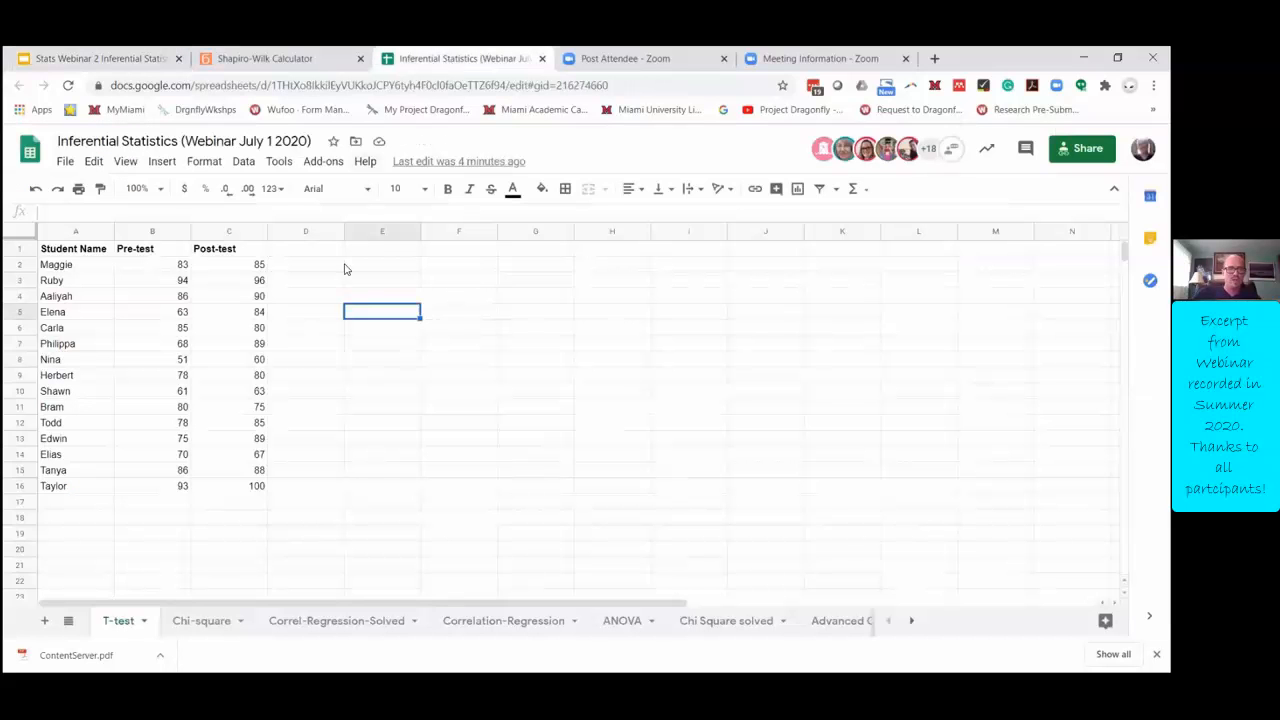
Step: Label the cell beside the score data 'p-value'
{"action": "left_click", "coordinate": [152, 264]}
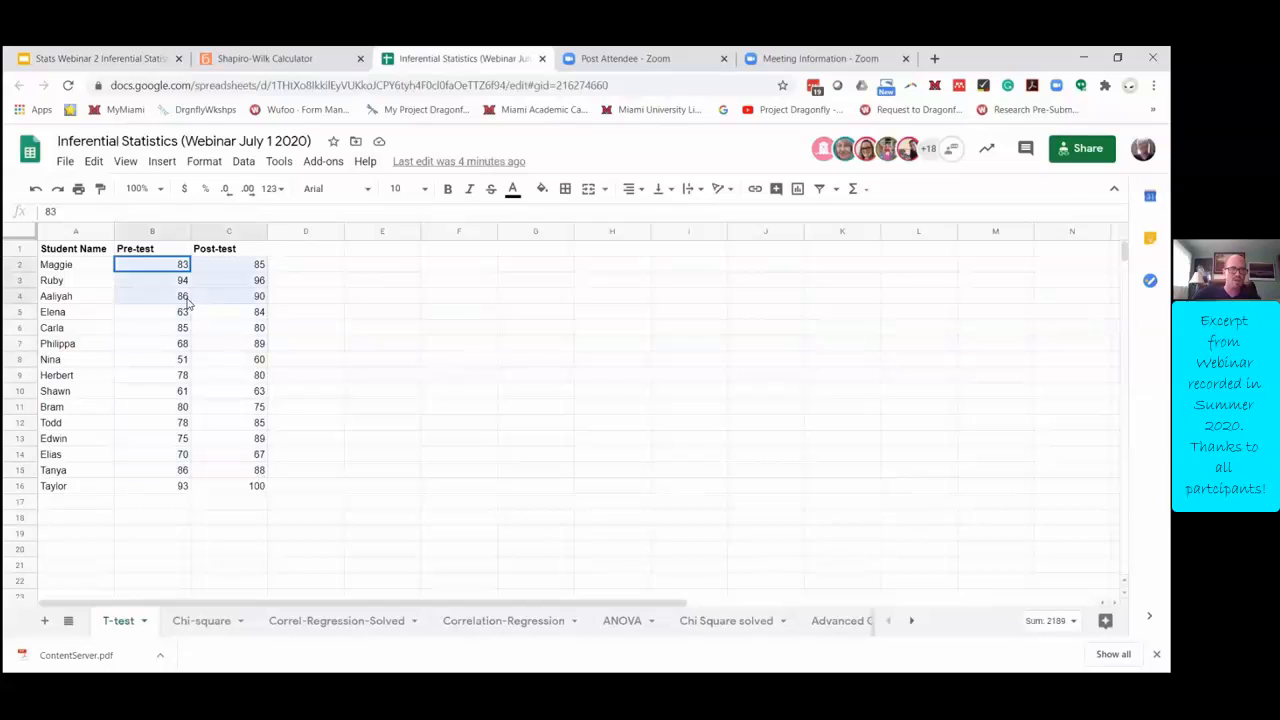
{"action": "left_click", "coordinate": [229, 248]}
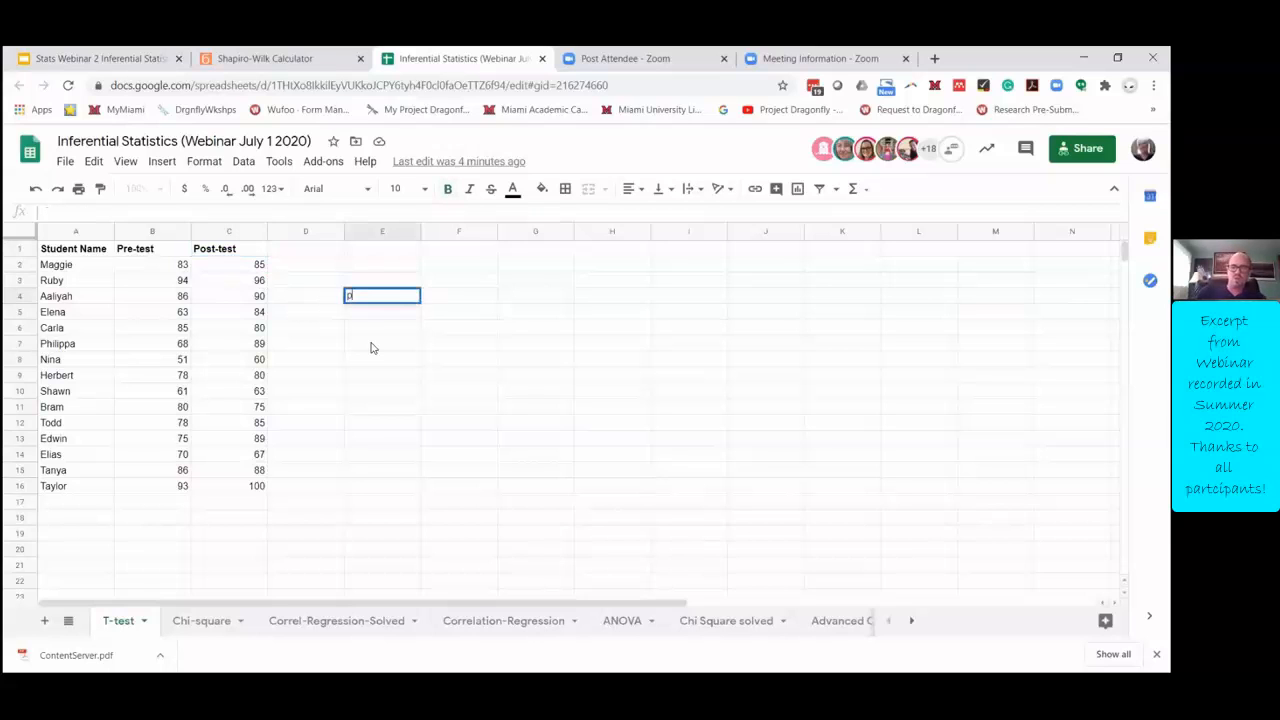
{"action": "type", "text": "p-value"}
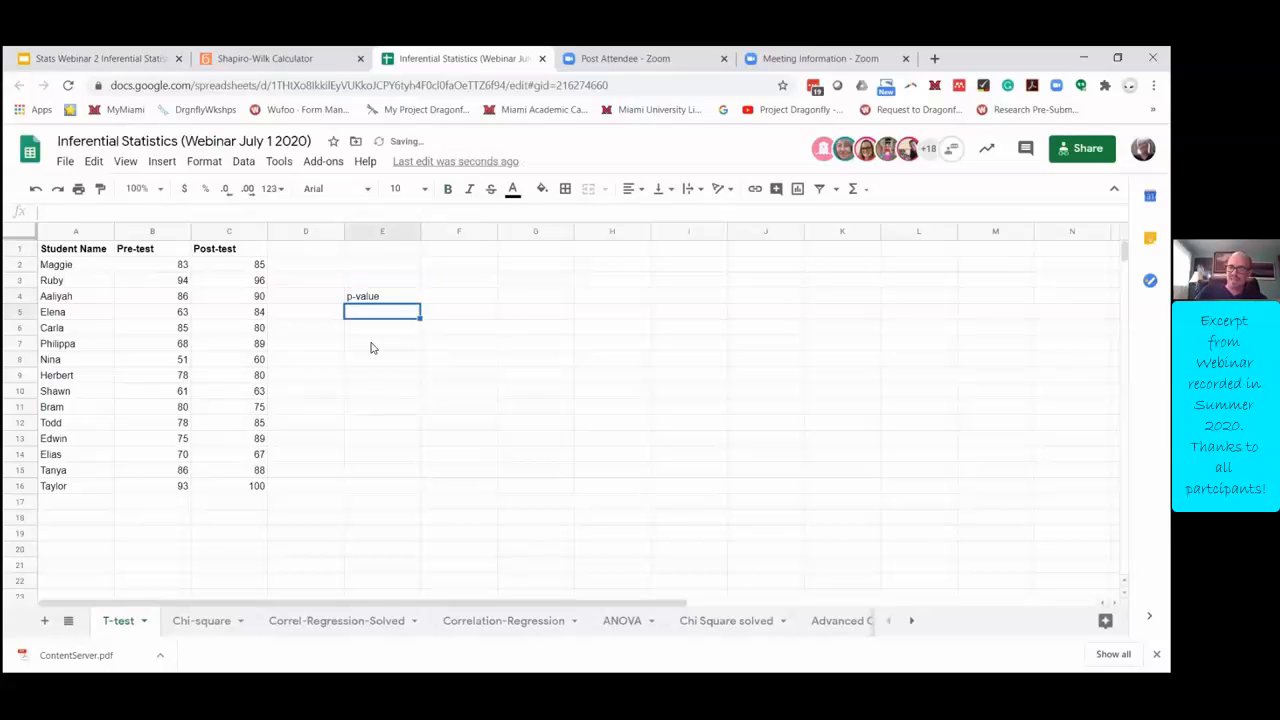
Step: Start a TTEST formula in F4, next to the p-value label
{"action": "left_click", "coordinate": [458, 295]}
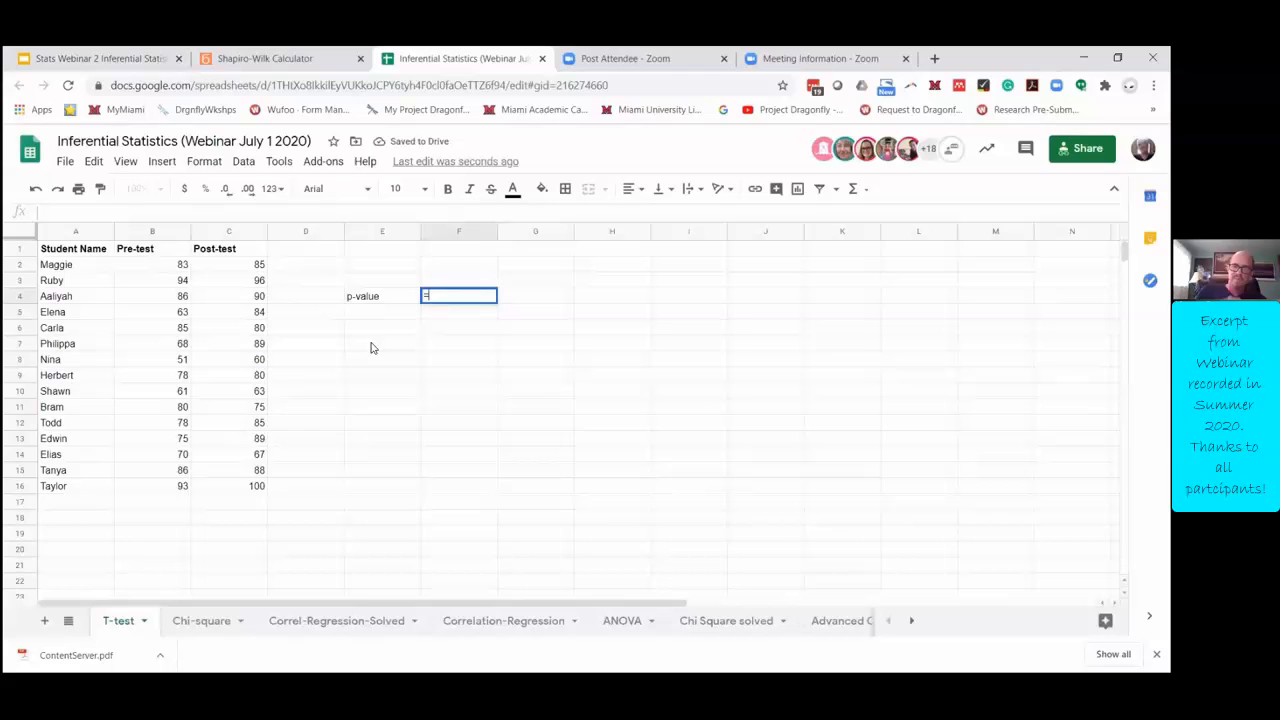
{"action": "type", "text": "t"}
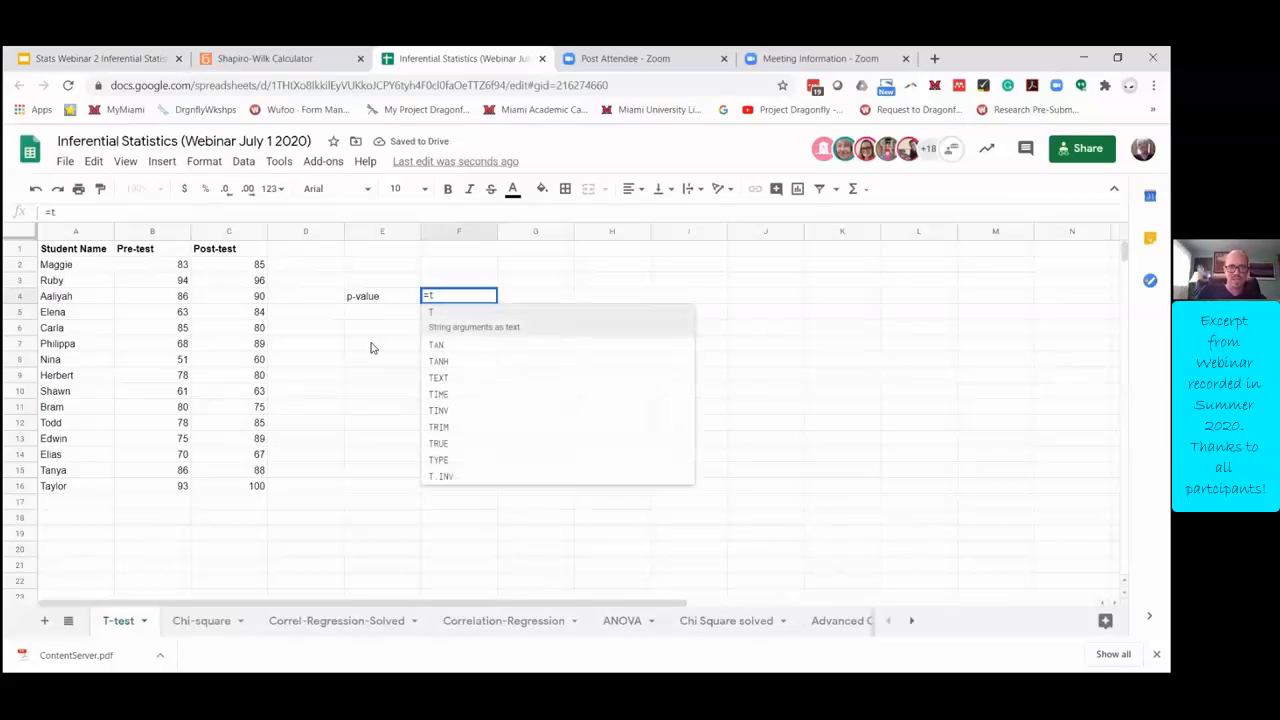
{"action": "type", "text": "t"}
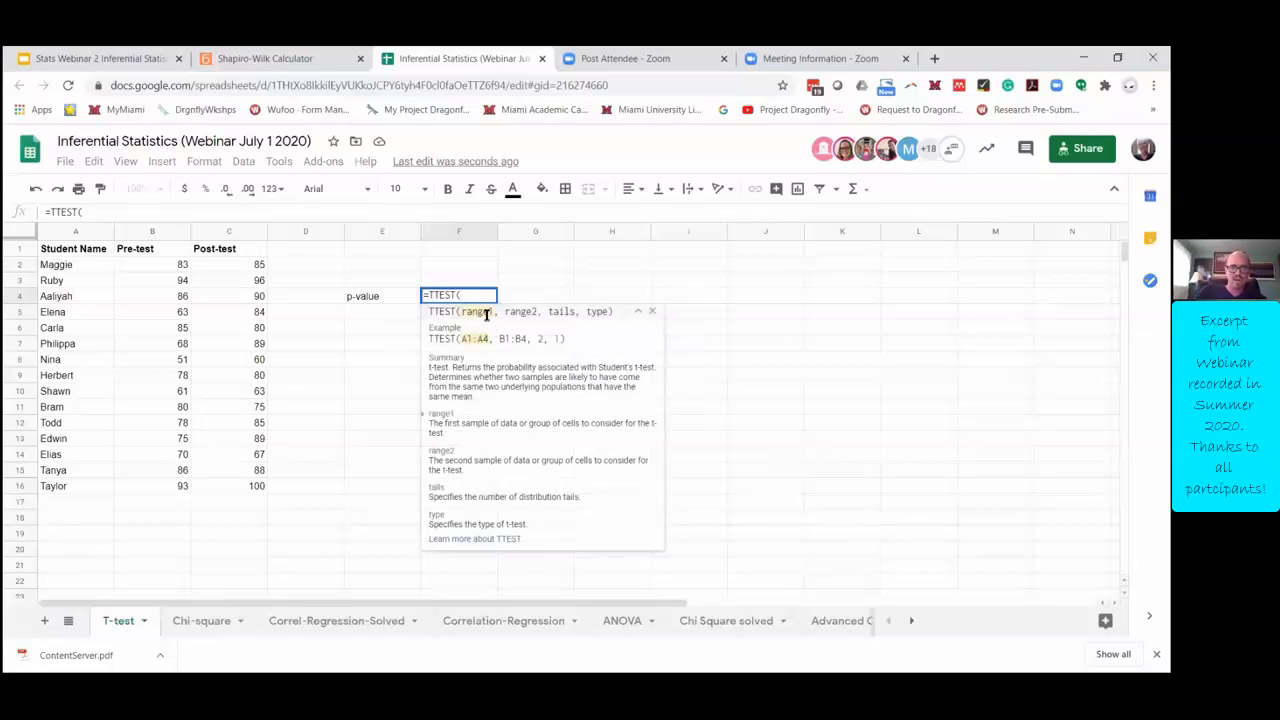
Step: Complete the formula as =TTEST(B2:B16,C2:C16,2,3), giving a p-value of about 0.2288
{"action": "left_click_drag", "start_coordinate": [152, 264], "coordinate": [152, 485]}
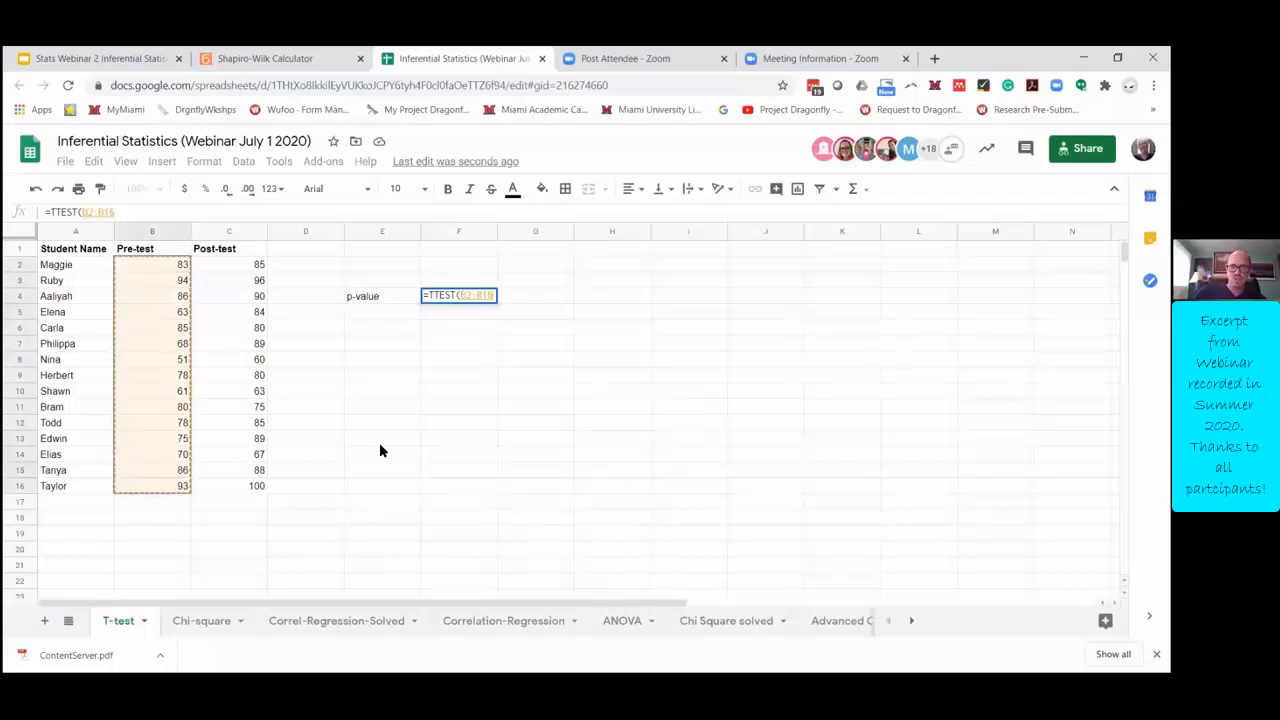
{"action": "type", "text": ","}
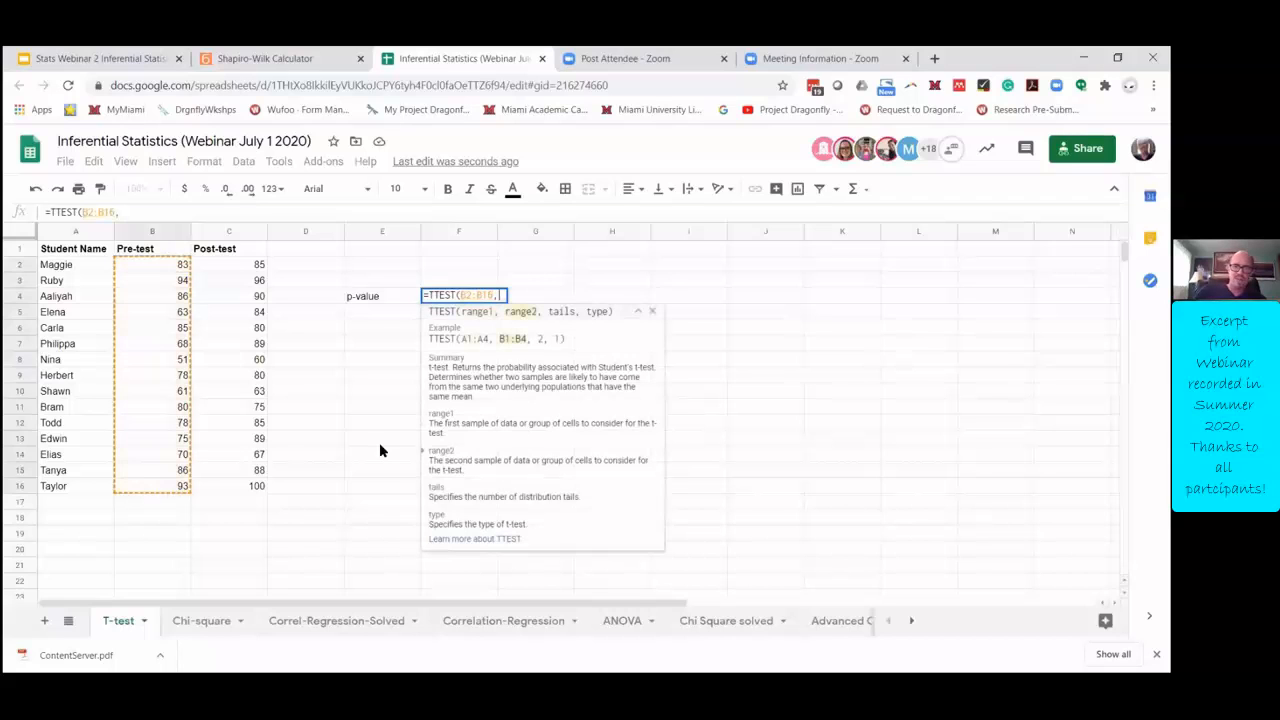
{"action": "mouse_move", "coordinate": [213, 313]}
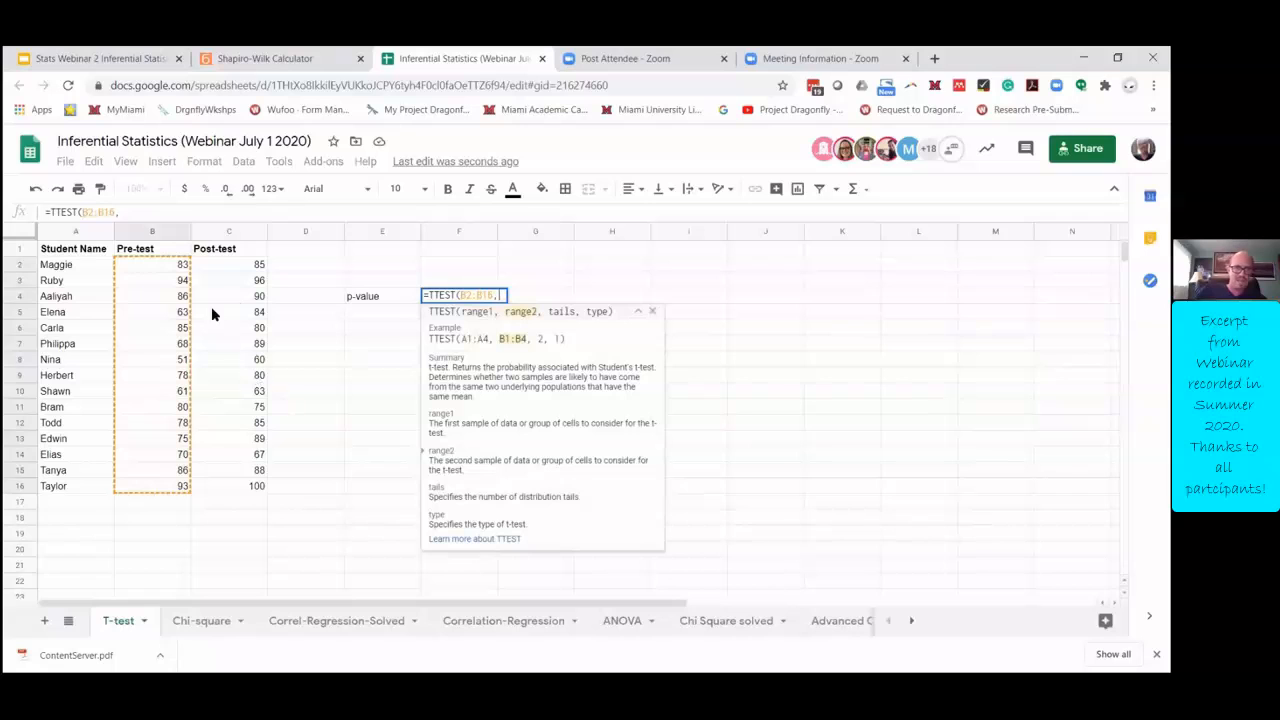
{"action": "left_click_drag", "start_coordinate": [228, 264], "coordinate": [228, 327]}
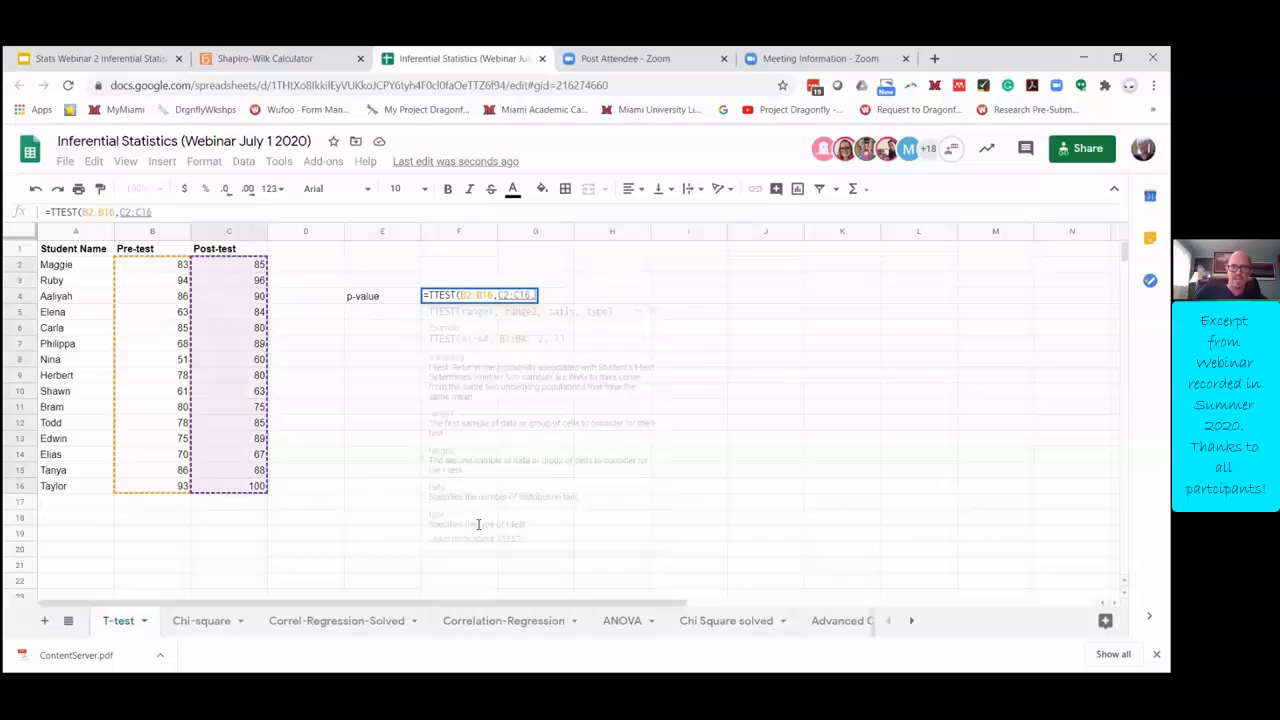
{"action": "type", "text": ","}
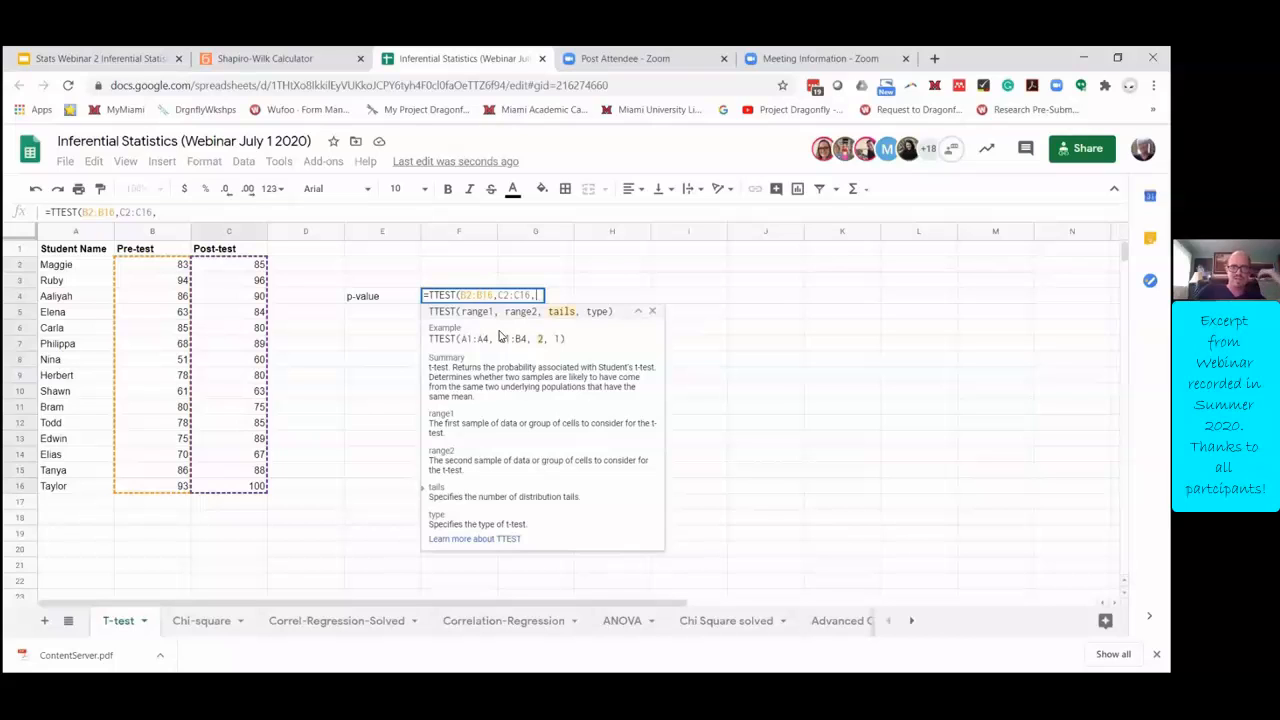
{"action": "type", "text": "2"}
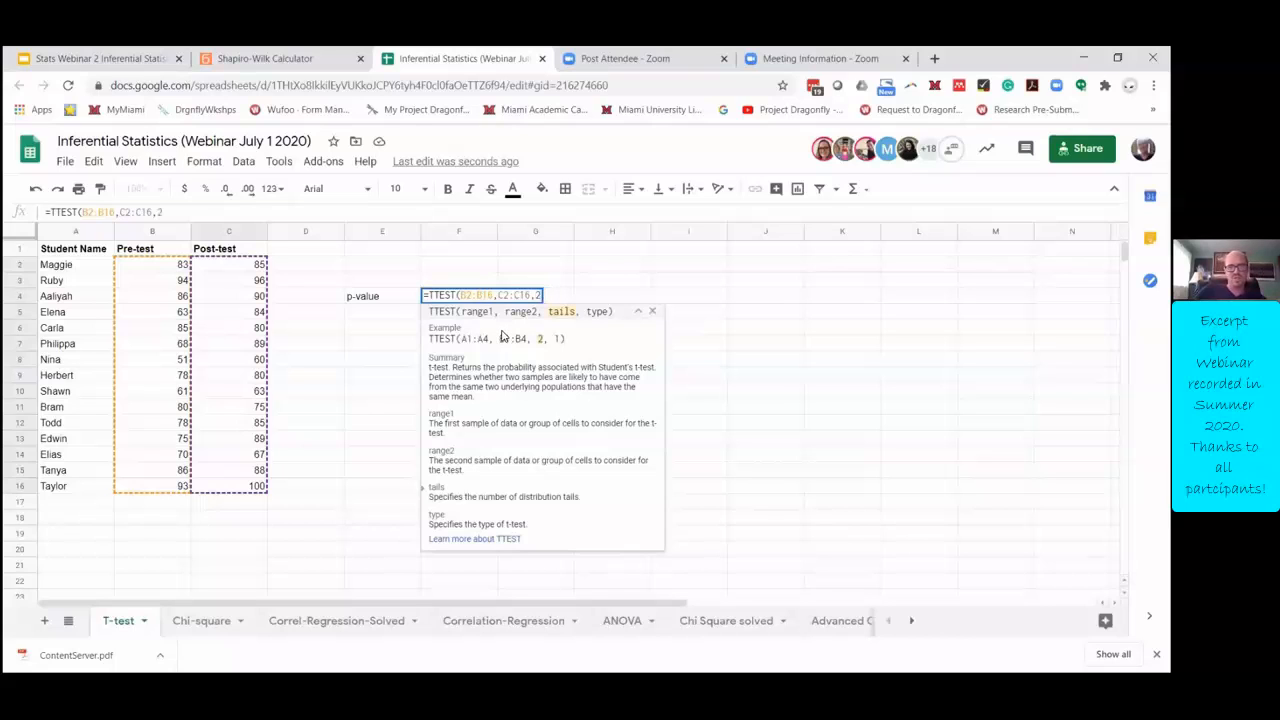
{"action": "type", "text": ","}
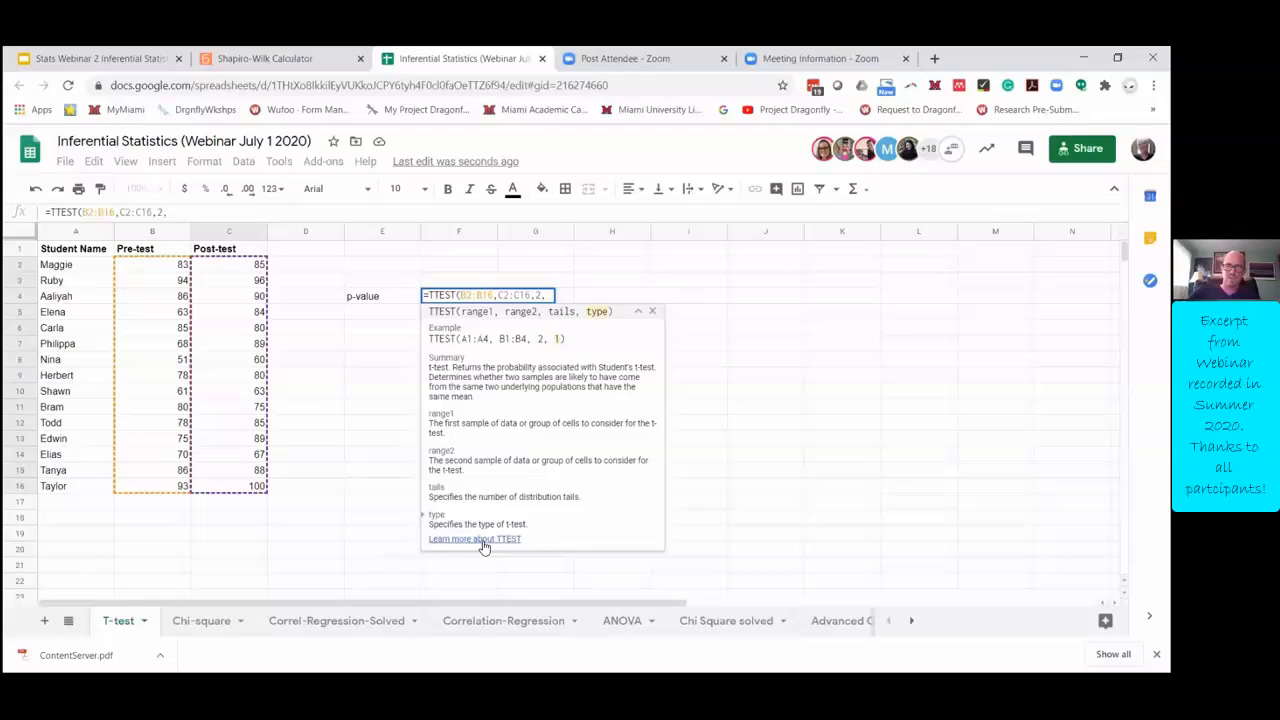
{"action": "mouse_move", "coordinate": [530, 363]}
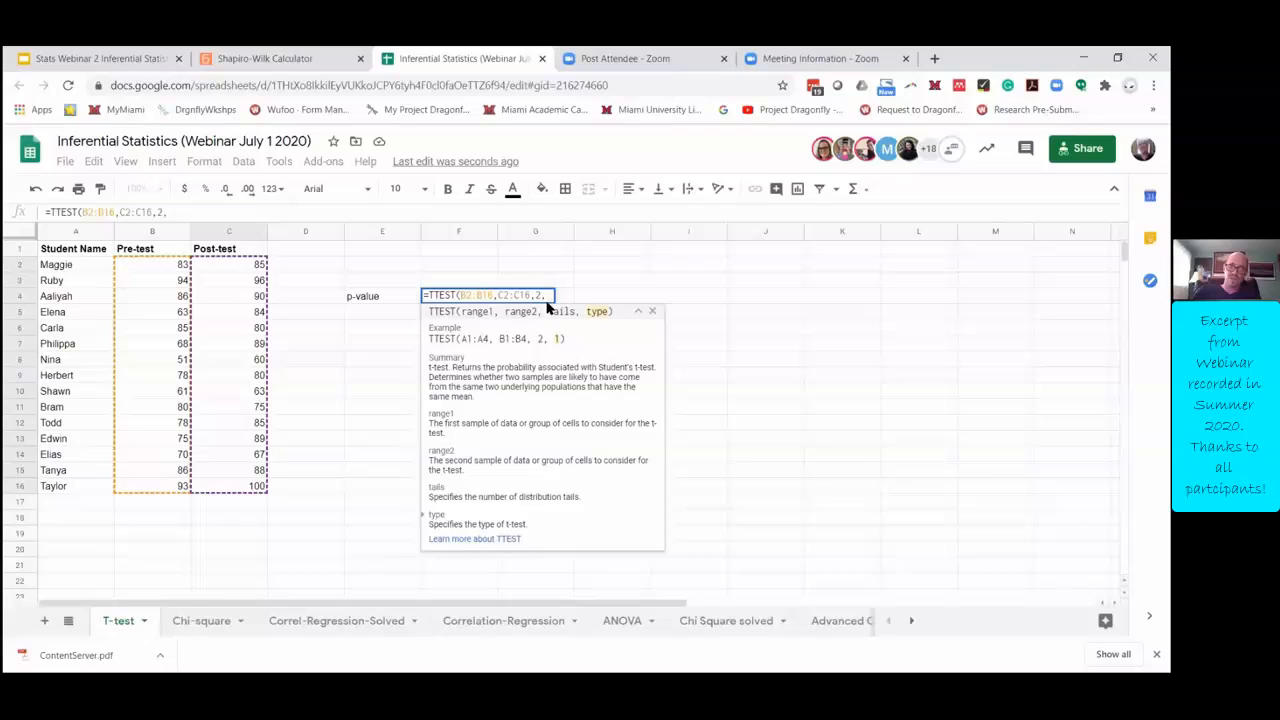
{"action": "type", "text": "3"}
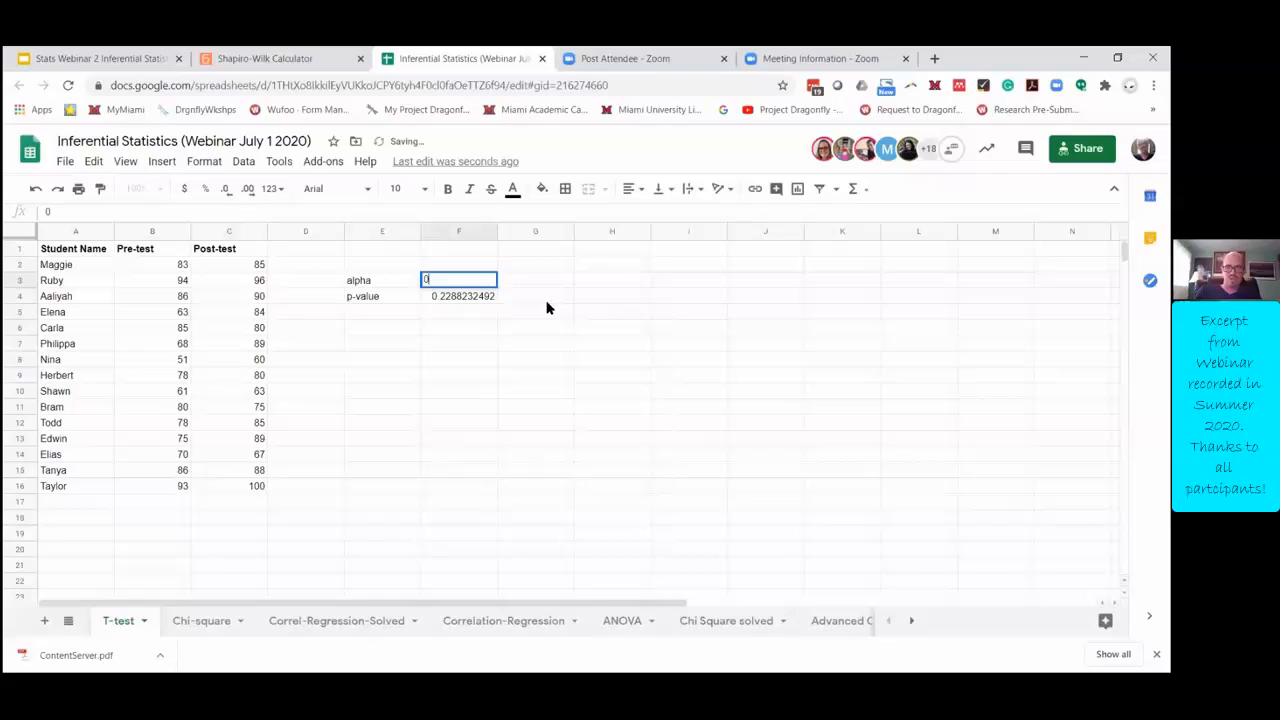
Step: Enter alpha 0.05 and add the note 'p>alpha' below the p-value
{"action": "type", "text": "0.05"}
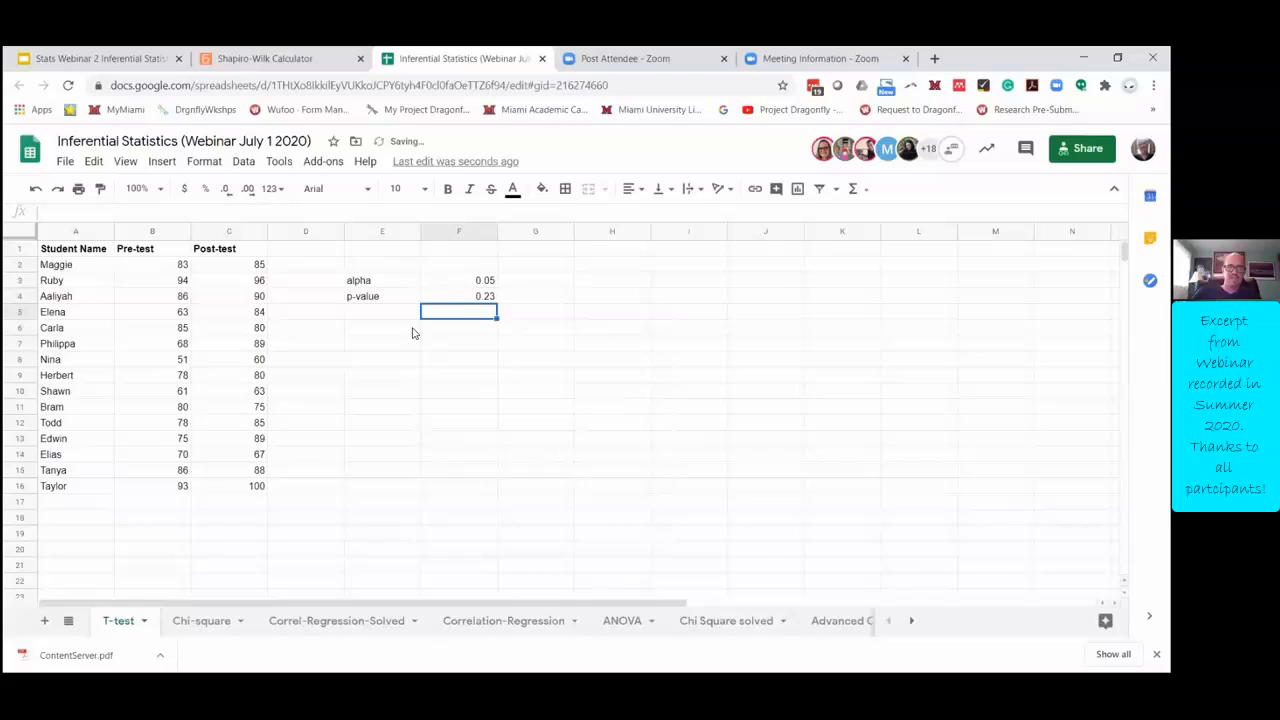
{"action": "mouse_move", "coordinate": [499, 363]}
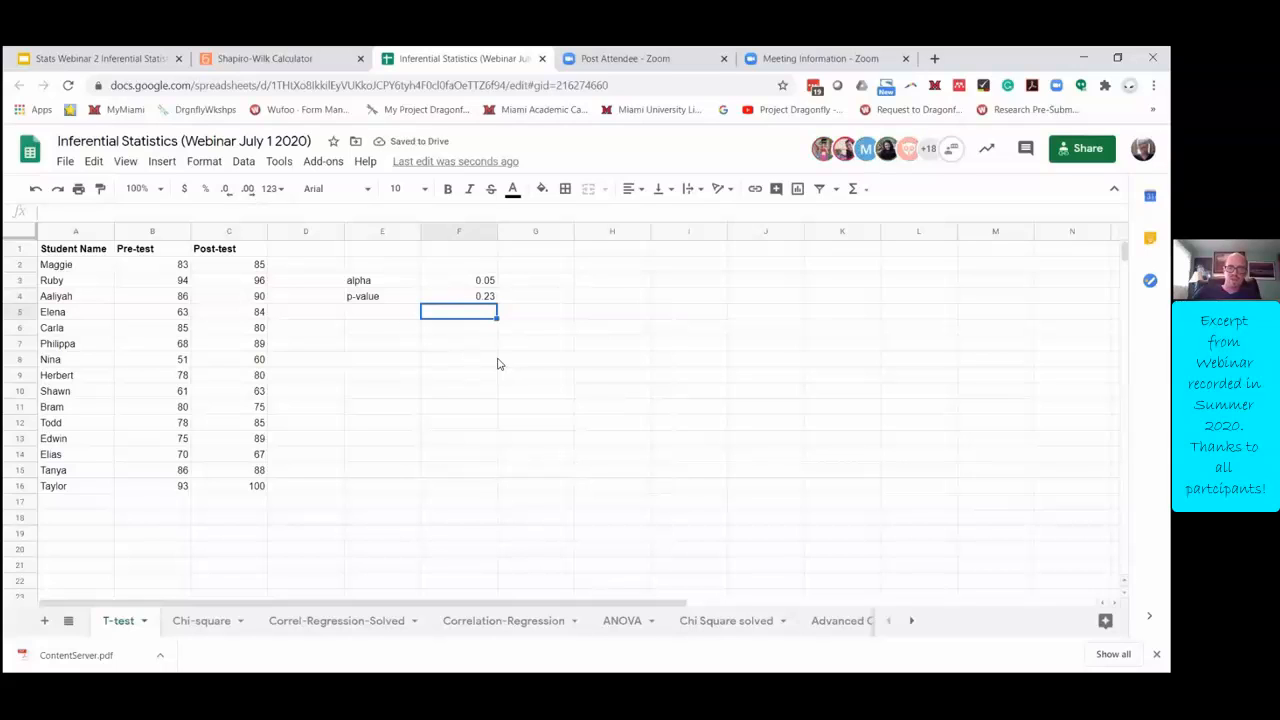
{"action": "type", "text": "p"}
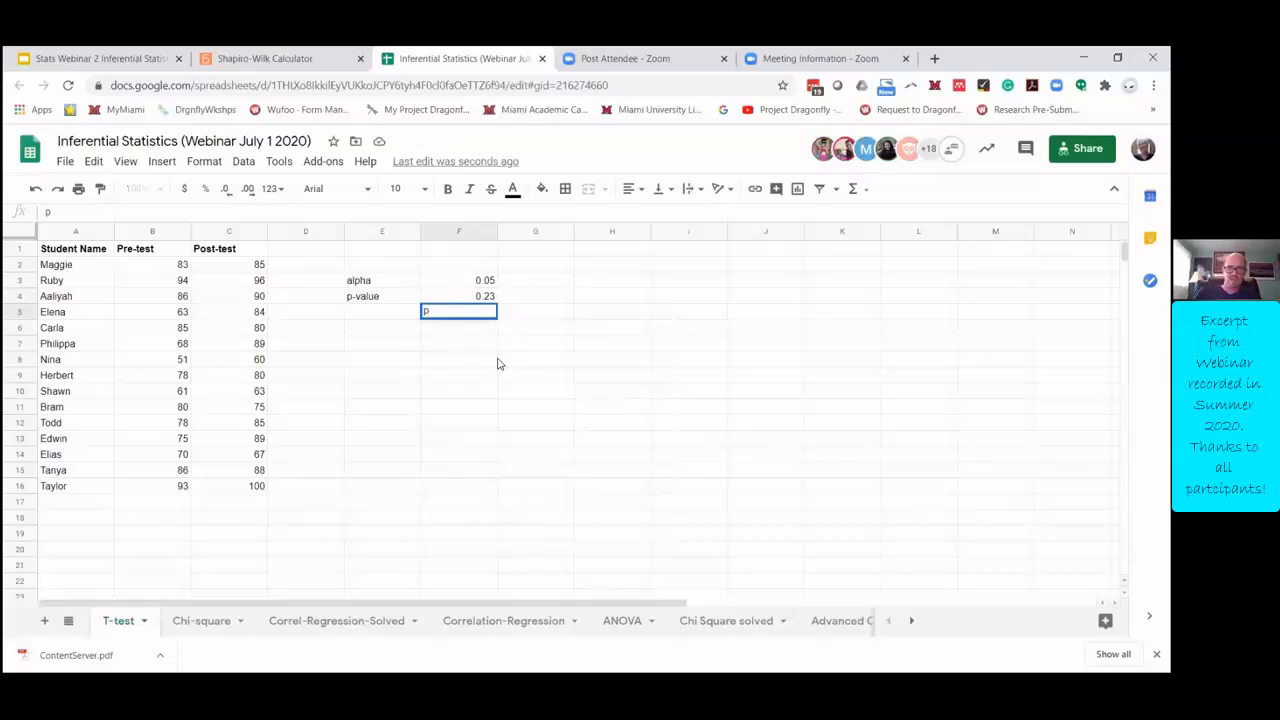
{"action": "type", "text": ">alpha"}
{"action": "left_click", "coordinate": [458, 328]}
{"action": "type", "text": "fail to reject"}
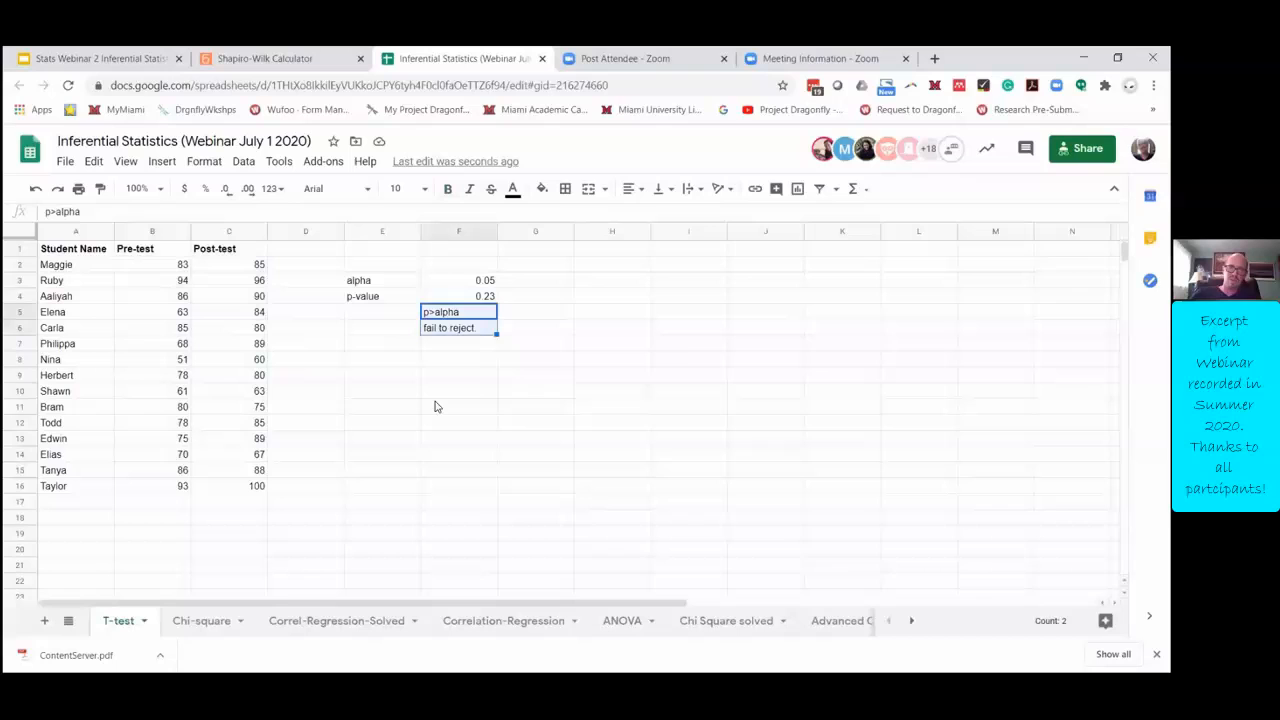
{"action": "mouse_move", "coordinate": [393, 416]}
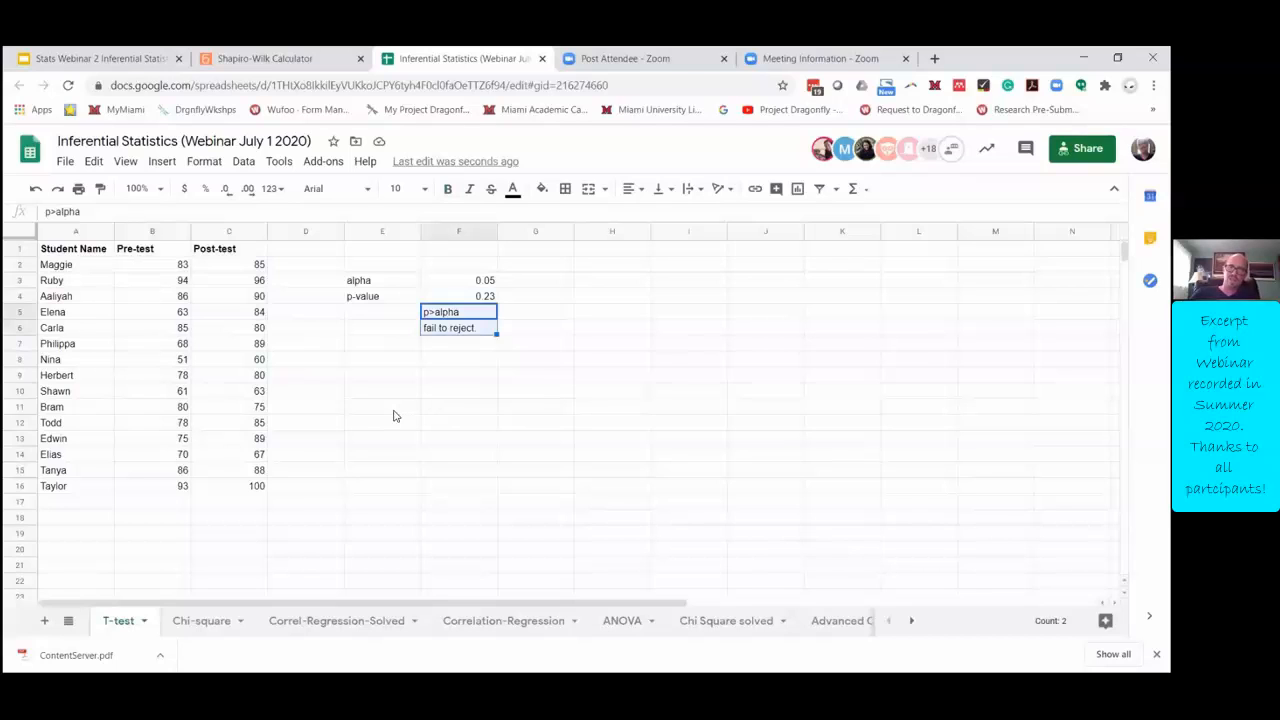
Step: Delete the 'p>alpha' and 'fail to reject' notes, then inspect the p-value formula
{"action": "key", "text": "Delete"}
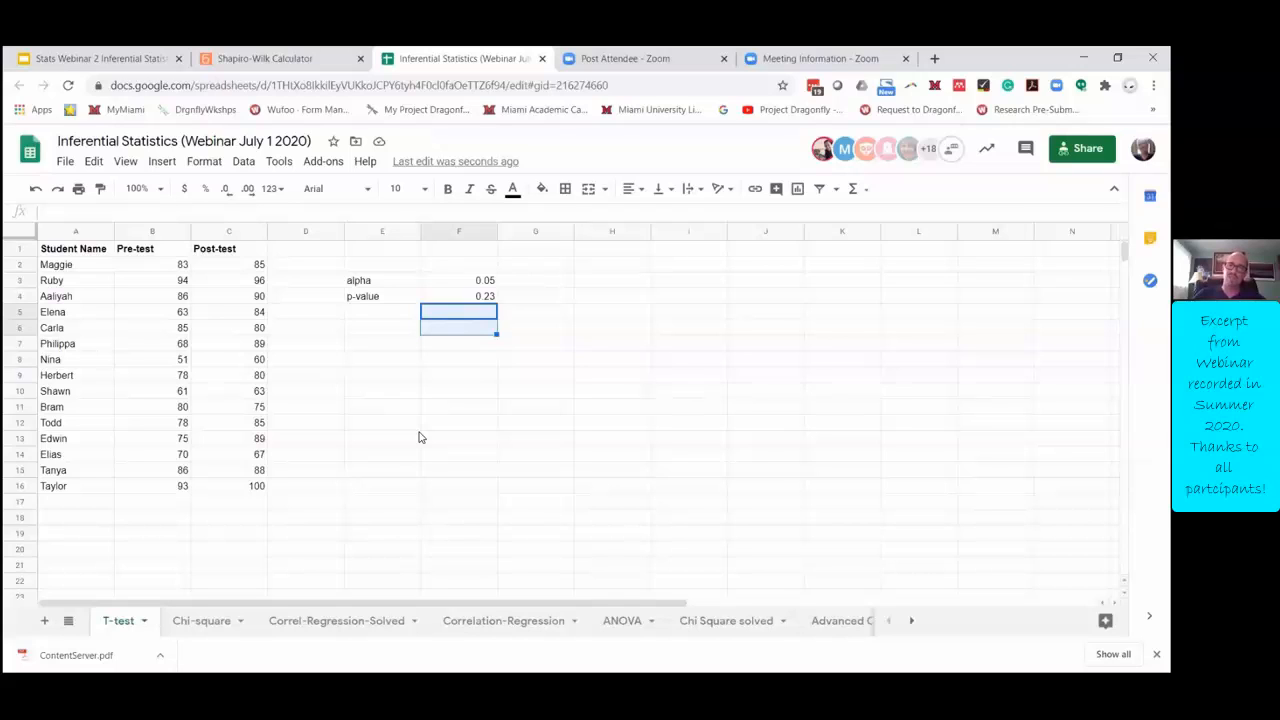
{"action": "mouse_move", "coordinate": [458, 301]}
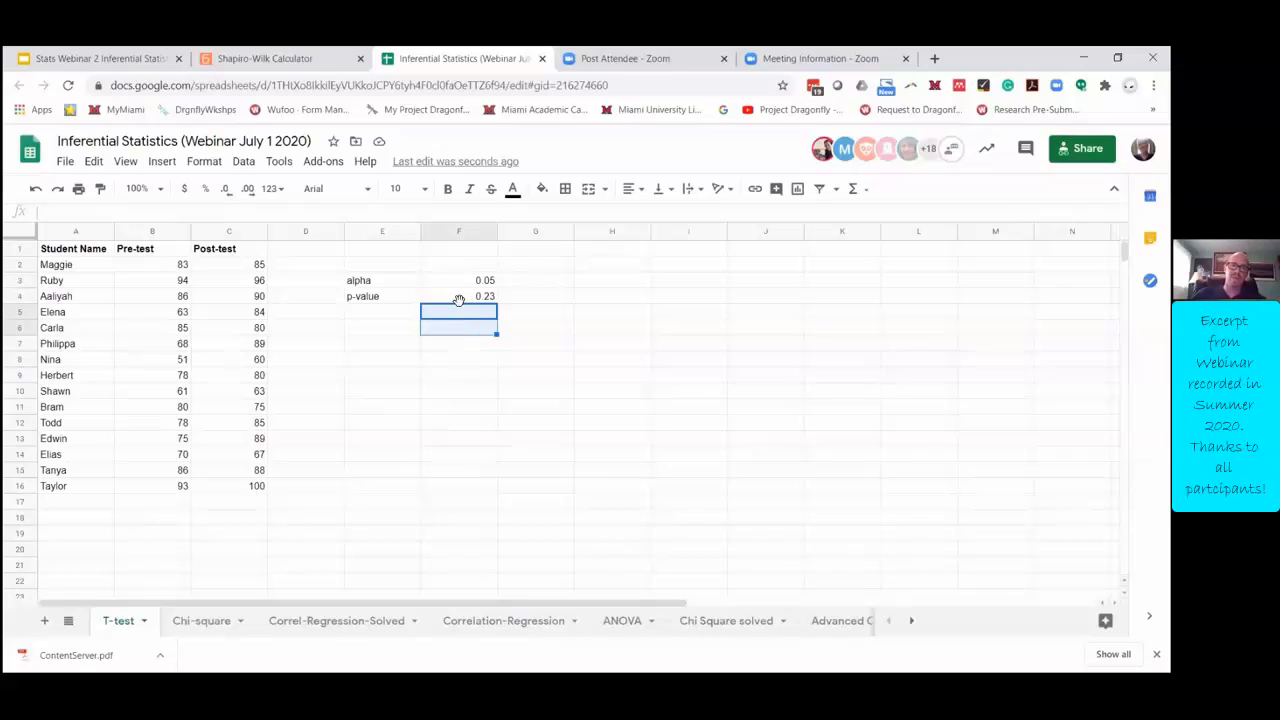
{"action": "left_click", "coordinate": [459, 296]}
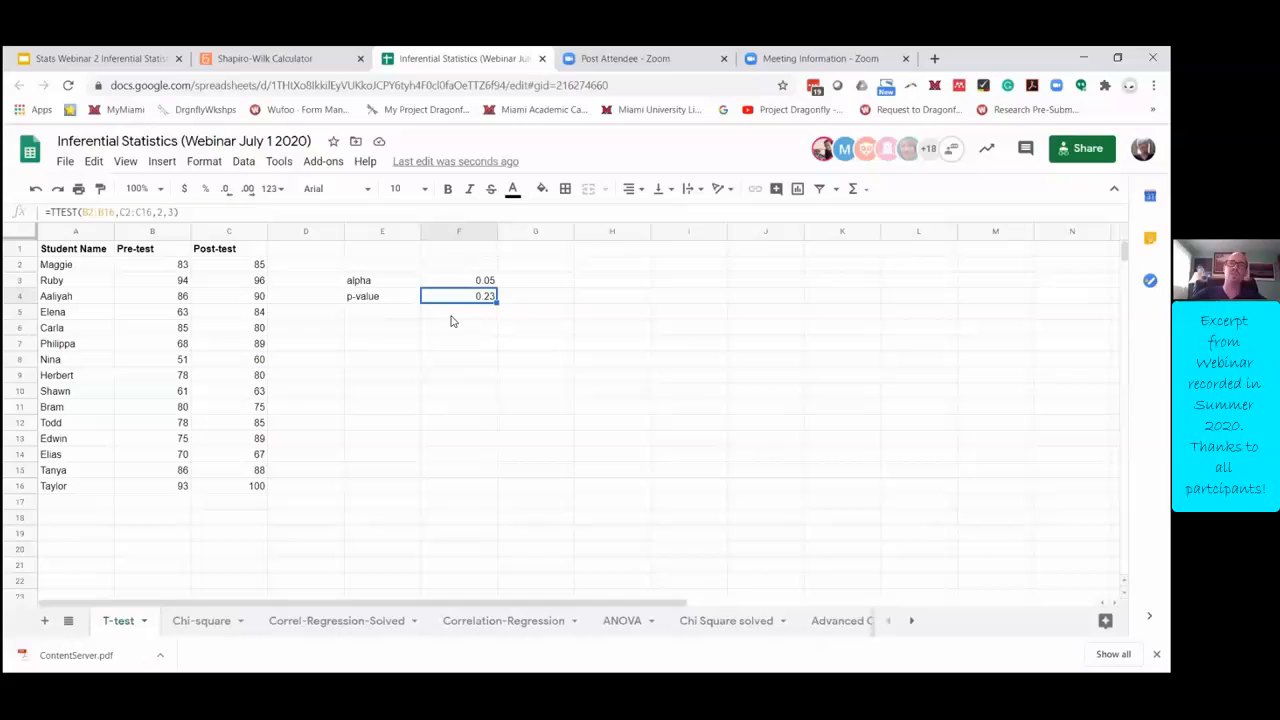
{"action": "mouse_move", "coordinate": [330, 175]}
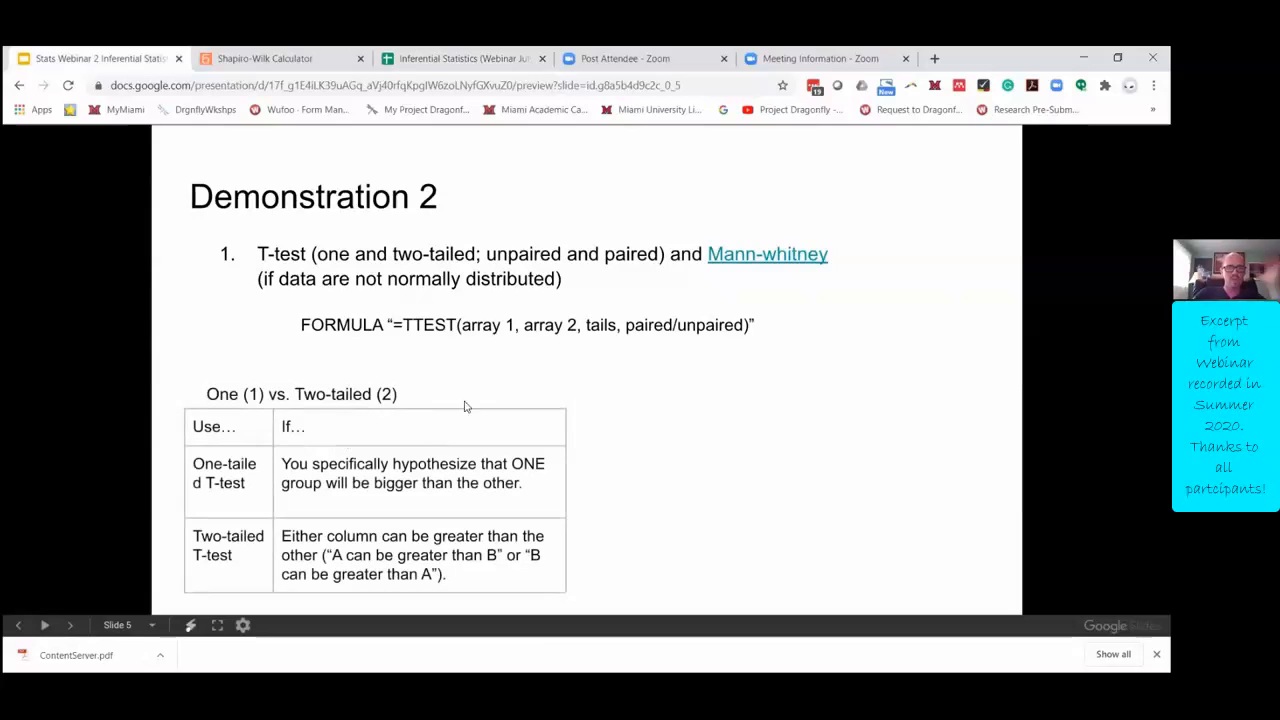
{"action": "mouse_move", "coordinate": [335, 405]}
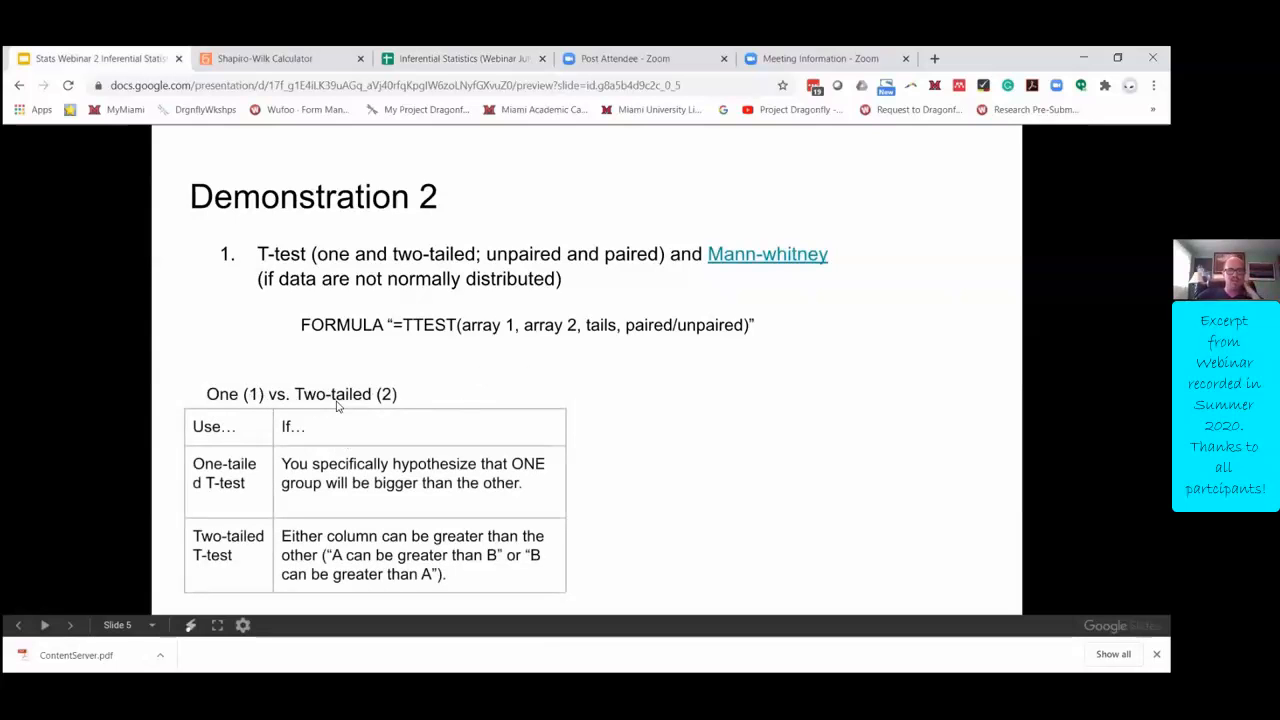
{"action": "mouse_move", "coordinate": [445, 180]}
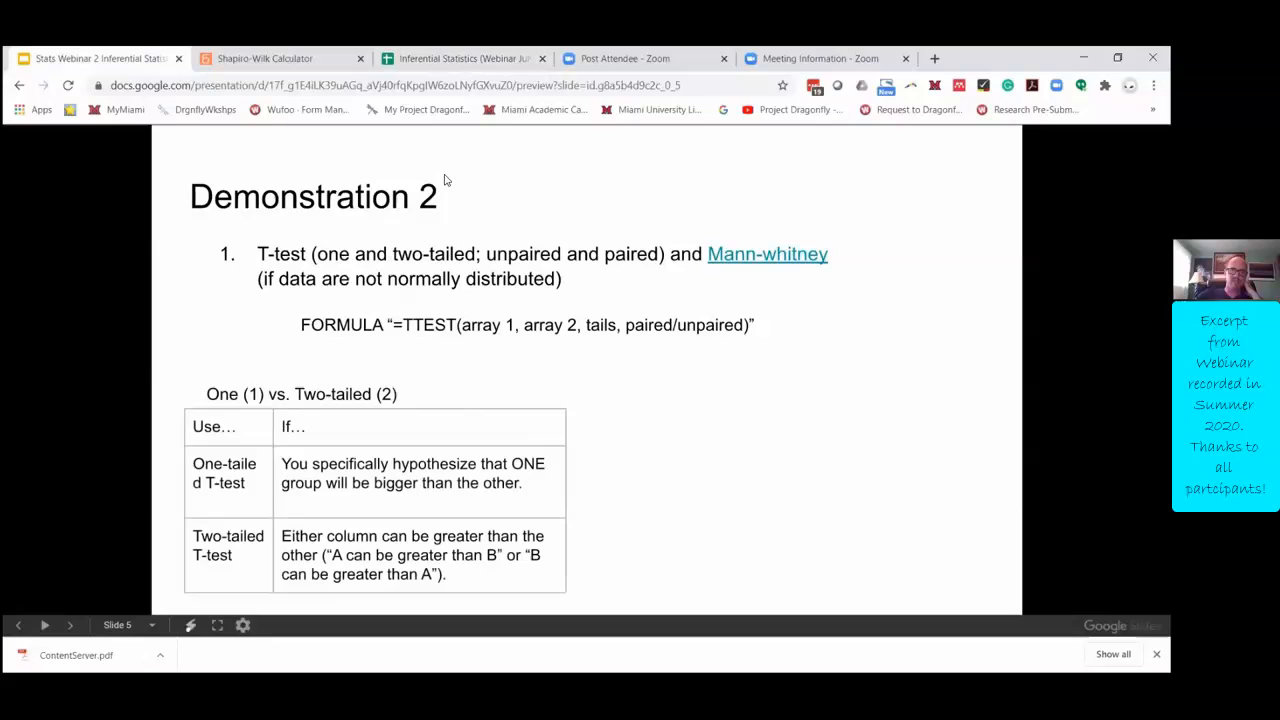
{"action": "mouse_move", "coordinate": [375, 393]}
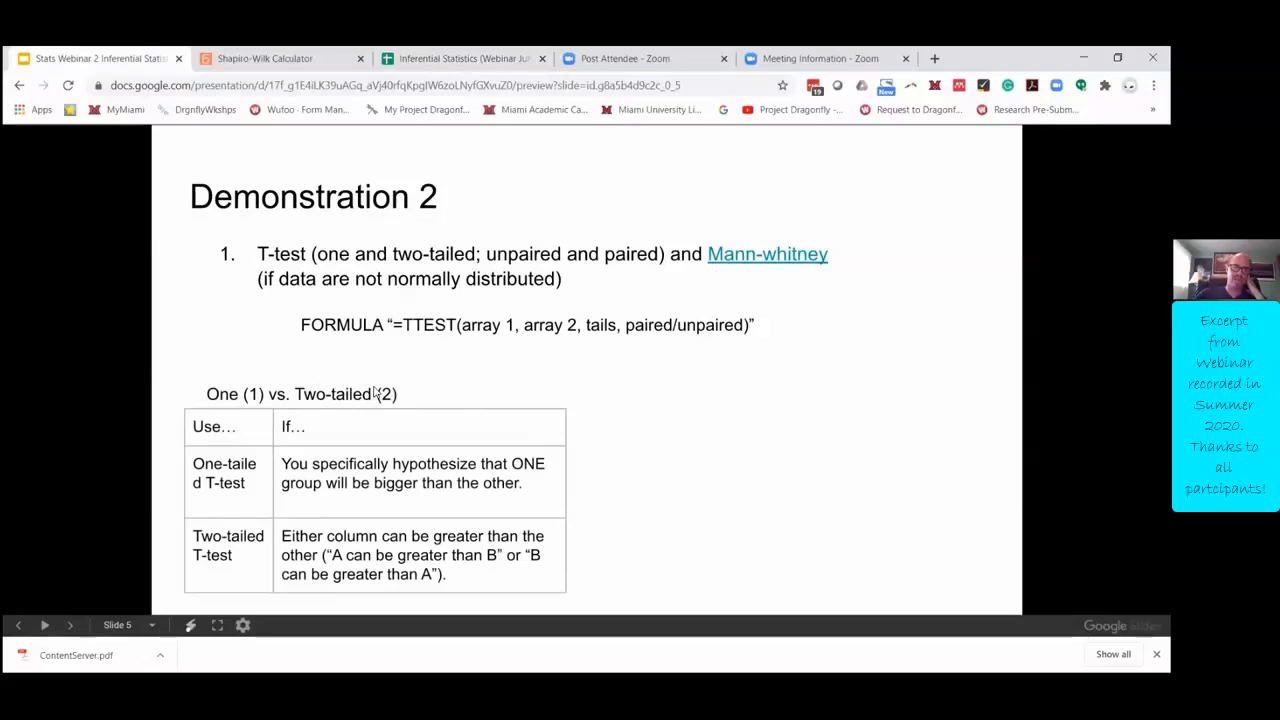
{"action": "mouse_move", "coordinate": [344, 388]}
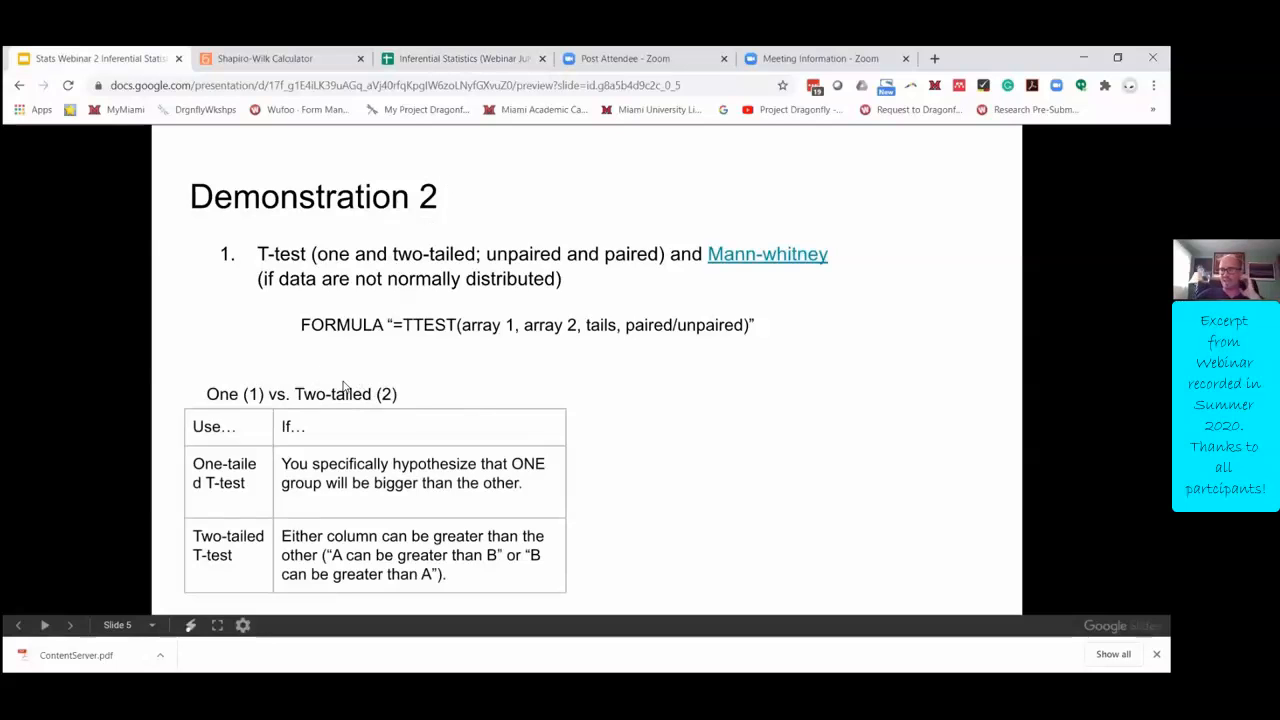
{"action": "mouse_move", "coordinate": [220, 448]}
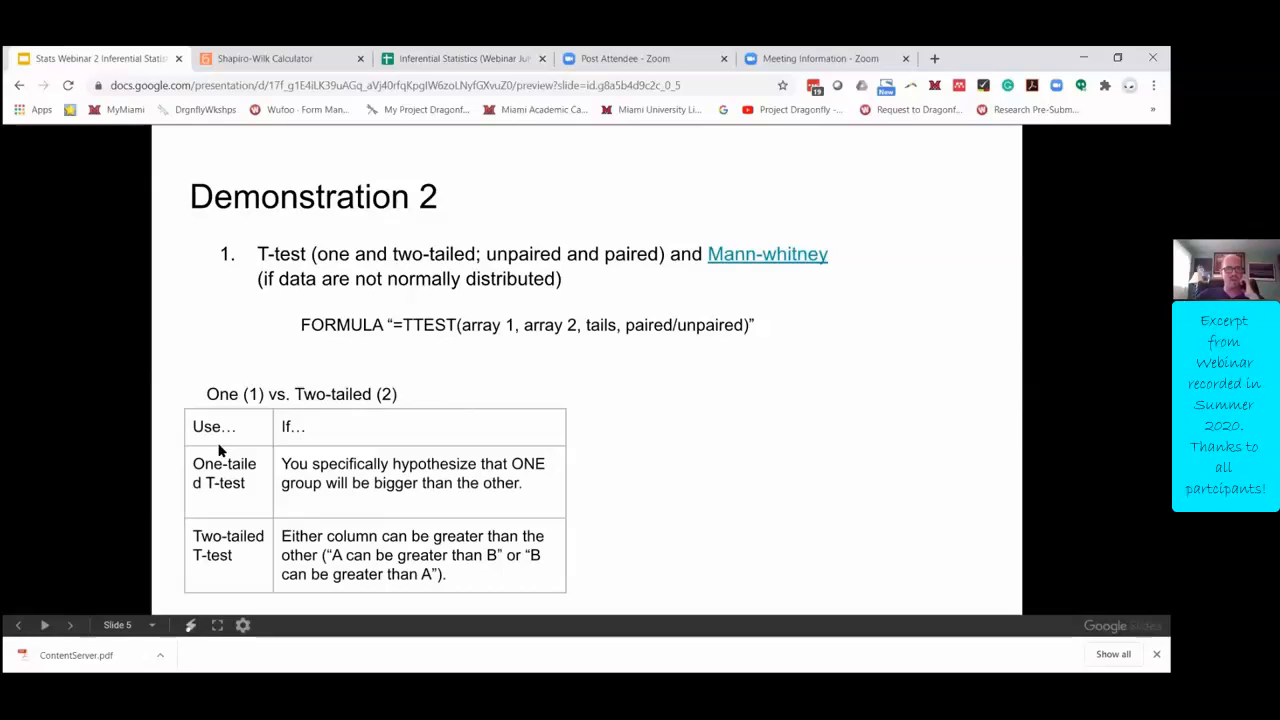
{"action": "mouse_move", "coordinate": [383, 508]}
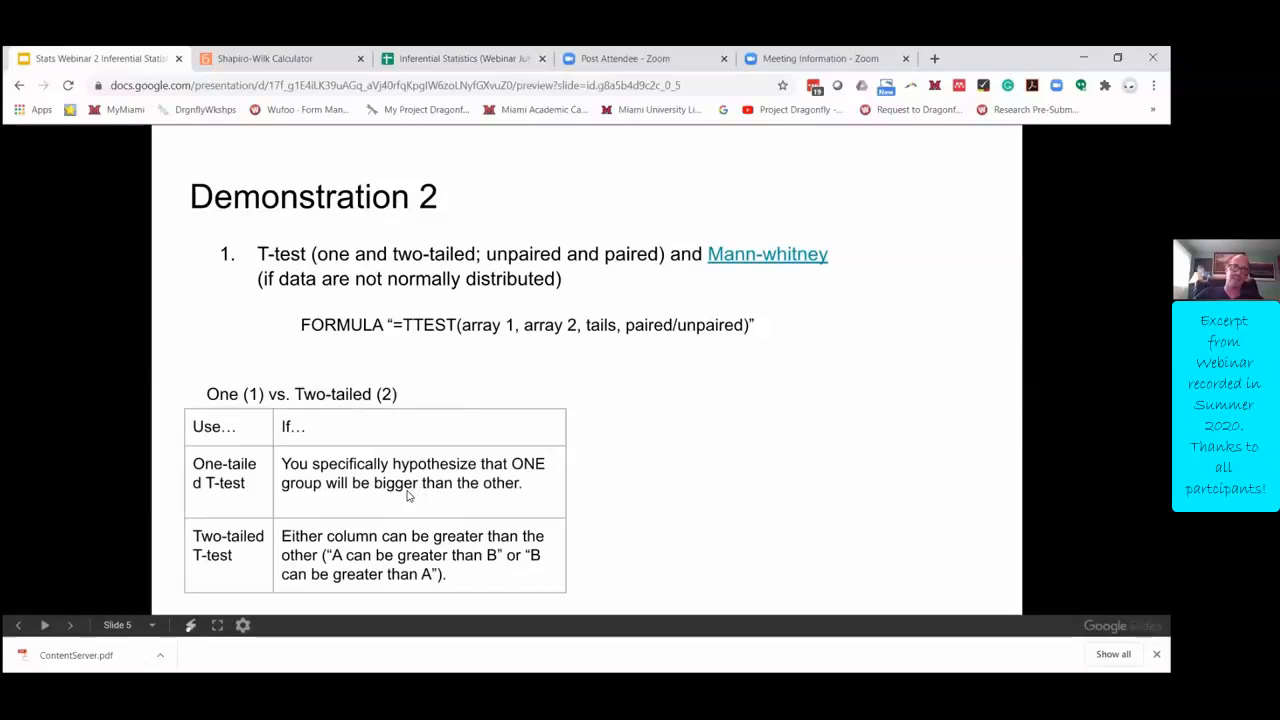
{"action": "mouse_move", "coordinate": [249, 563]}
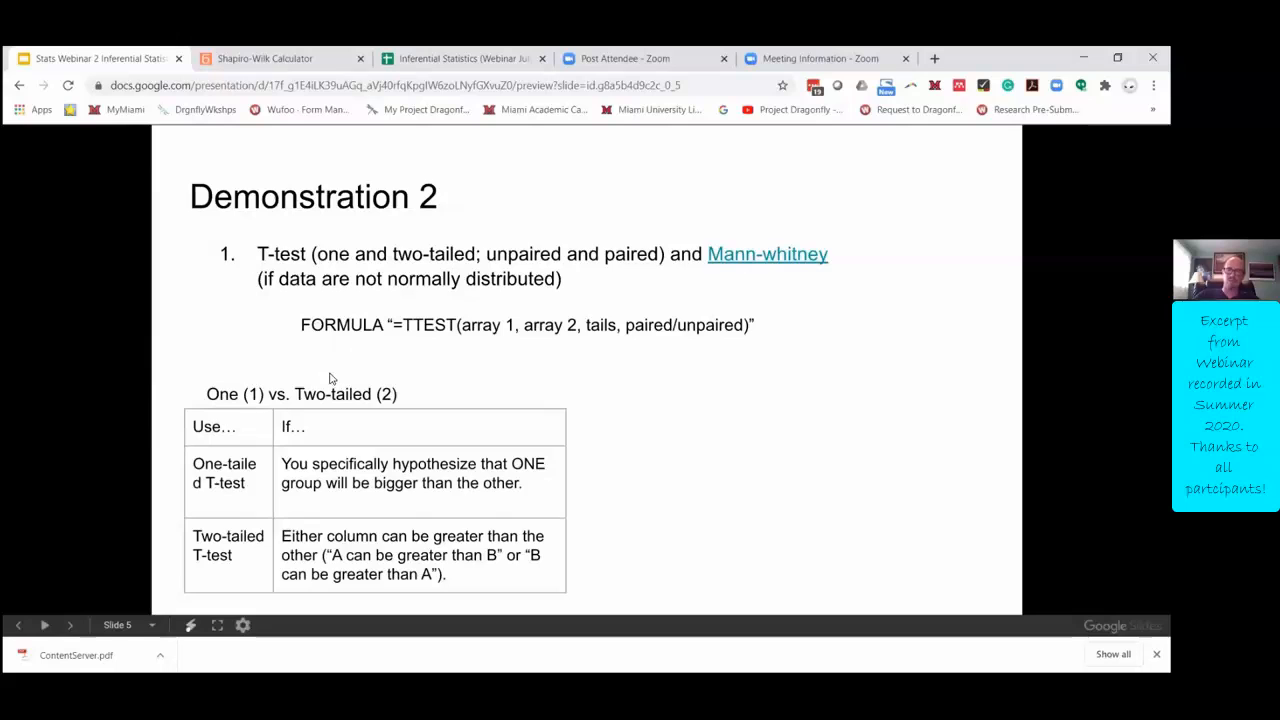
{"action": "mouse_move", "coordinate": [347, 408]}
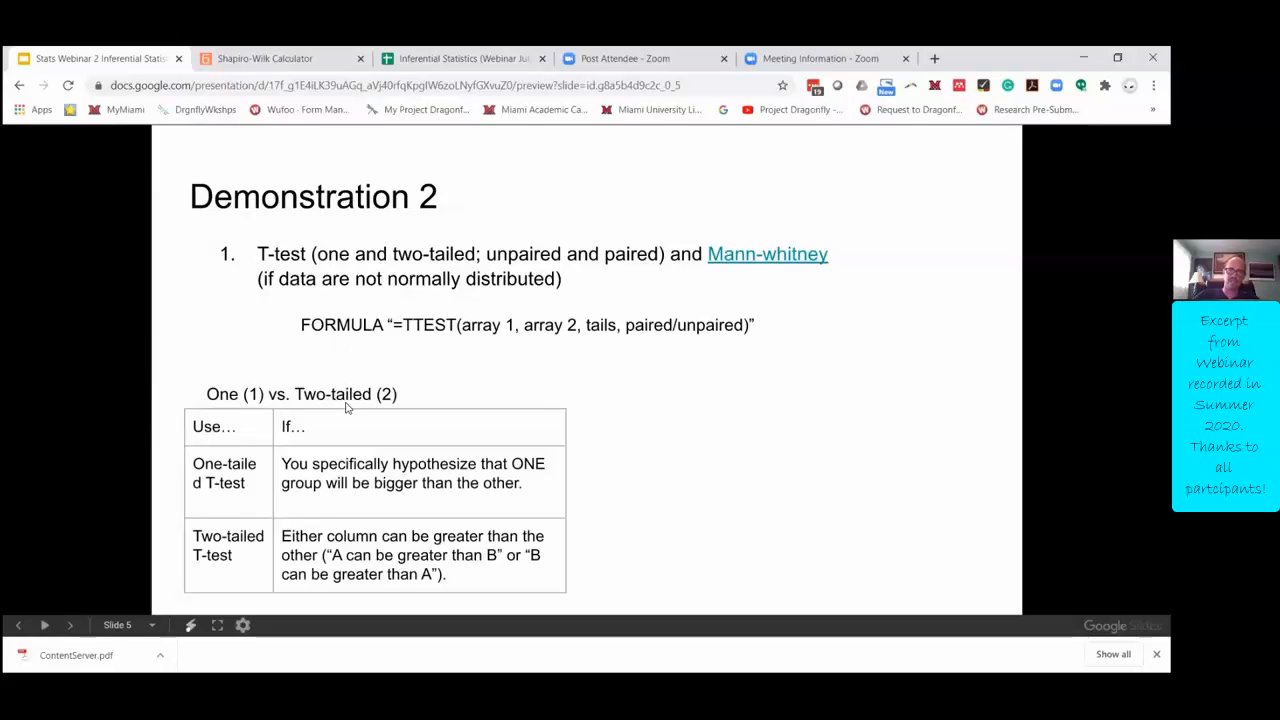
{"action": "mouse_move", "coordinate": [469, 184]}
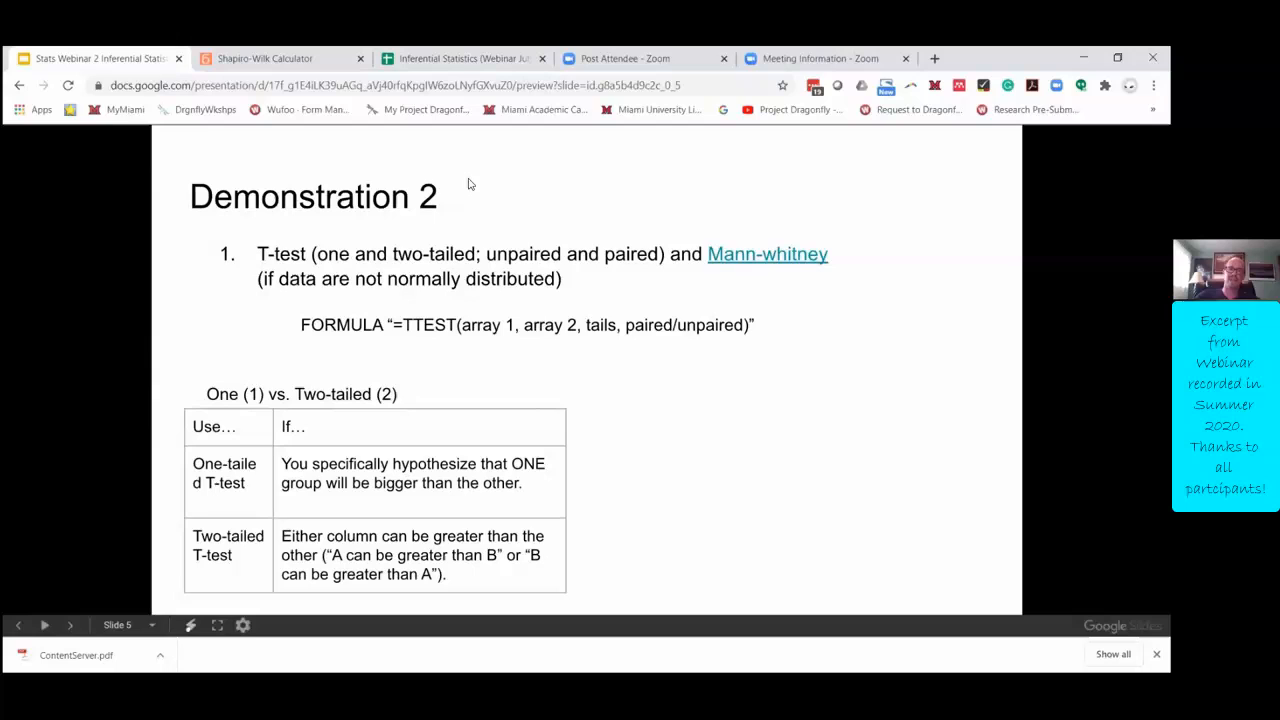
{"action": "mouse_move", "coordinate": [650, 265]}
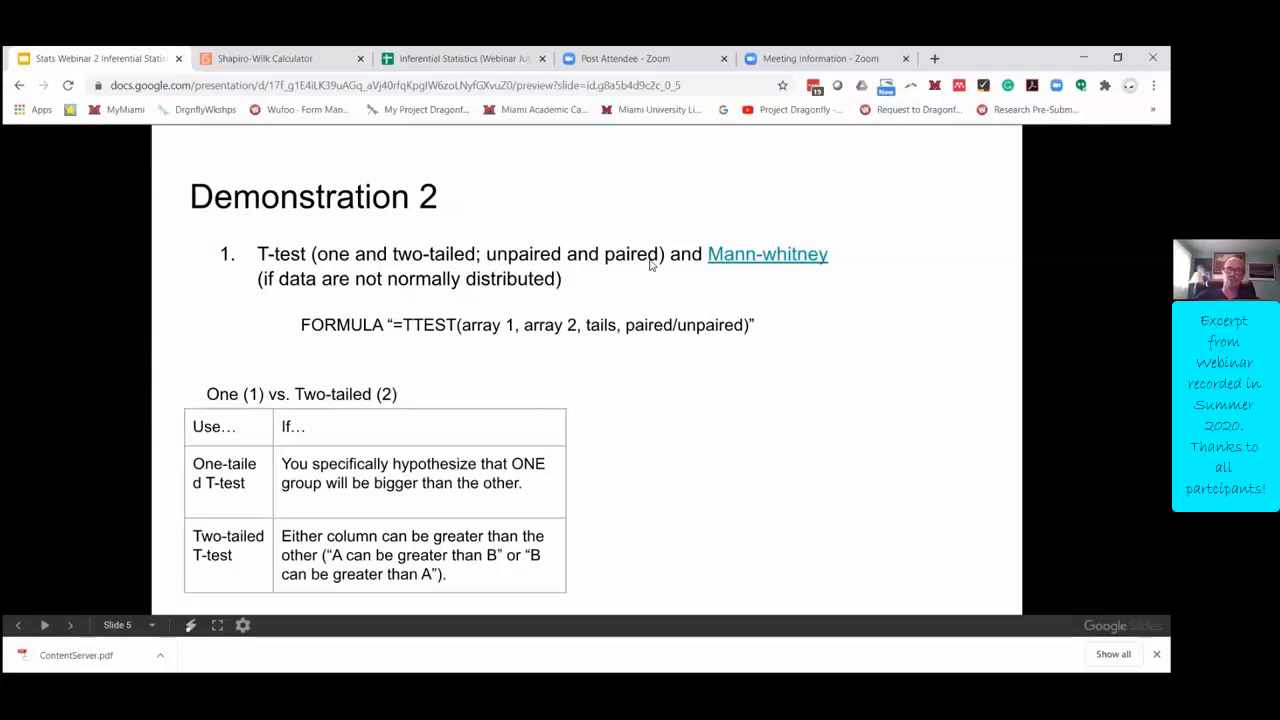
{"action": "mouse_move", "coordinate": [630, 363]}
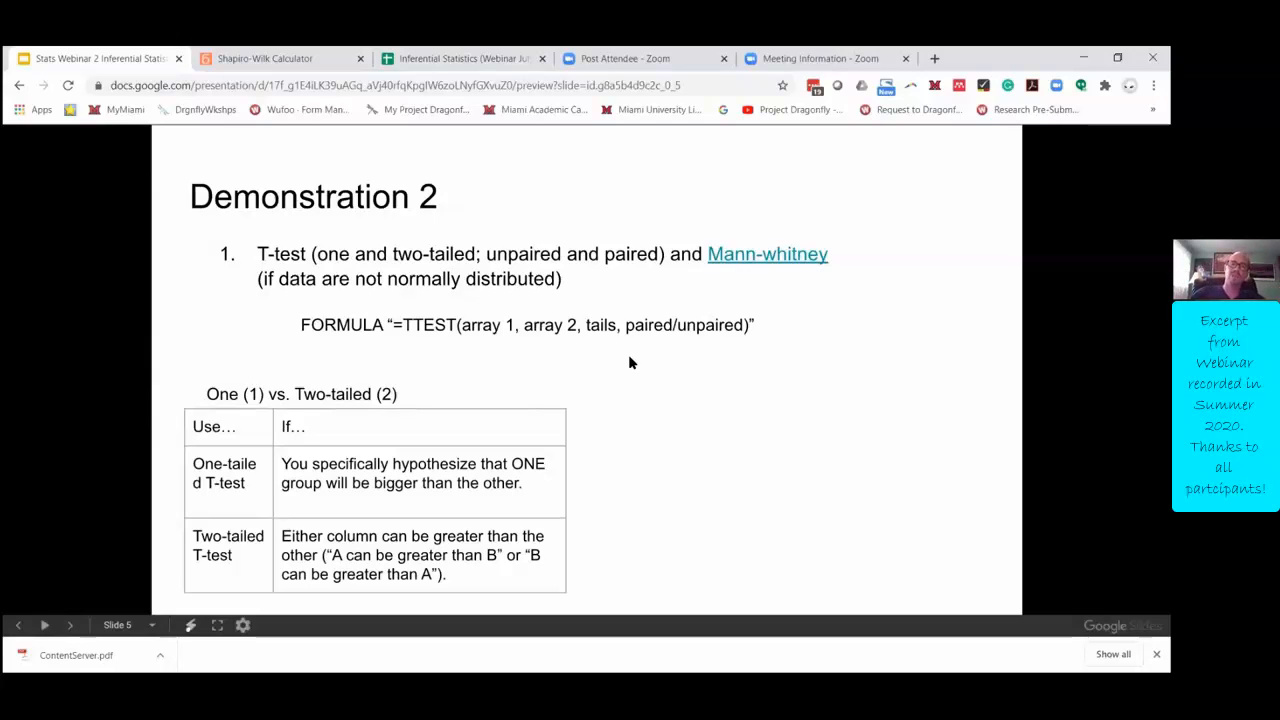
{"action": "mouse_move", "coordinate": [515, 178]}
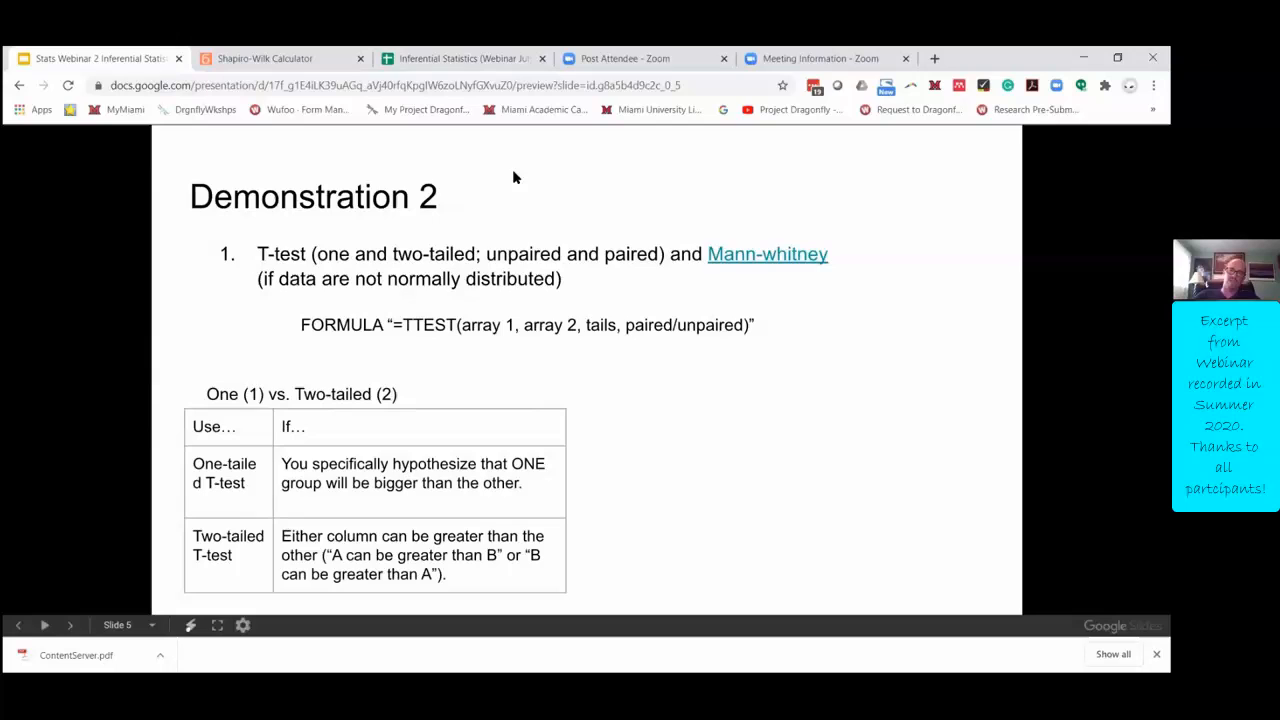
Step: Return to the spreadsheet tab holding the T-test sheet
{"action": "left_click", "coordinate": [460, 58]}
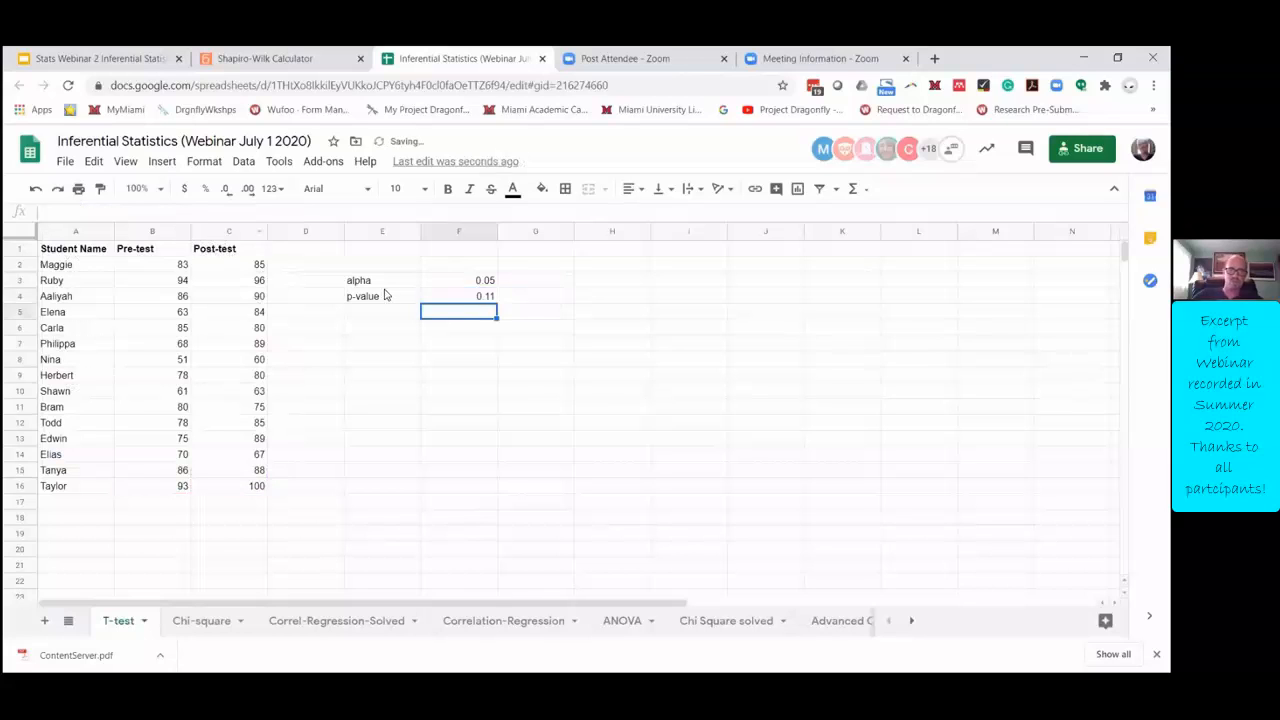
{"action": "left_click", "coordinate": [459, 296]}
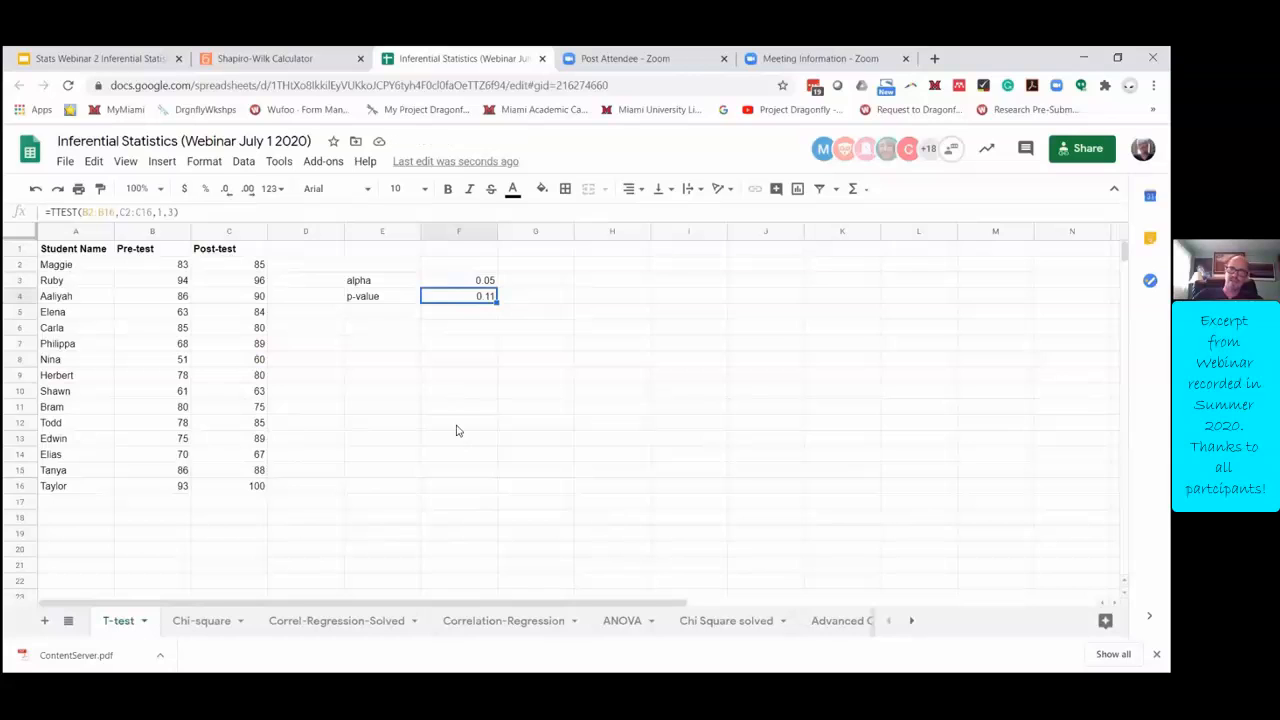
{"action": "mouse_move", "coordinate": [462, 418]}
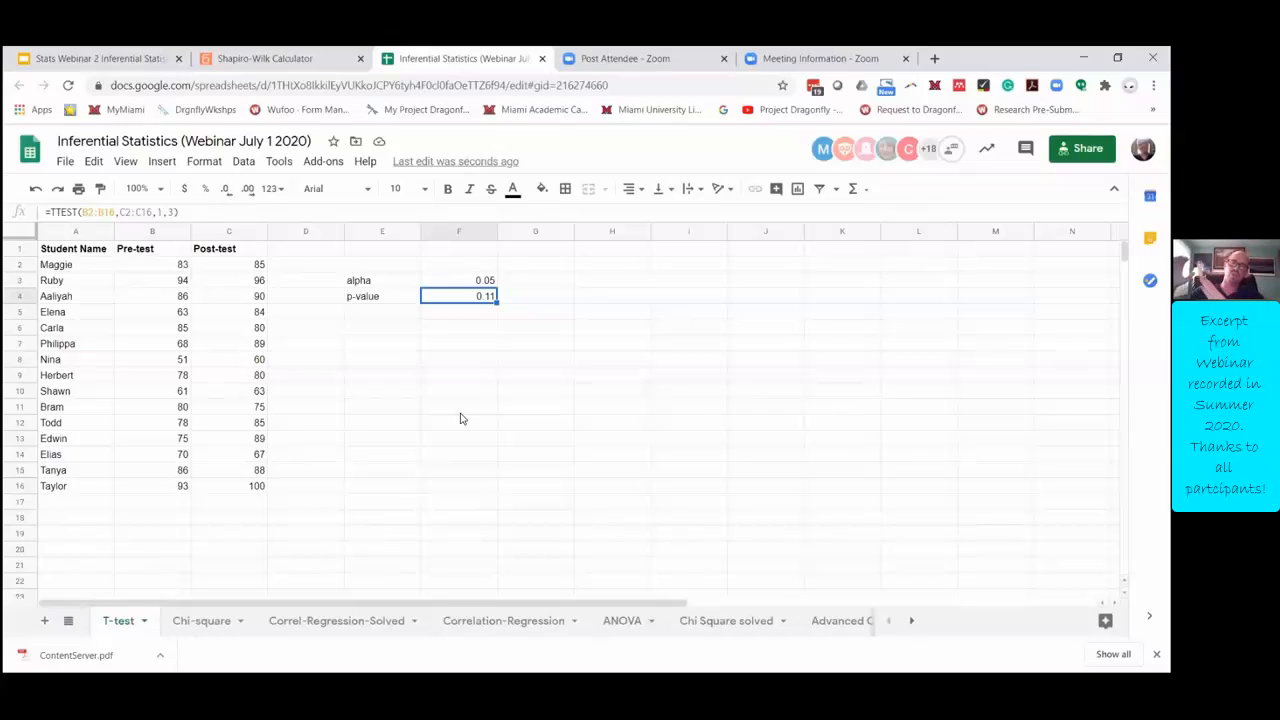
{"action": "mouse_move", "coordinate": [266, 292]}
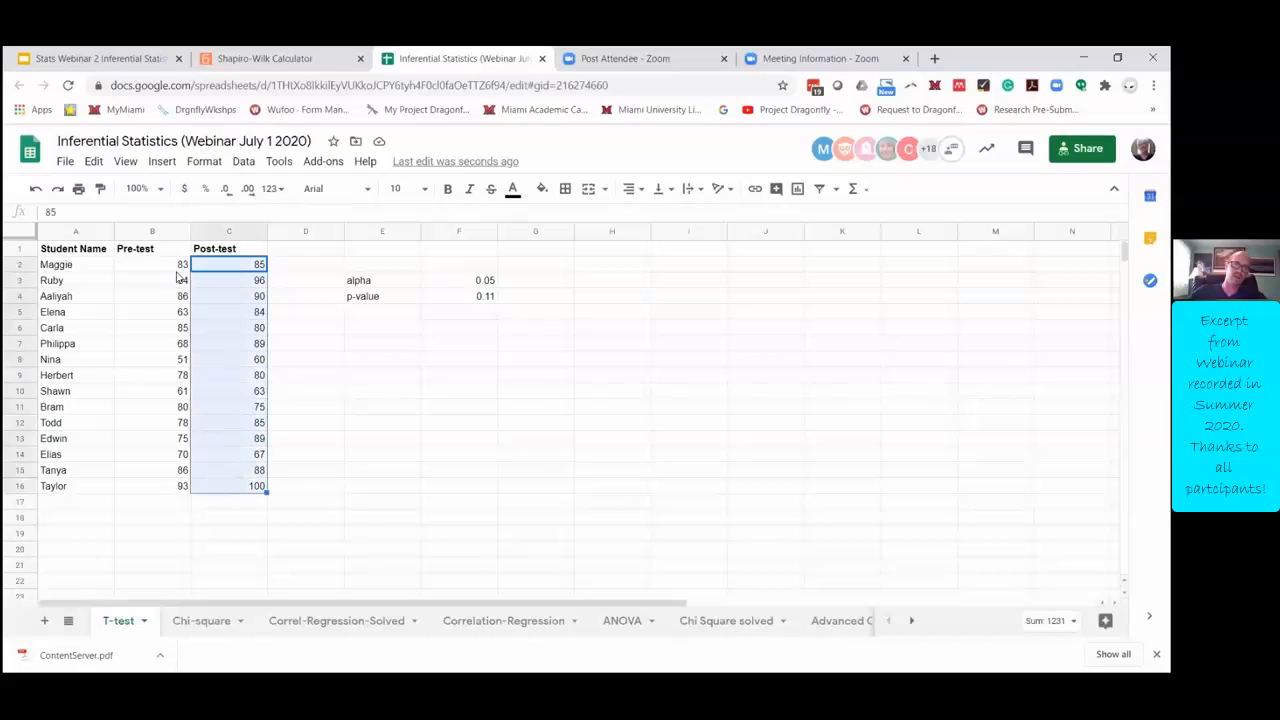
{"action": "left_click", "coordinate": [152, 264]}
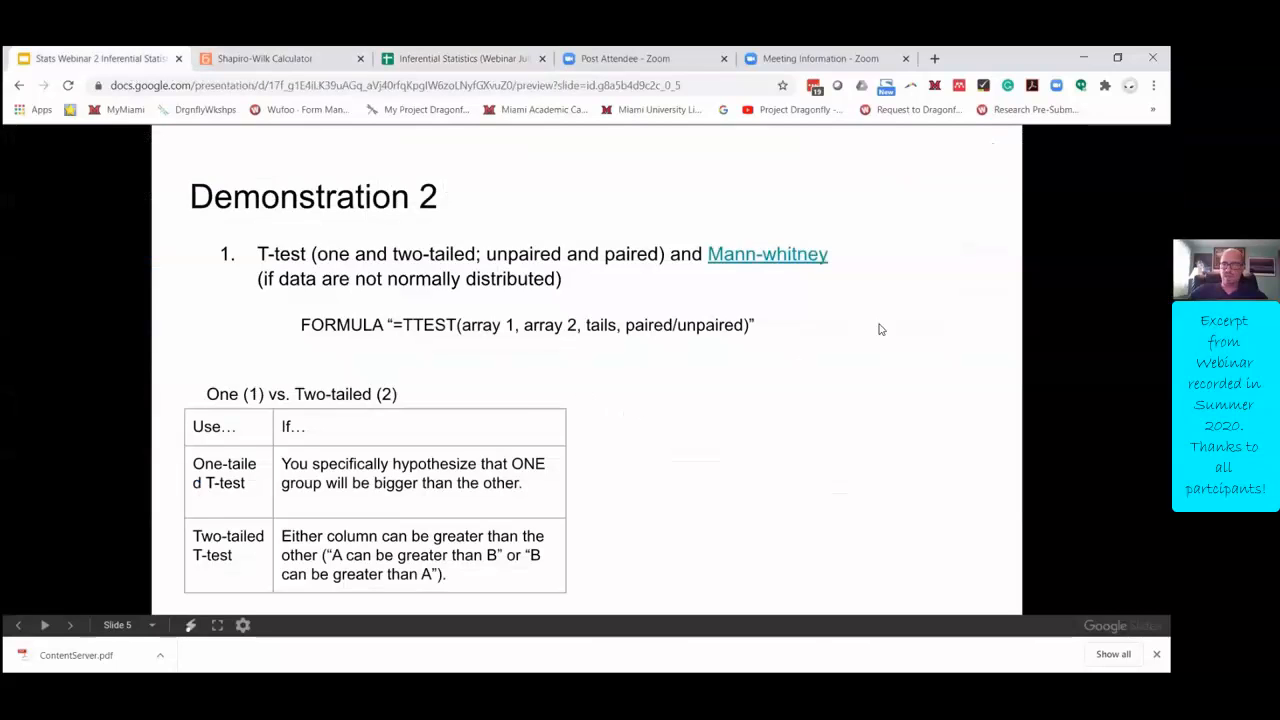
{"action": "mouse_move", "coordinate": [847, 378]}
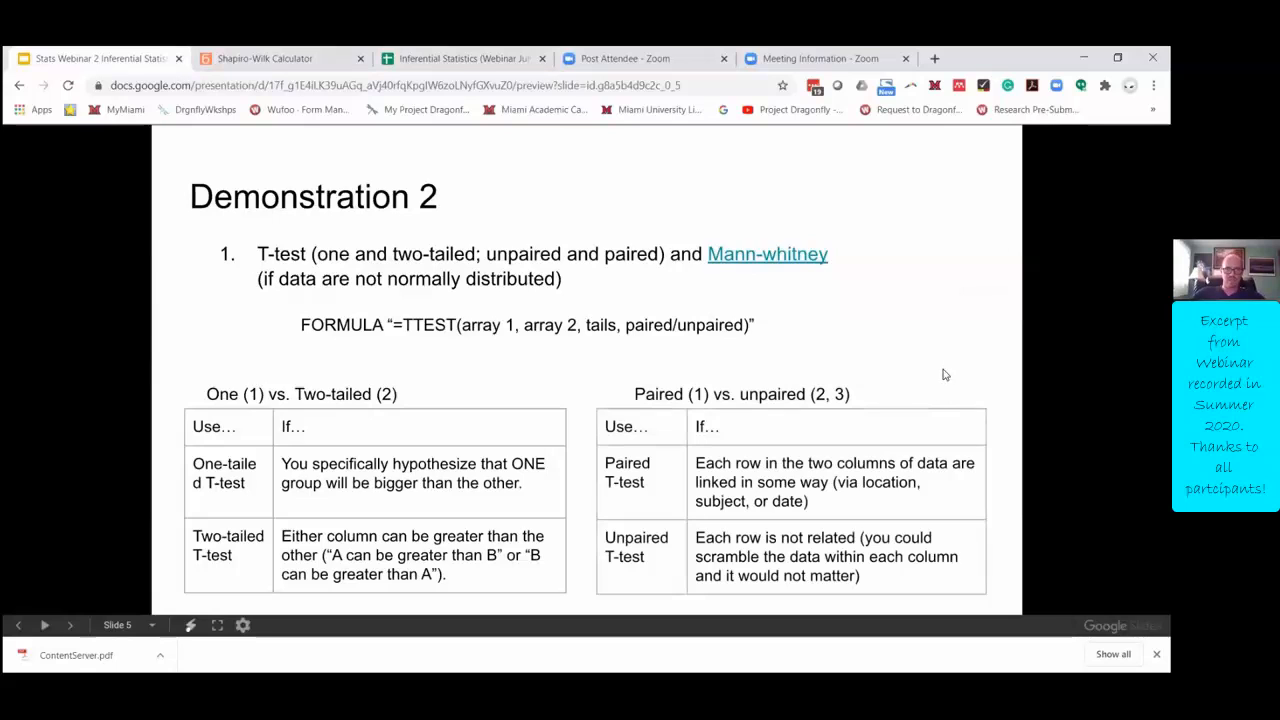
{"action": "mouse_move", "coordinate": [655, 420]}
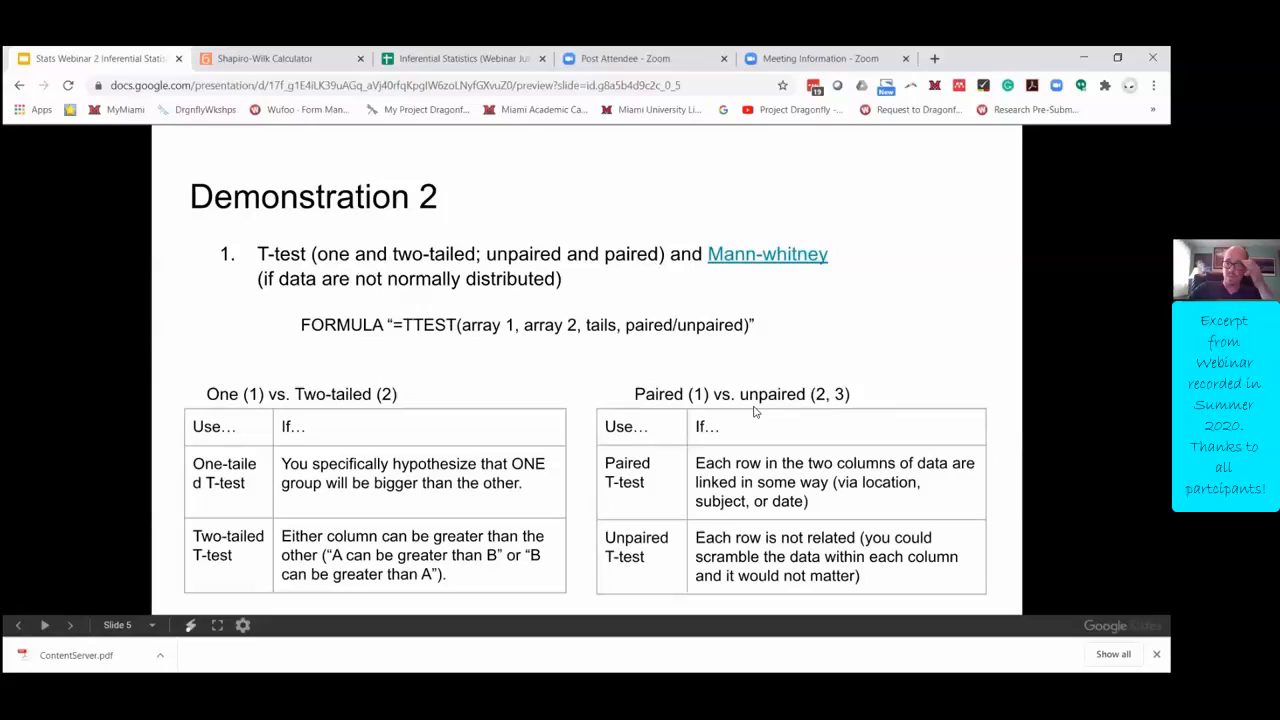
{"action": "mouse_move", "coordinate": [908, 384]}
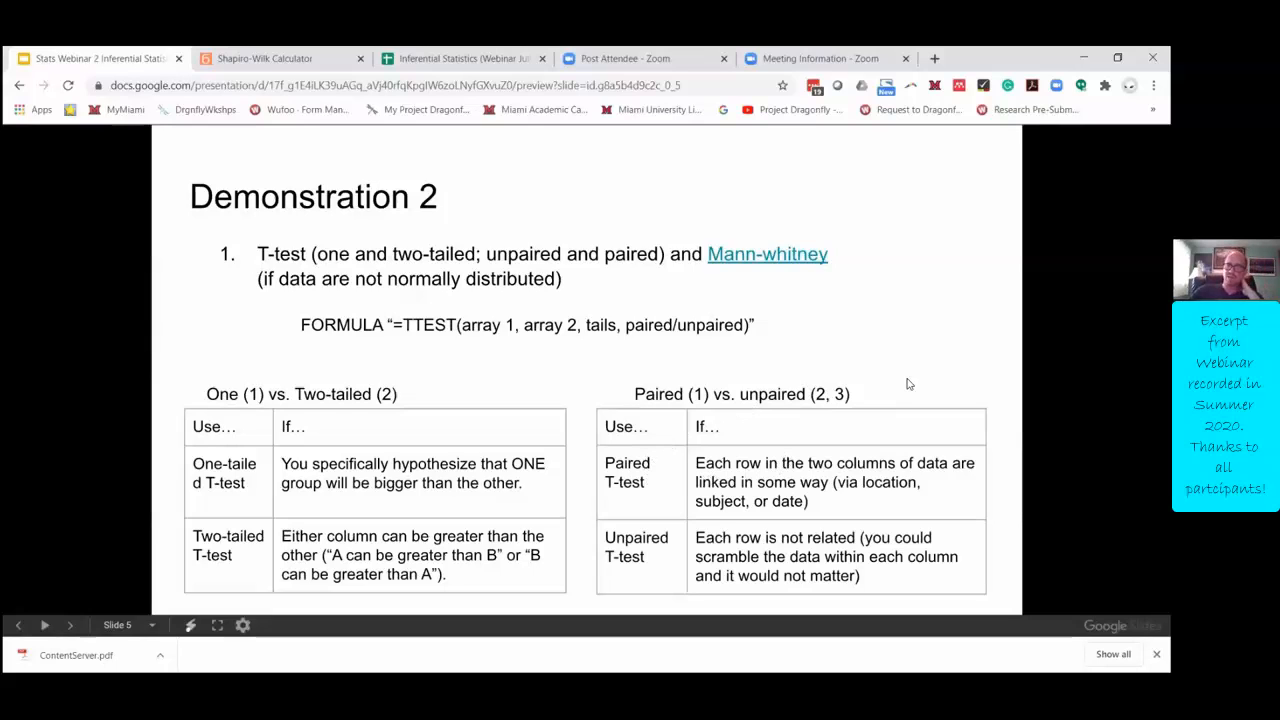
{"action": "mouse_move", "coordinate": [925, 476]}
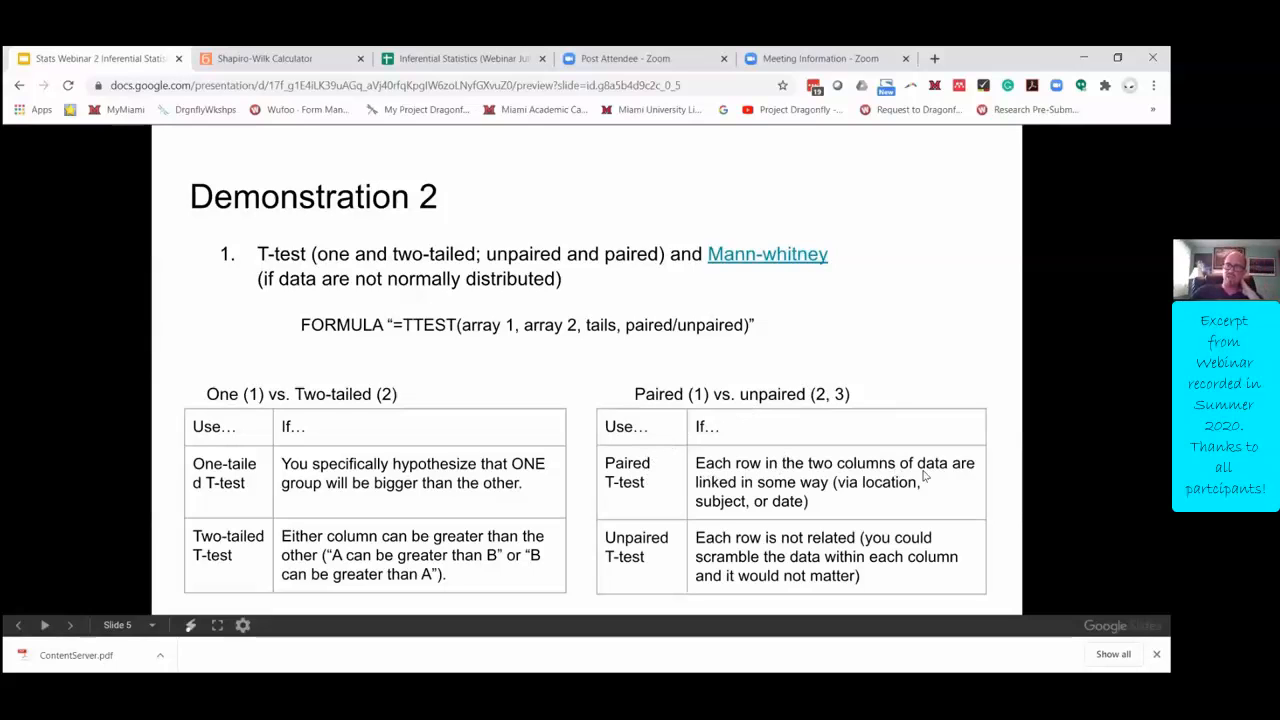
{"action": "mouse_move", "coordinate": [828, 498]}
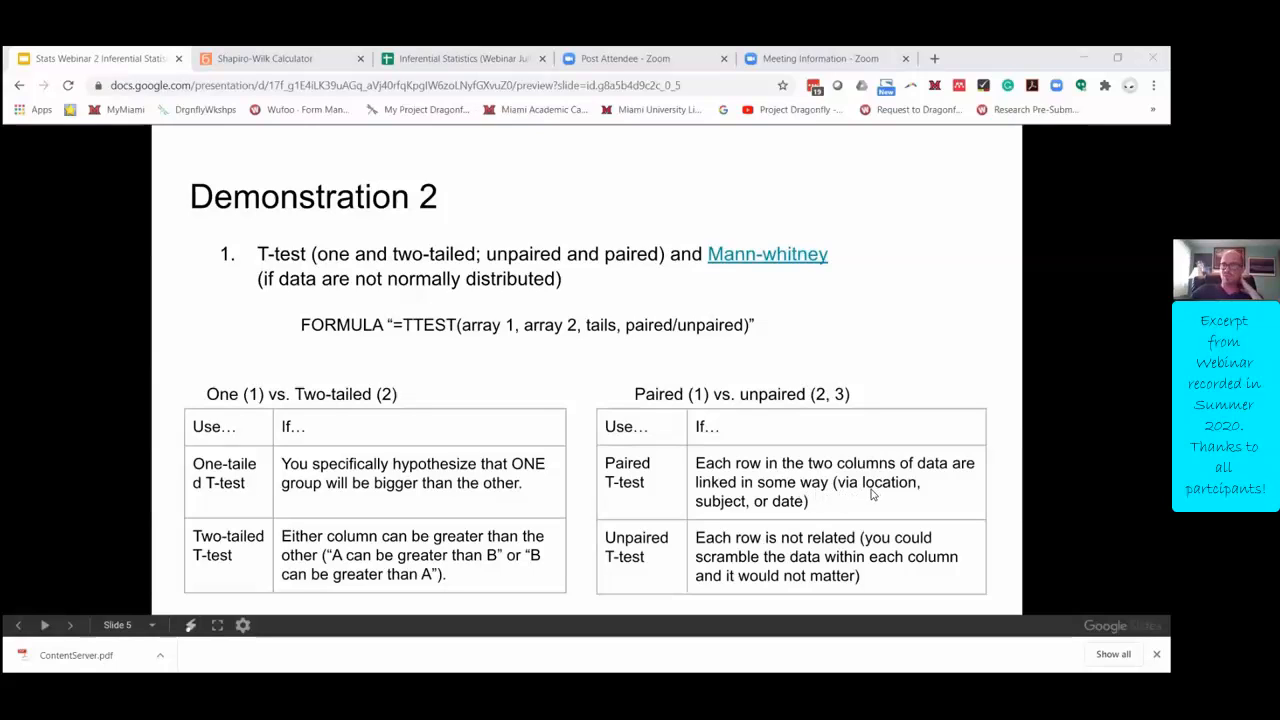
{"action": "mouse_move", "coordinate": [788, 508]}
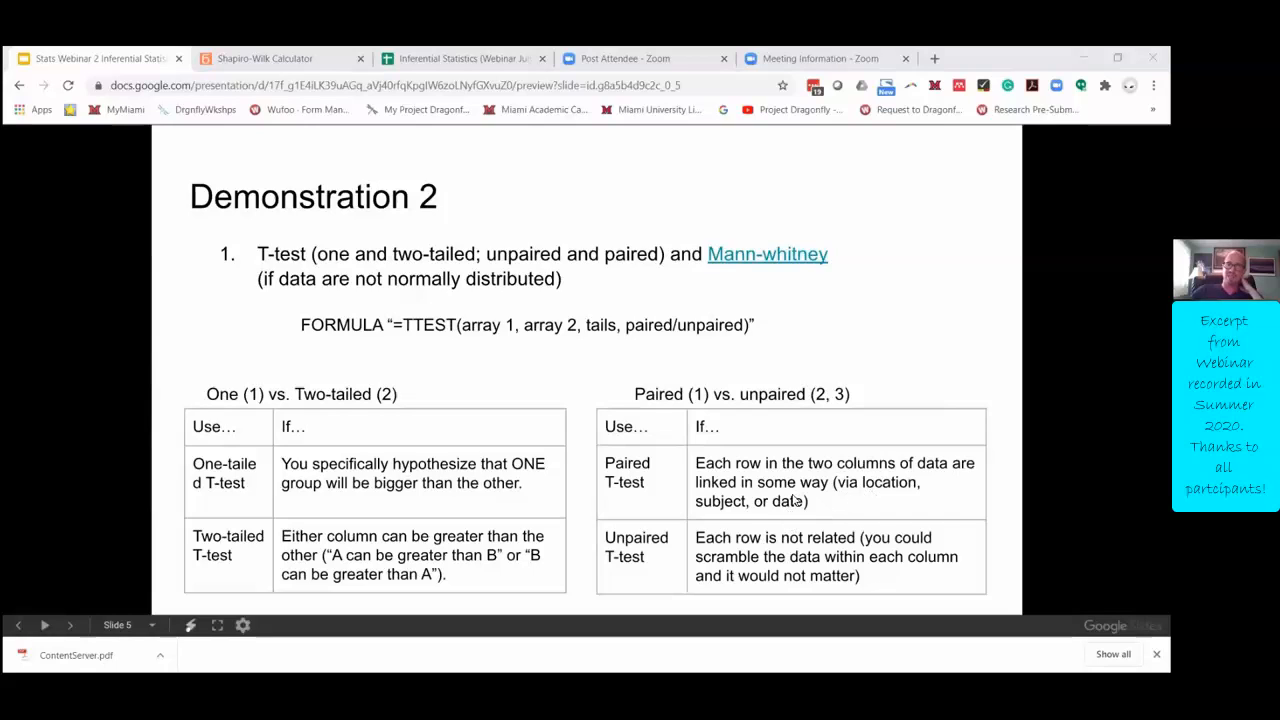
{"action": "mouse_move", "coordinate": [701, 517]}
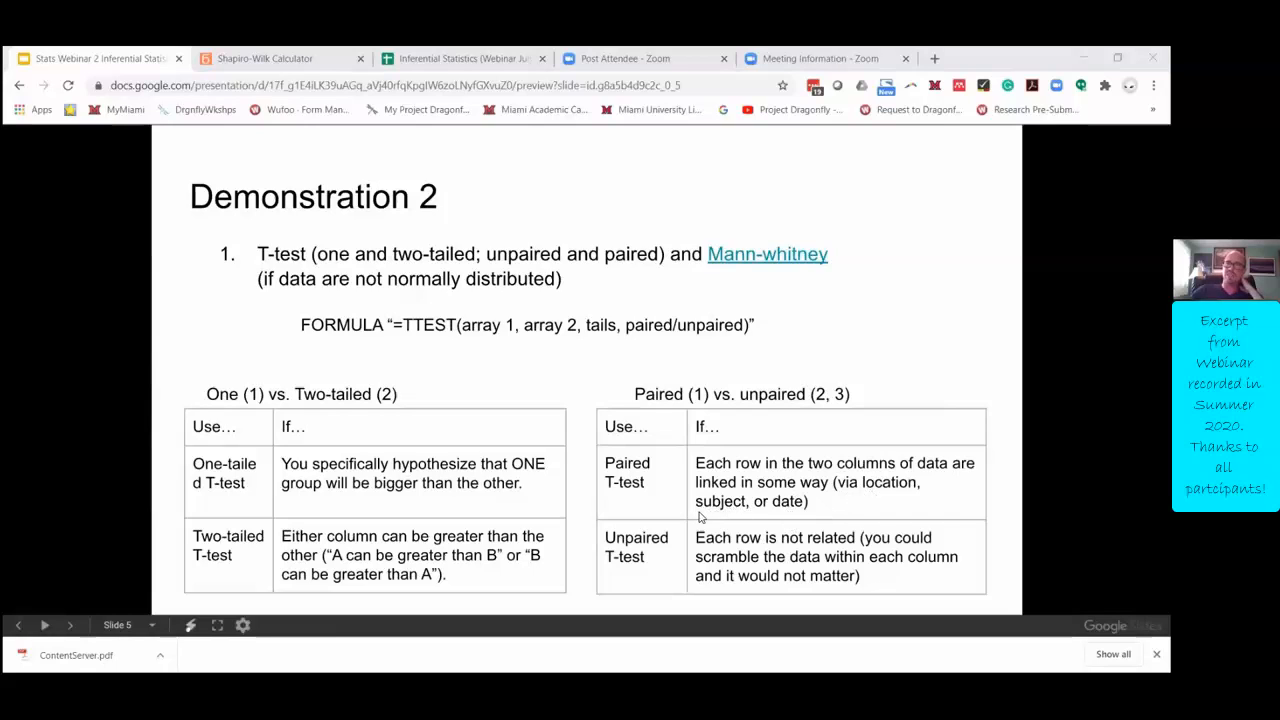
{"action": "mouse_move", "coordinate": [709, 517]}
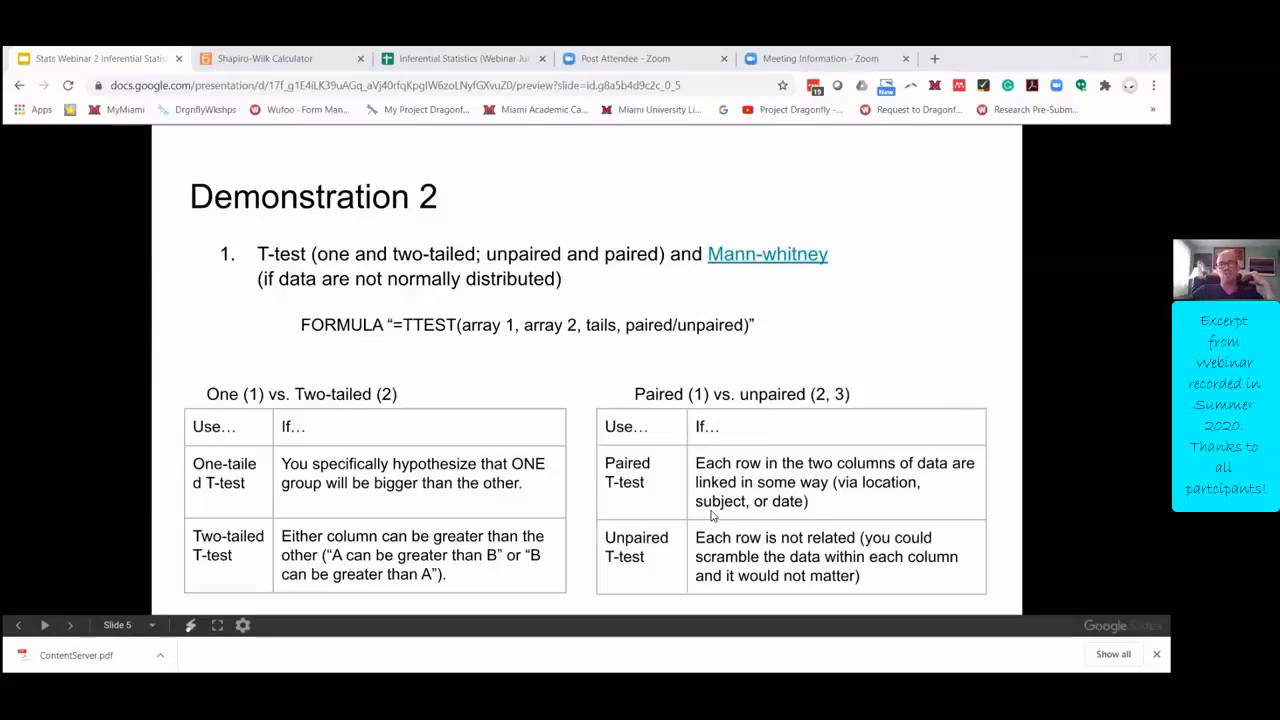
{"action": "mouse_move", "coordinate": [685, 503]}
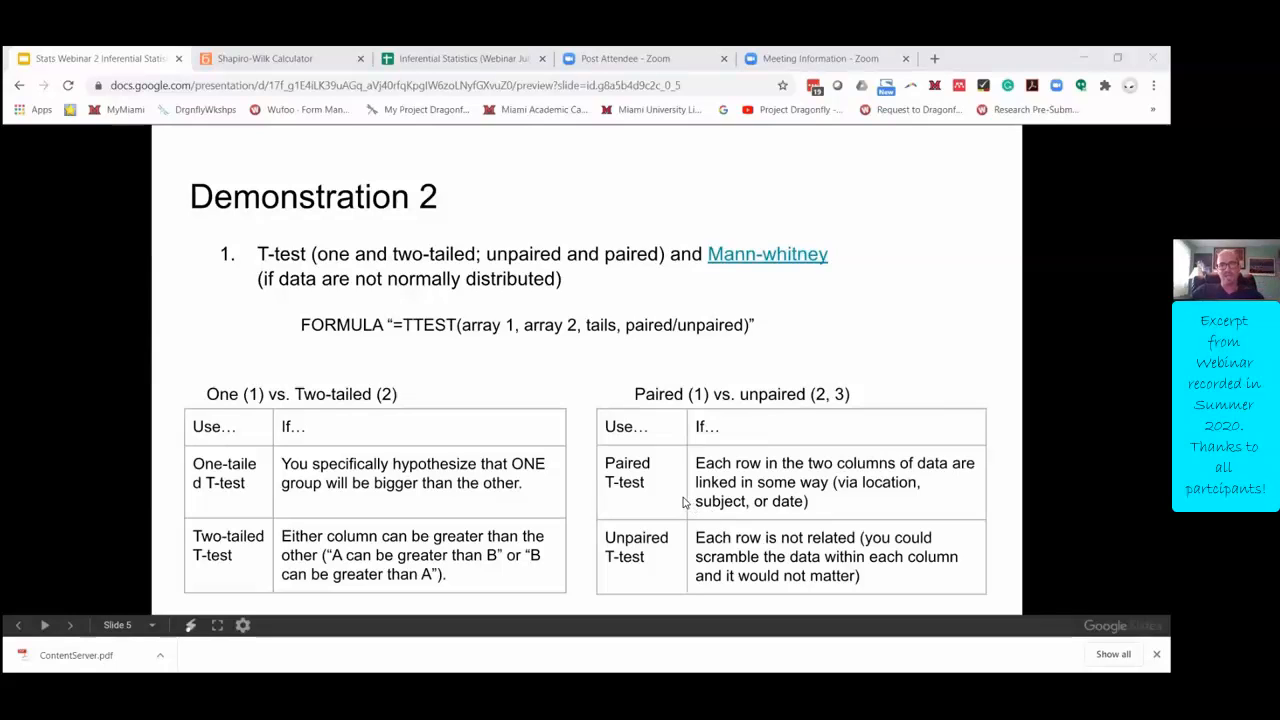
{"action": "mouse_move", "coordinate": [728, 527]}
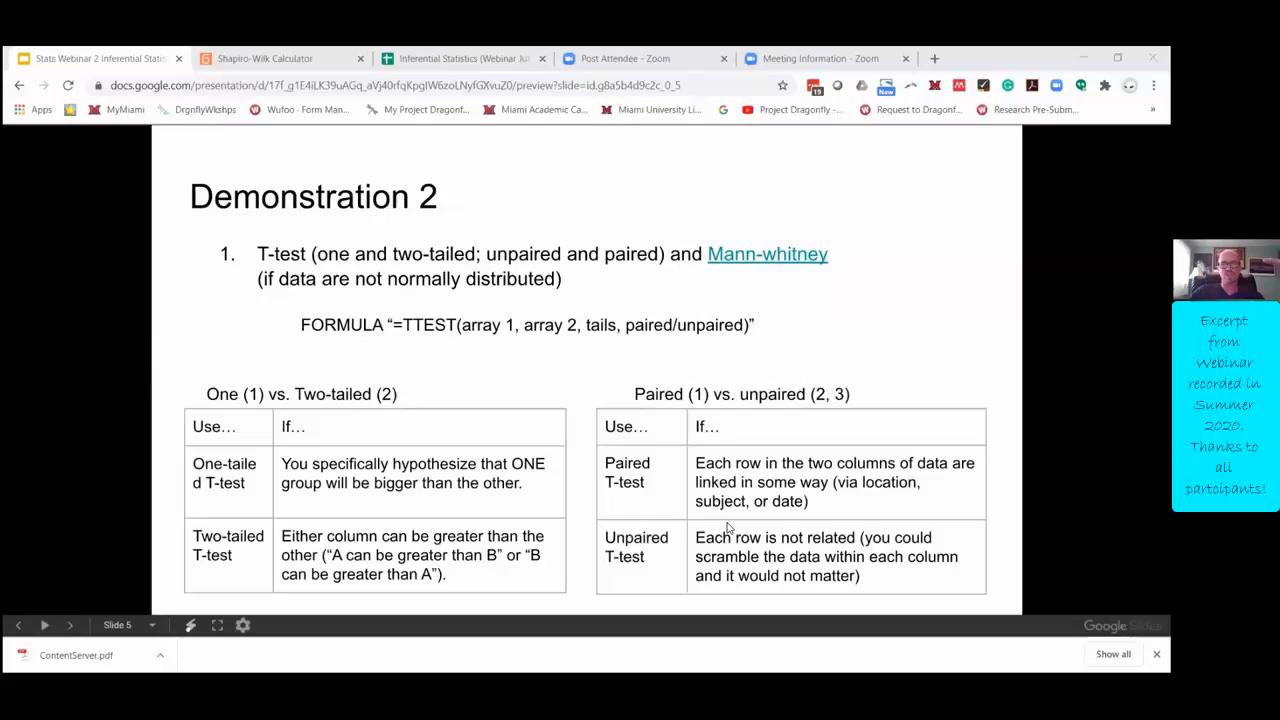
{"action": "mouse_move", "coordinate": [662, 558]}
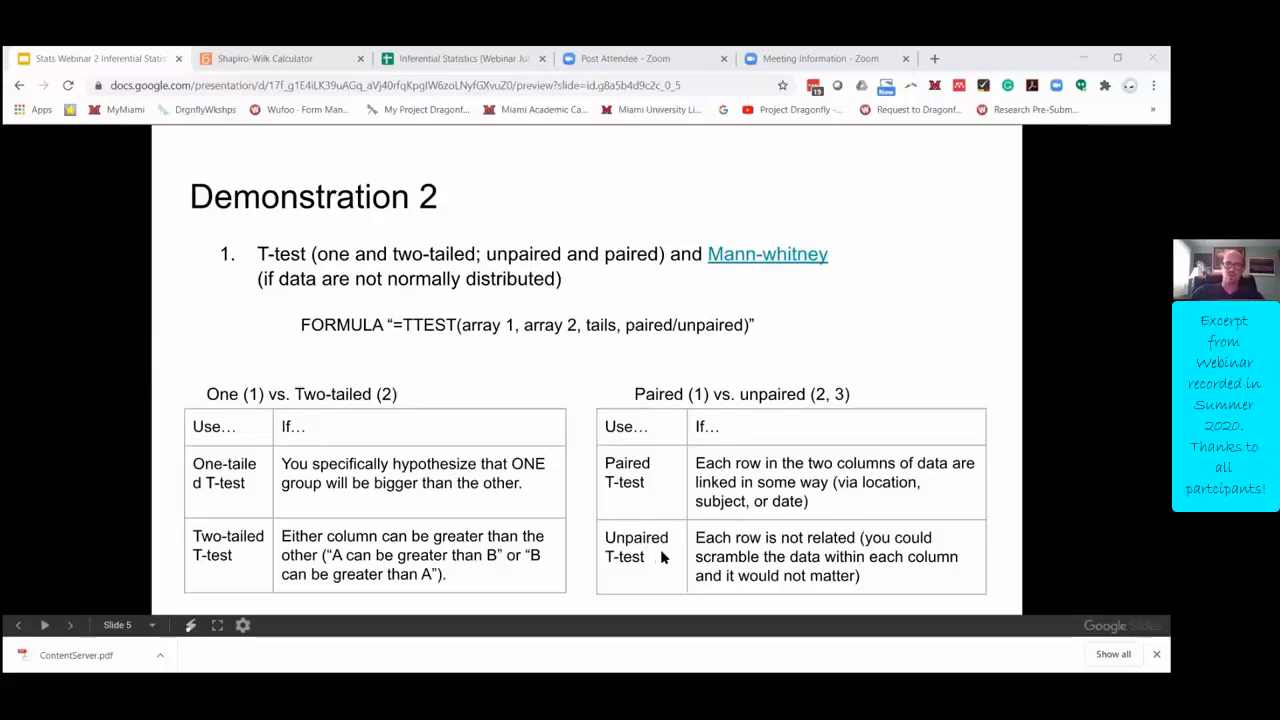
{"action": "mouse_move", "coordinate": [828, 546]}
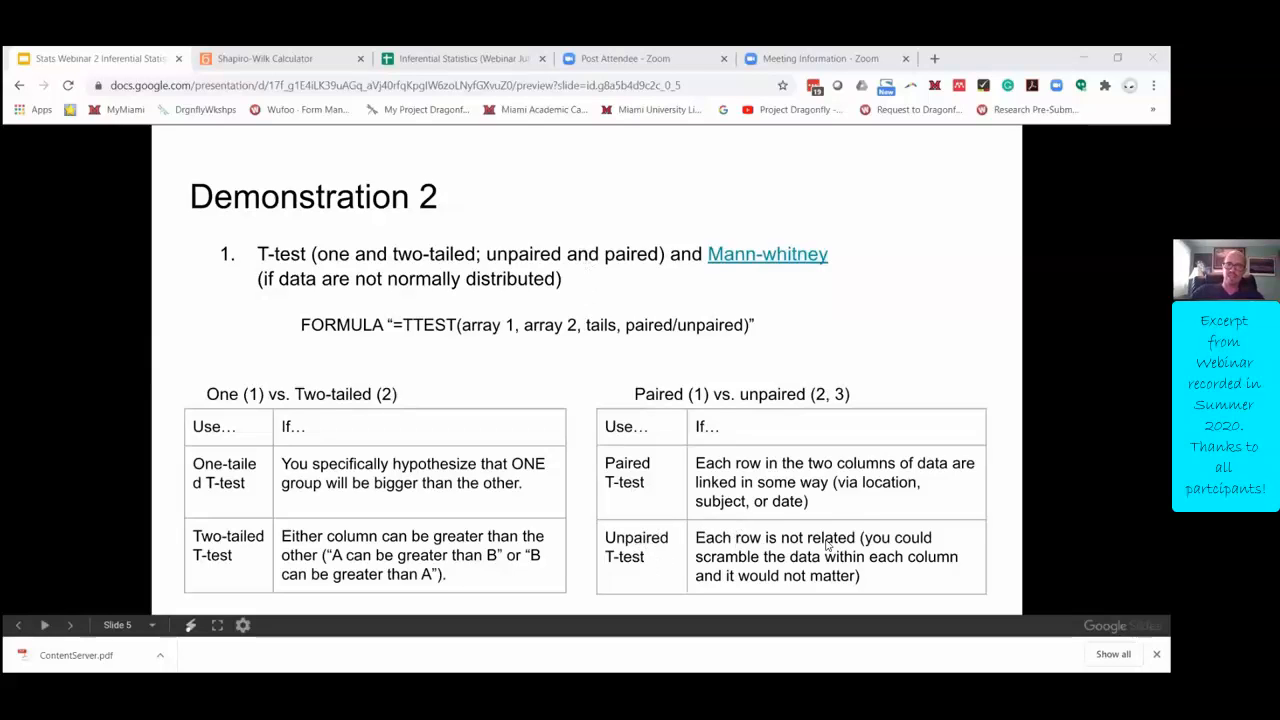
{"action": "mouse_move", "coordinate": [707, 501]}
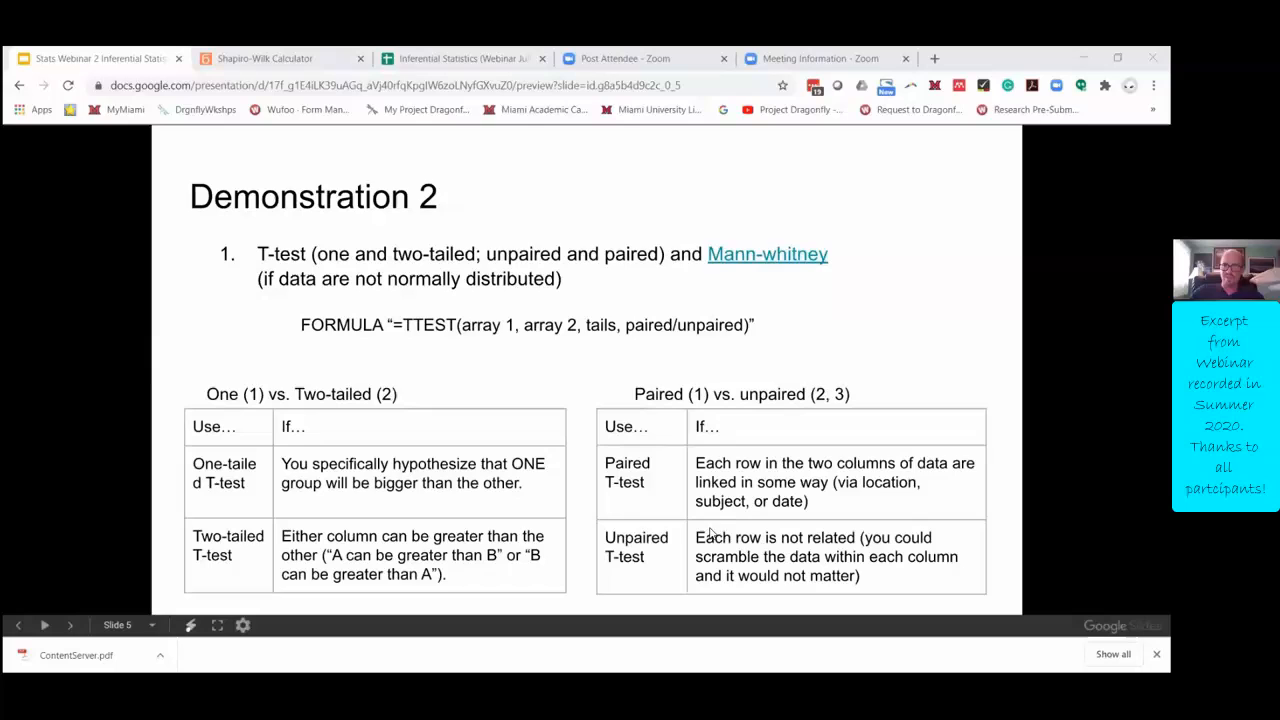
{"action": "mouse_move", "coordinate": [733, 547]}
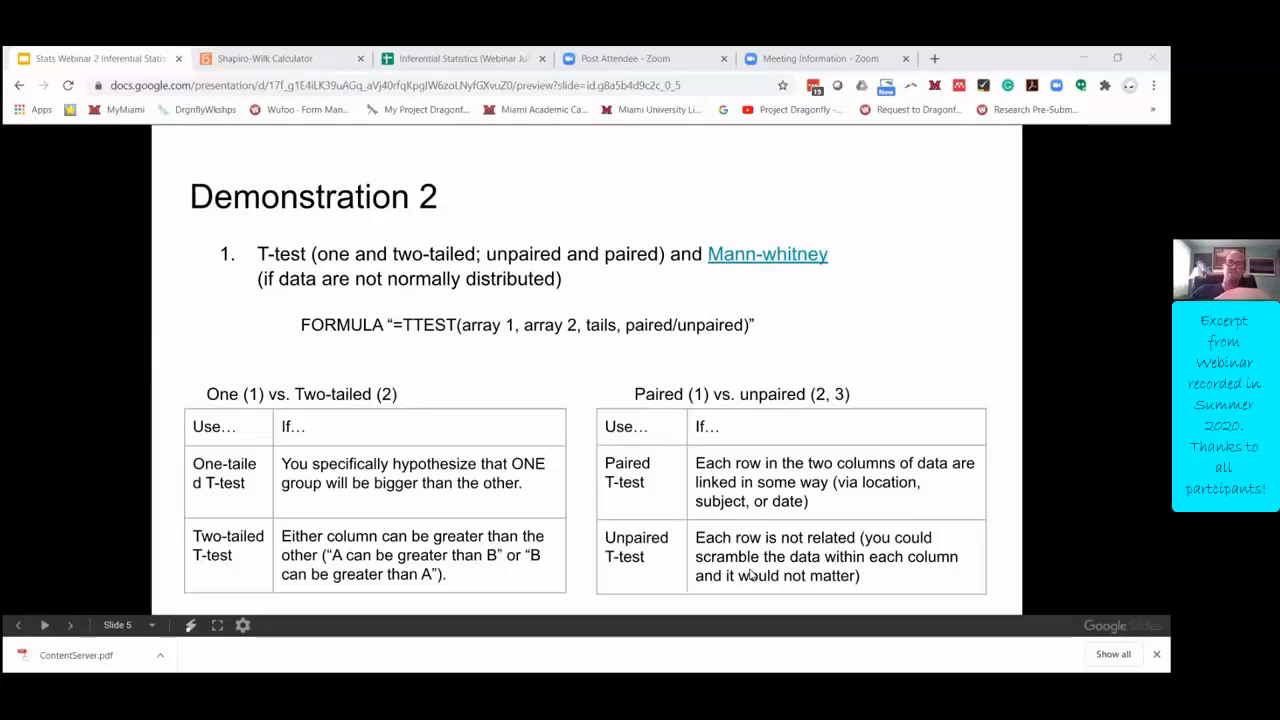
{"action": "mouse_move", "coordinate": [573, 208]}
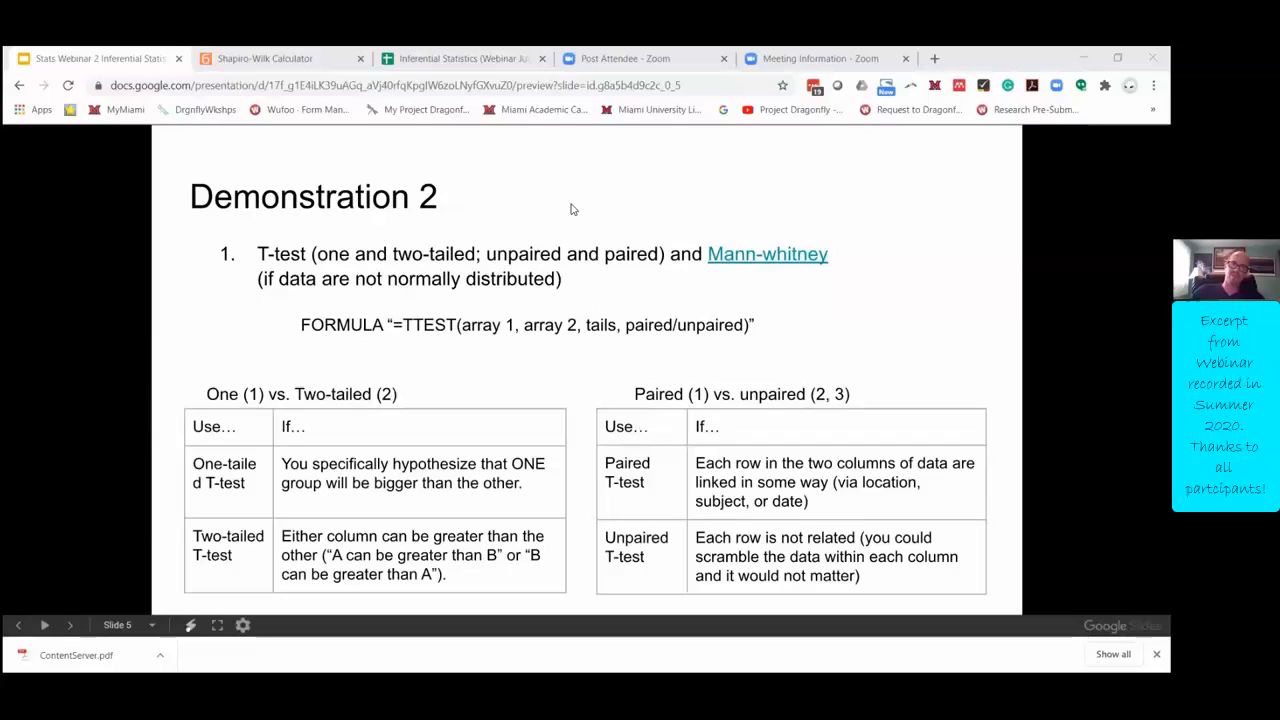
{"action": "mouse_move", "coordinate": [463, 58]}
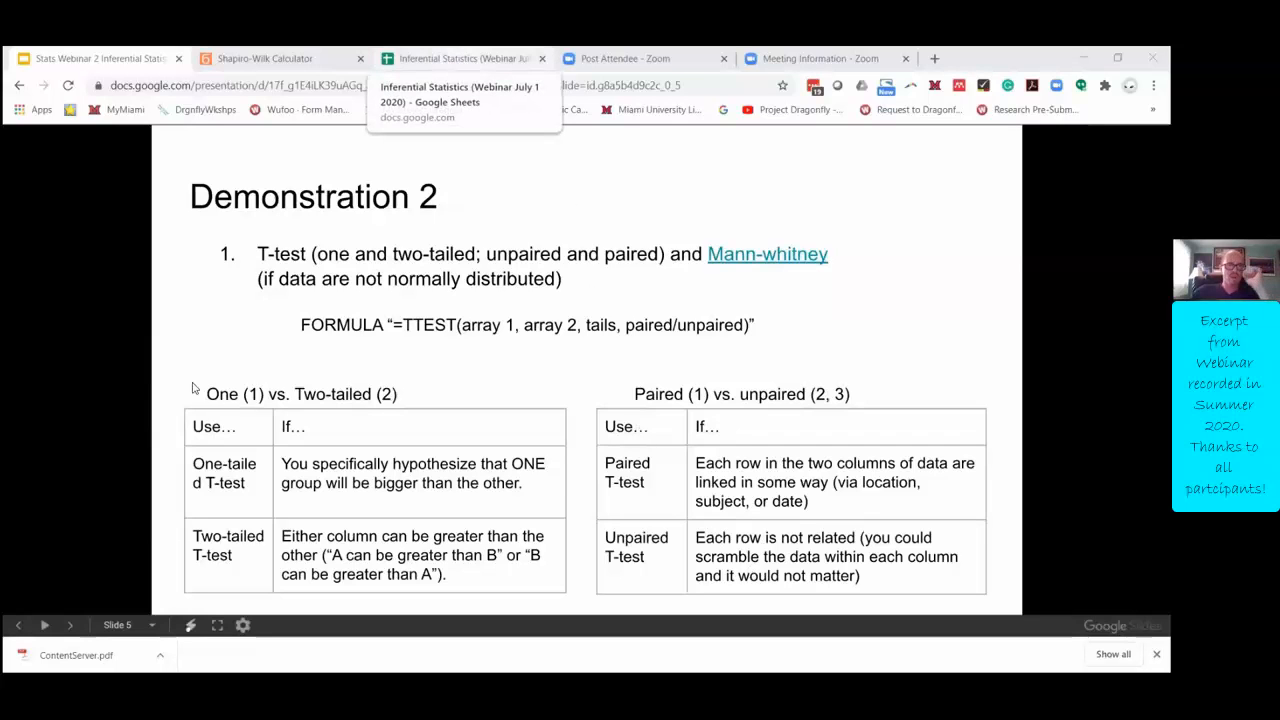
Step: Return to the T-test sheet and inspect the one-tailed, type-3 TTEST formula
{"action": "left_click", "coordinate": [463, 58]}
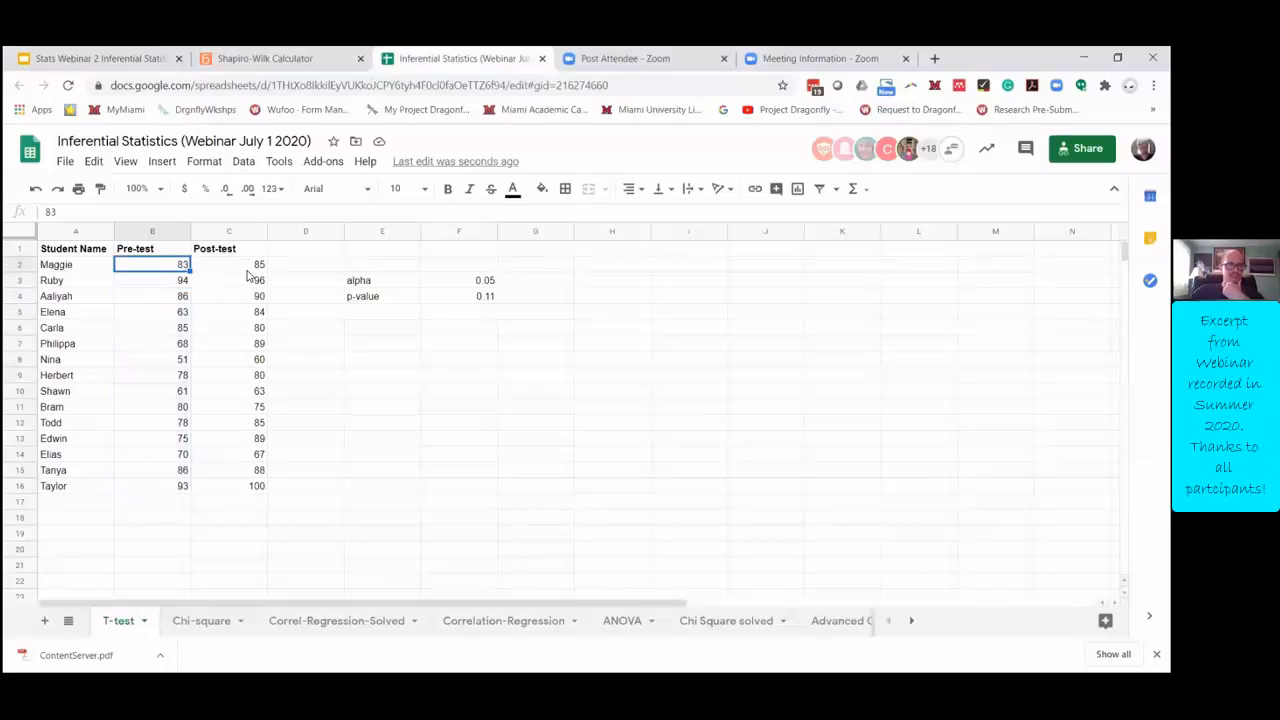
{"action": "mouse_move", "coordinate": [235, 268]}
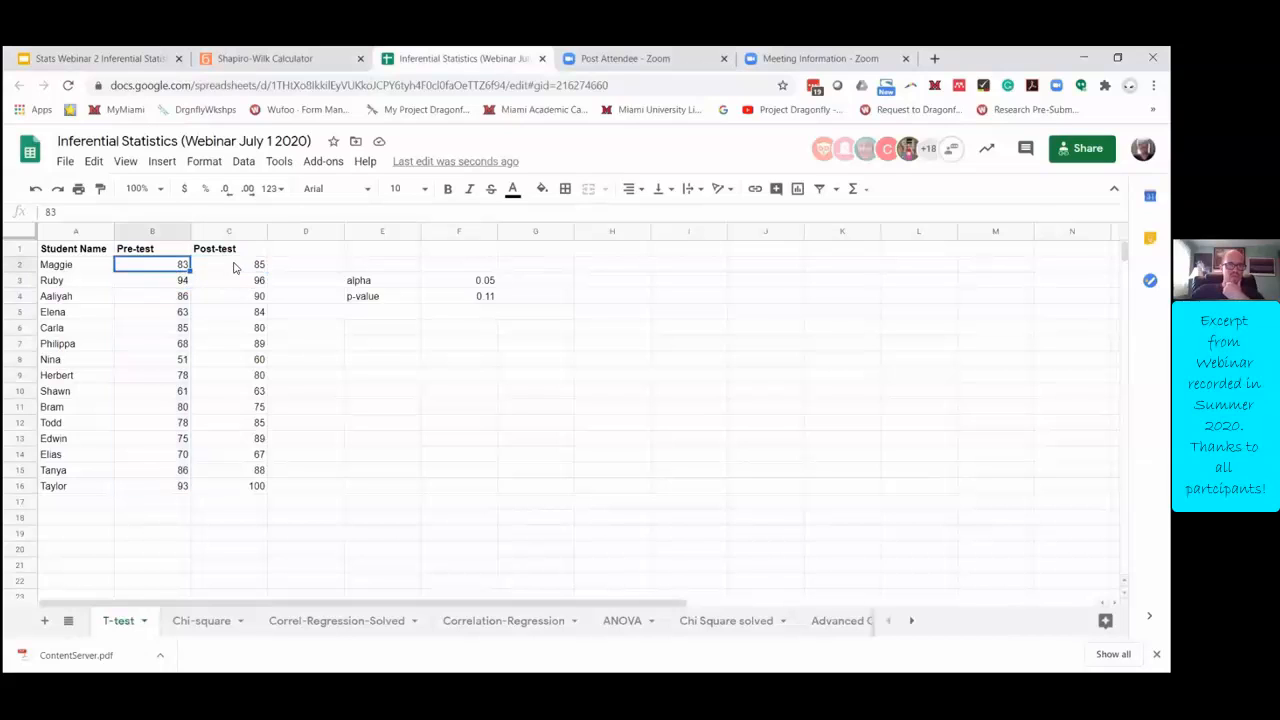
{"action": "left_click", "coordinate": [305, 264]}
{"action": "type", "text": "2"}
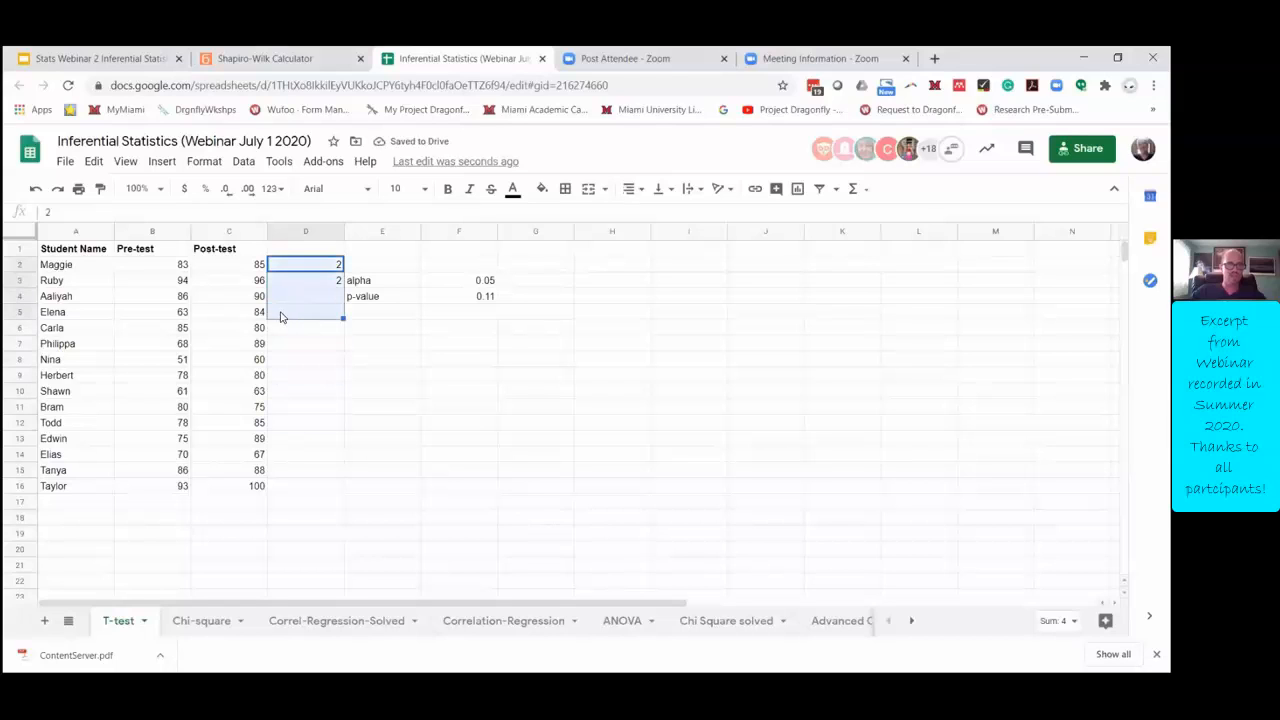
{"action": "mouse_move", "coordinate": [210, 333]}
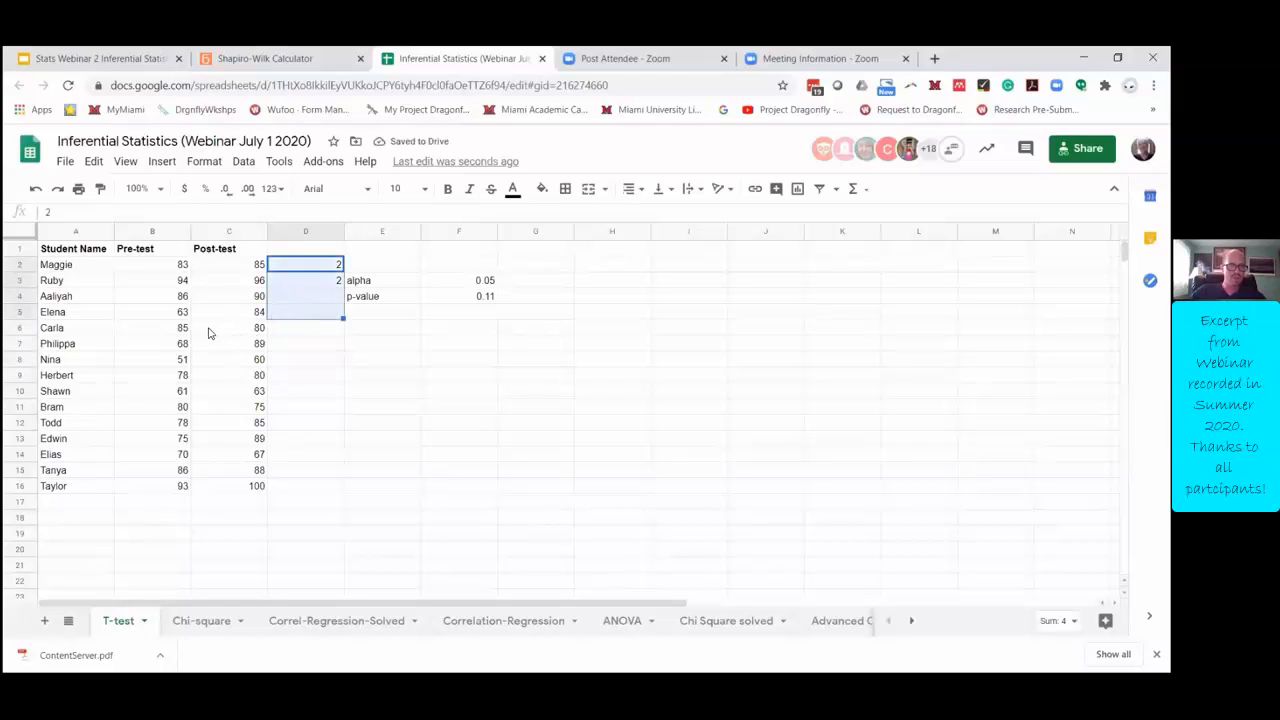
{"action": "left_click", "coordinate": [229, 327]}
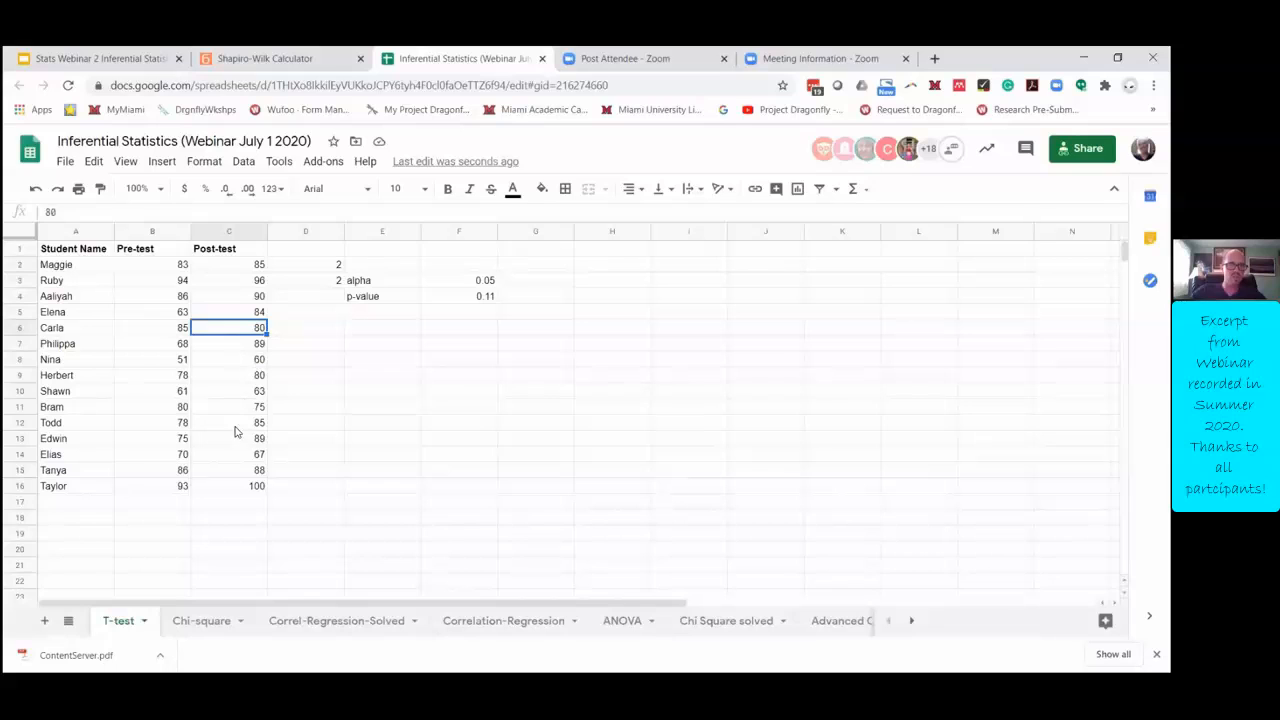
{"action": "mouse_move", "coordinate": [285, 275]}
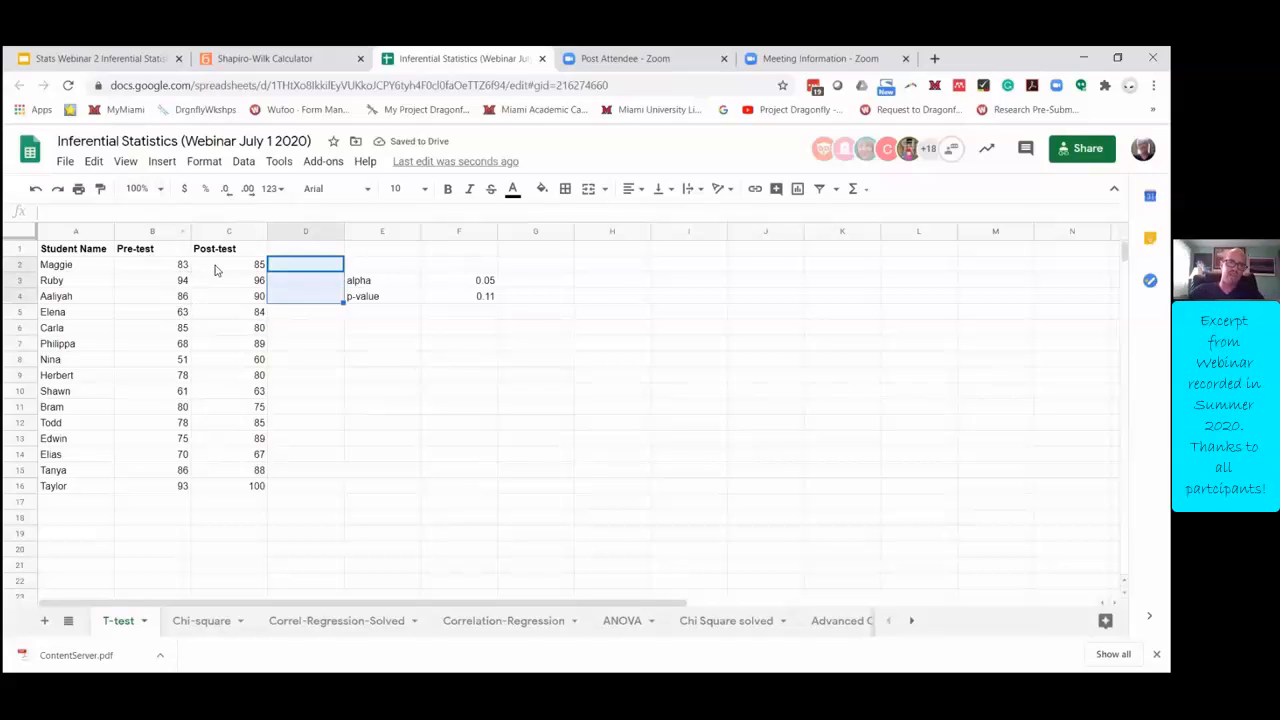
{"action": "left_click", "coordinate": [229, 264]}
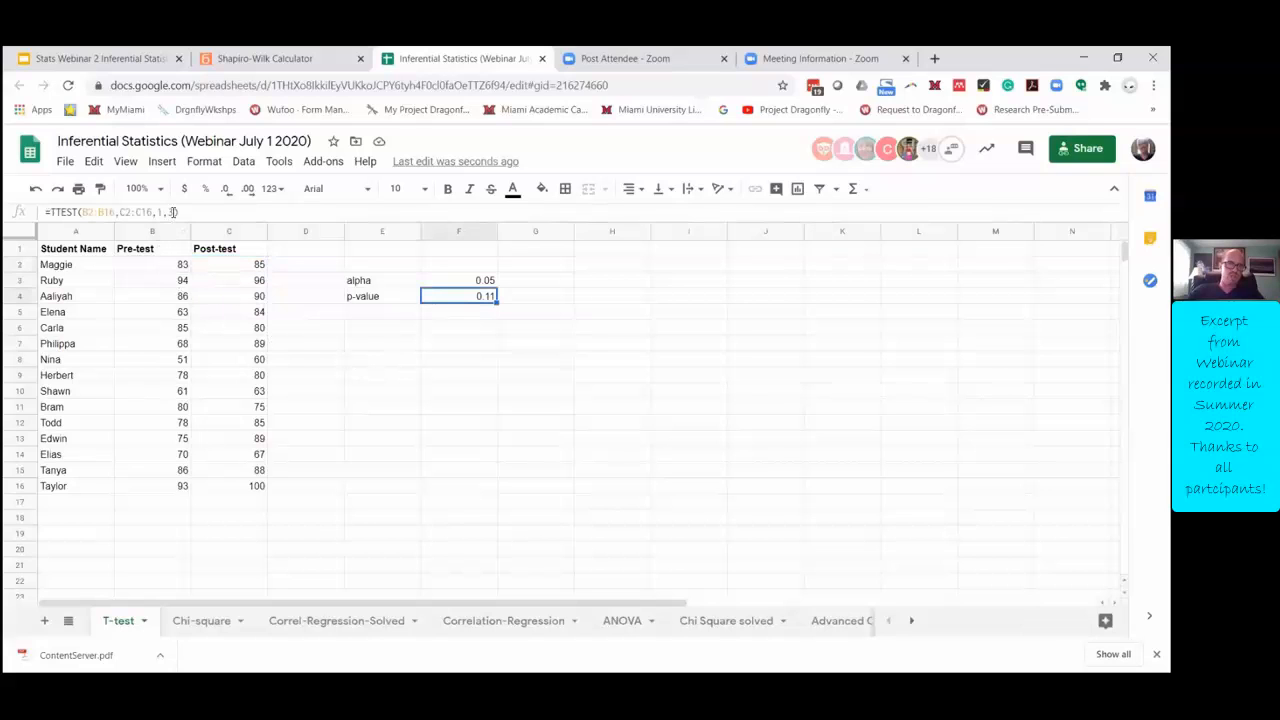
Step: Change the TTEST type argument from 3 to 1, dropping the p-value to 0.01
{"action": "type", "text": "3"}
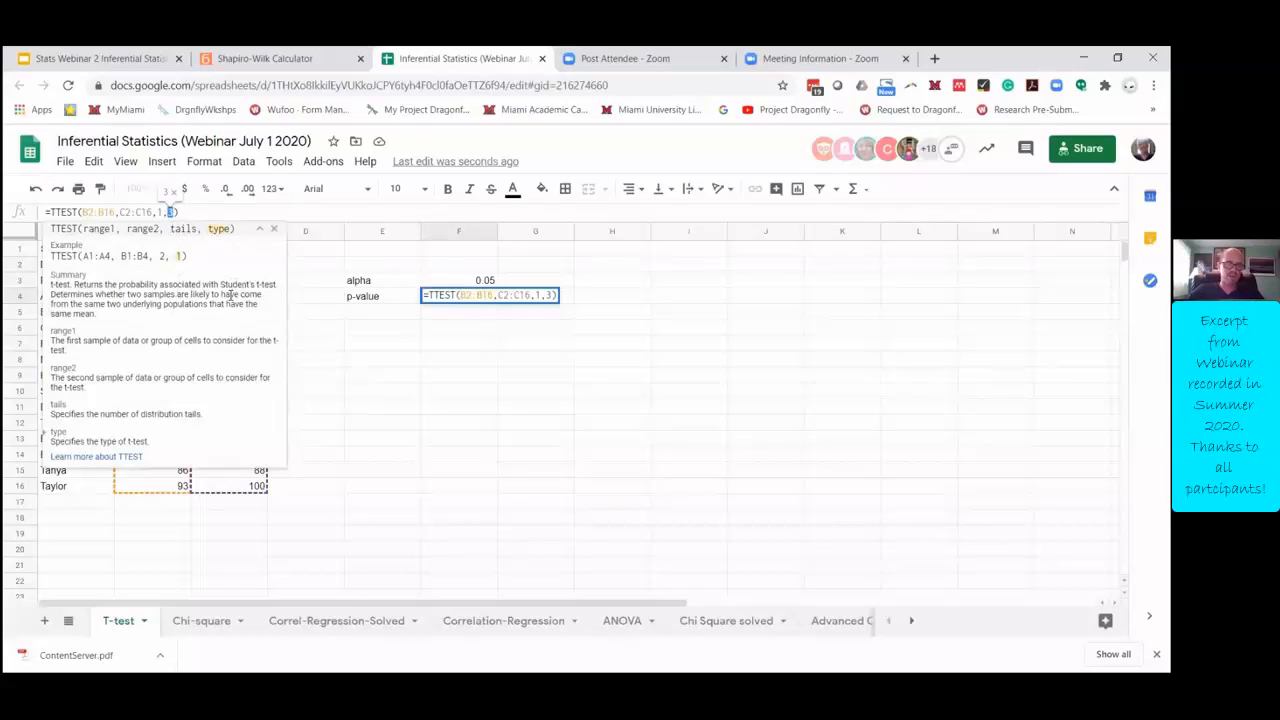
{"action": "type", "text": "1"}
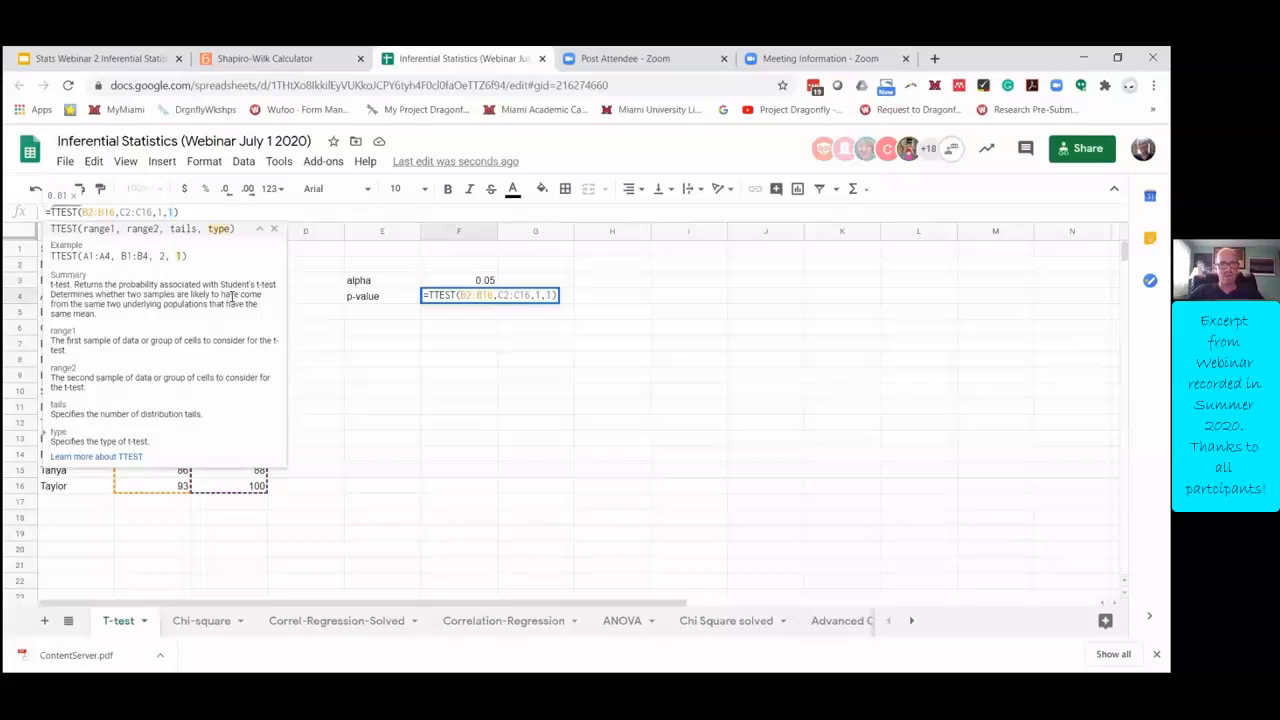
{"action": "key", "text": "Return"}
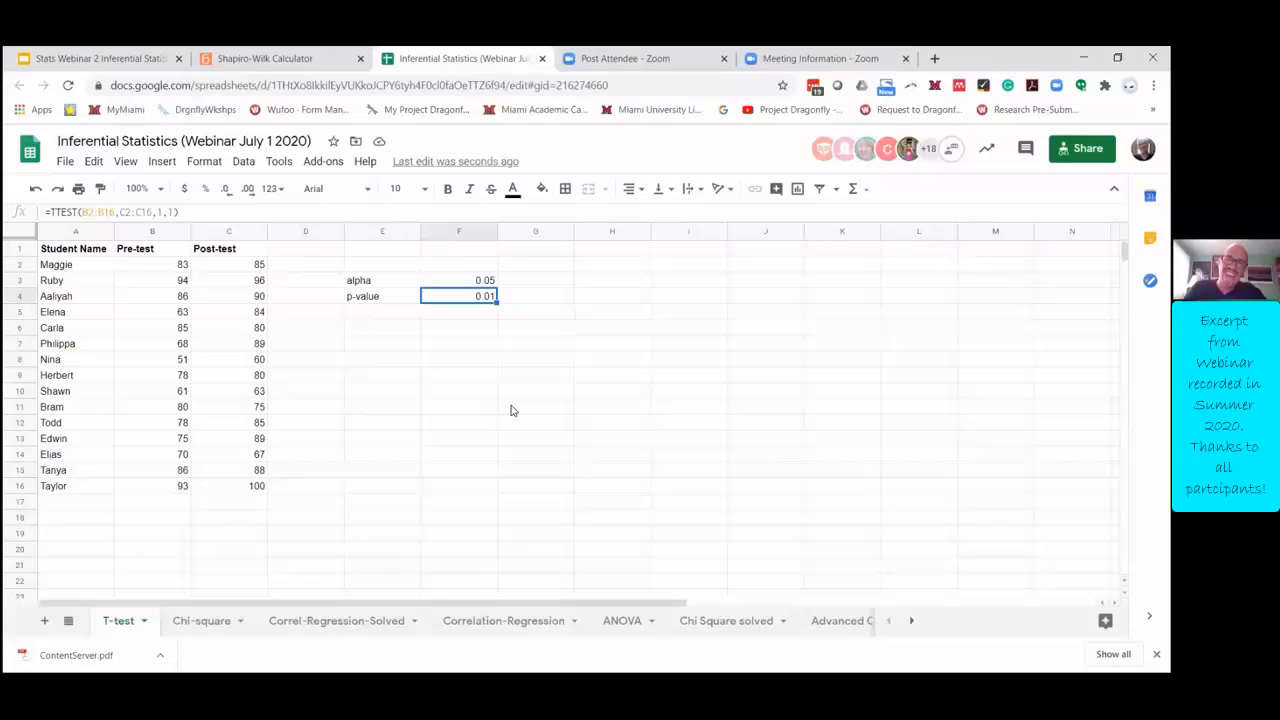
{"action": "mouse_move", "coordinate": [463, 285]}
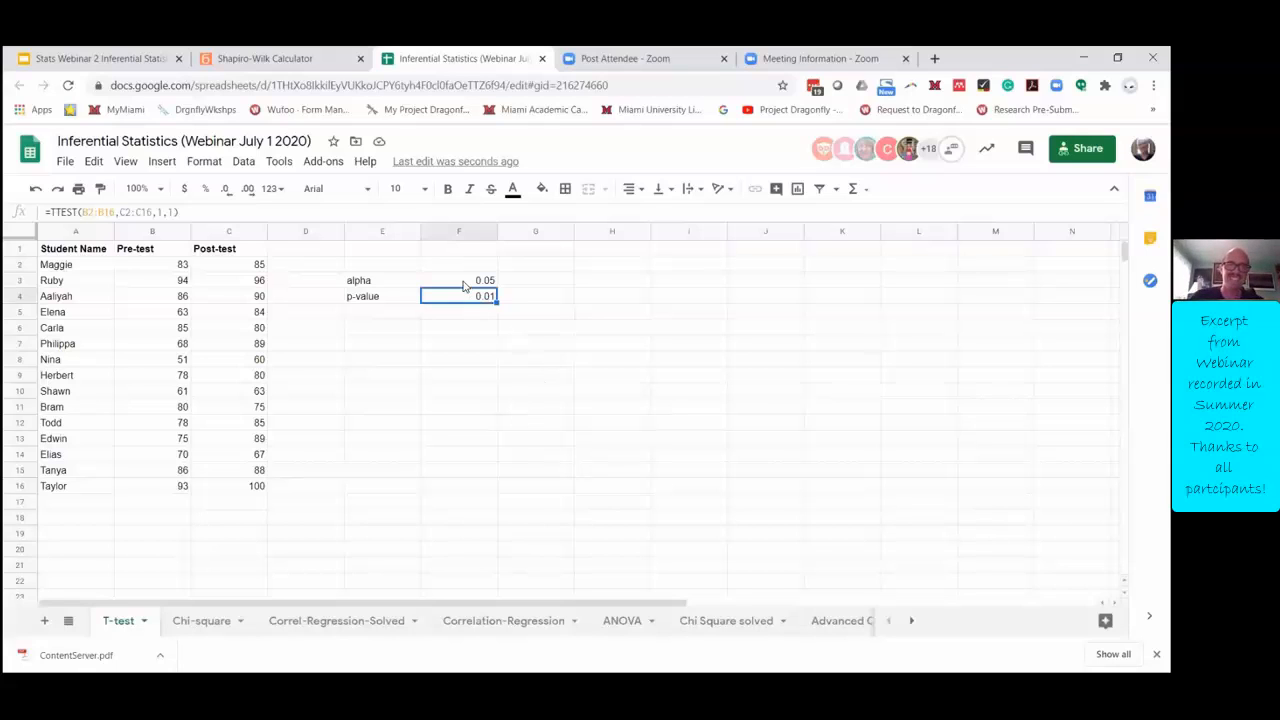
{"action": "left_click", "coordinate": [459, 280]}
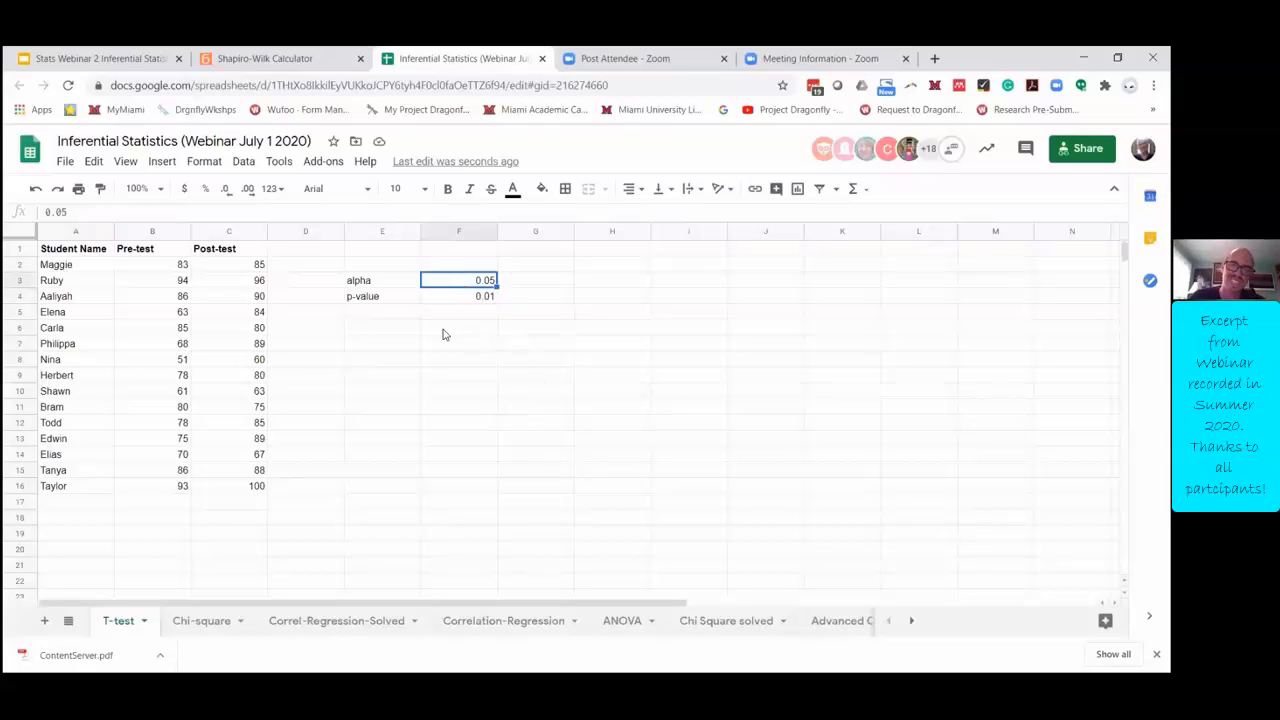
{"action": "mouse_move", "coordinate": [538, 238]}
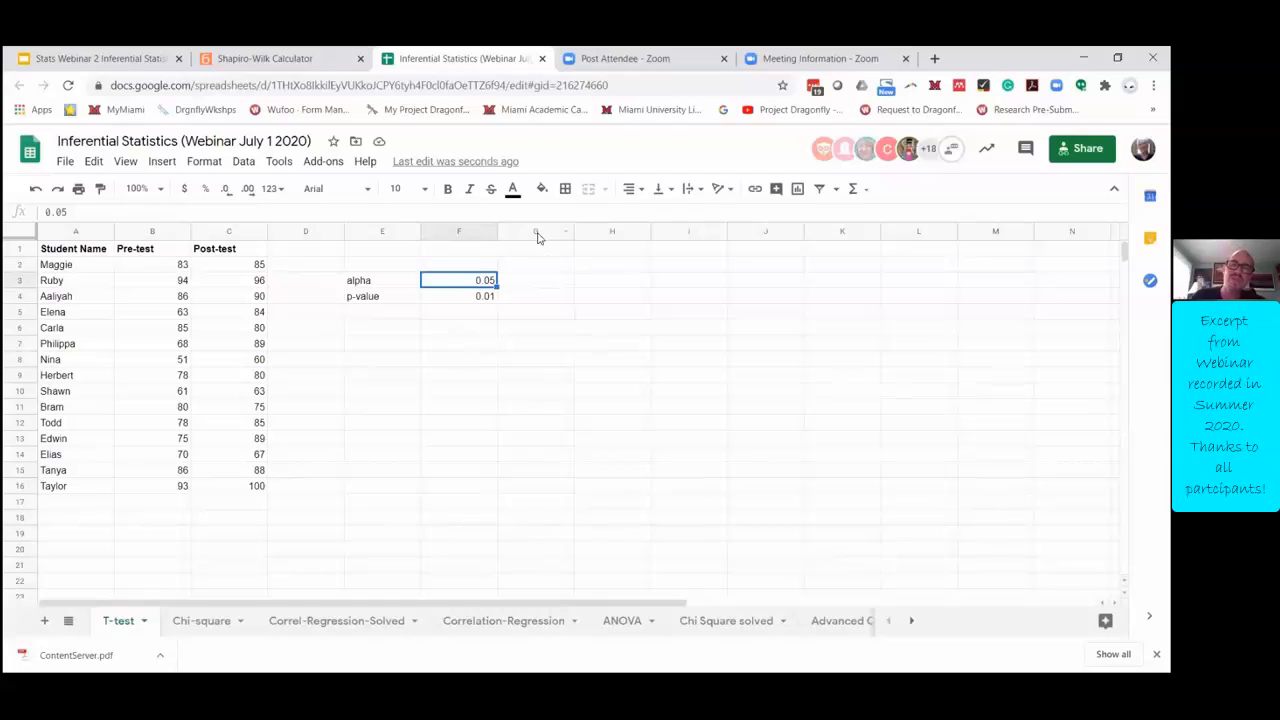
{"action": "mouse_move", "coordinate": [540, 255]}
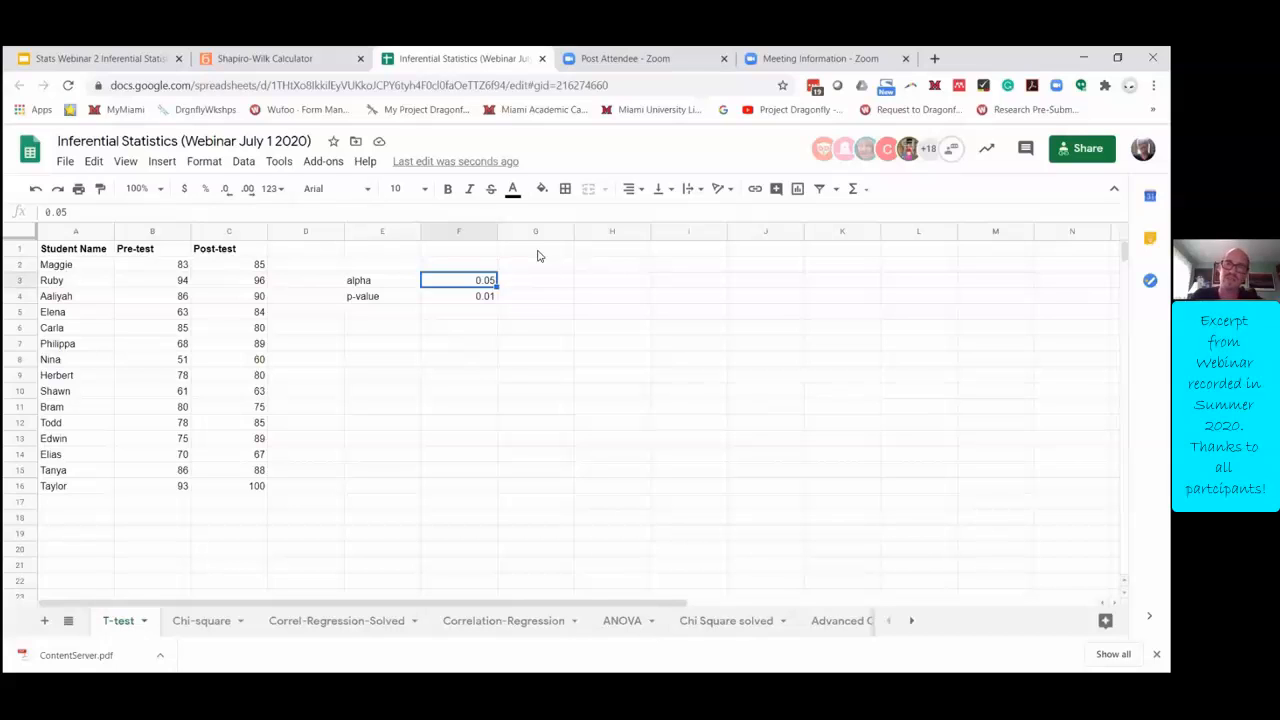
{"action": "mouse_move", "coordinate": [300, 438]}
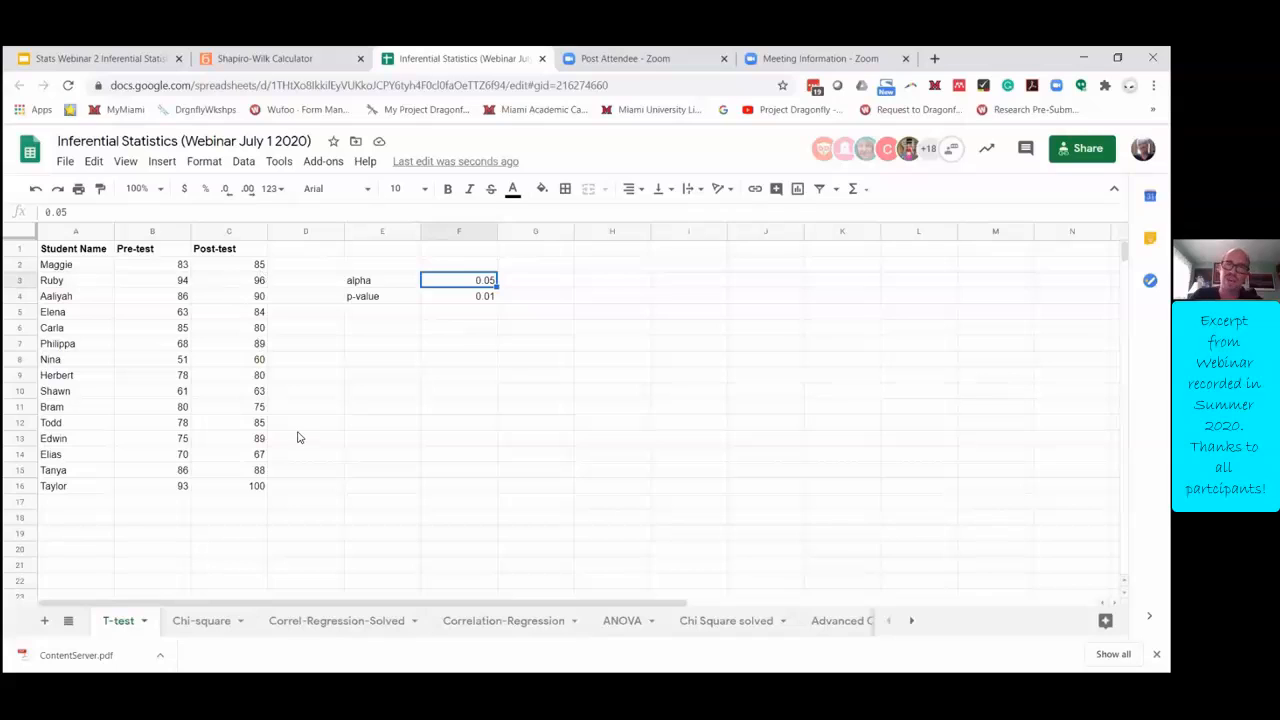
{"action": "mouse_move", "coordinate": [943, 256]}
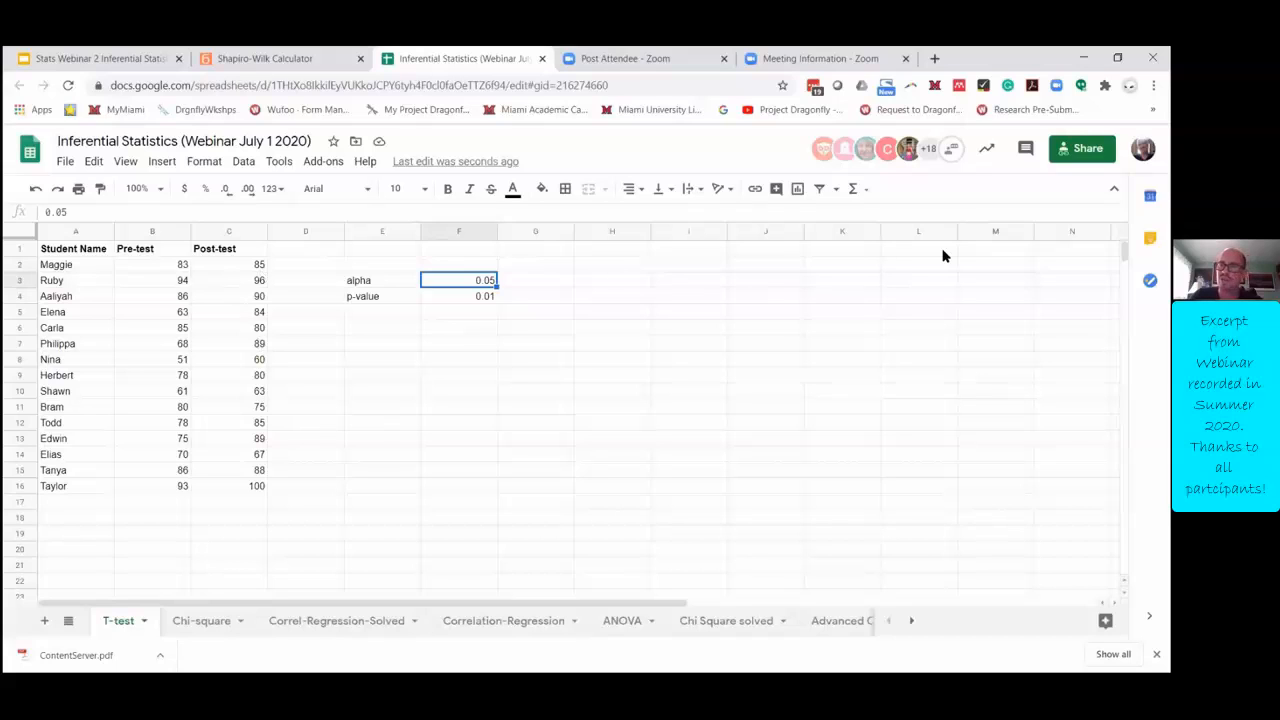